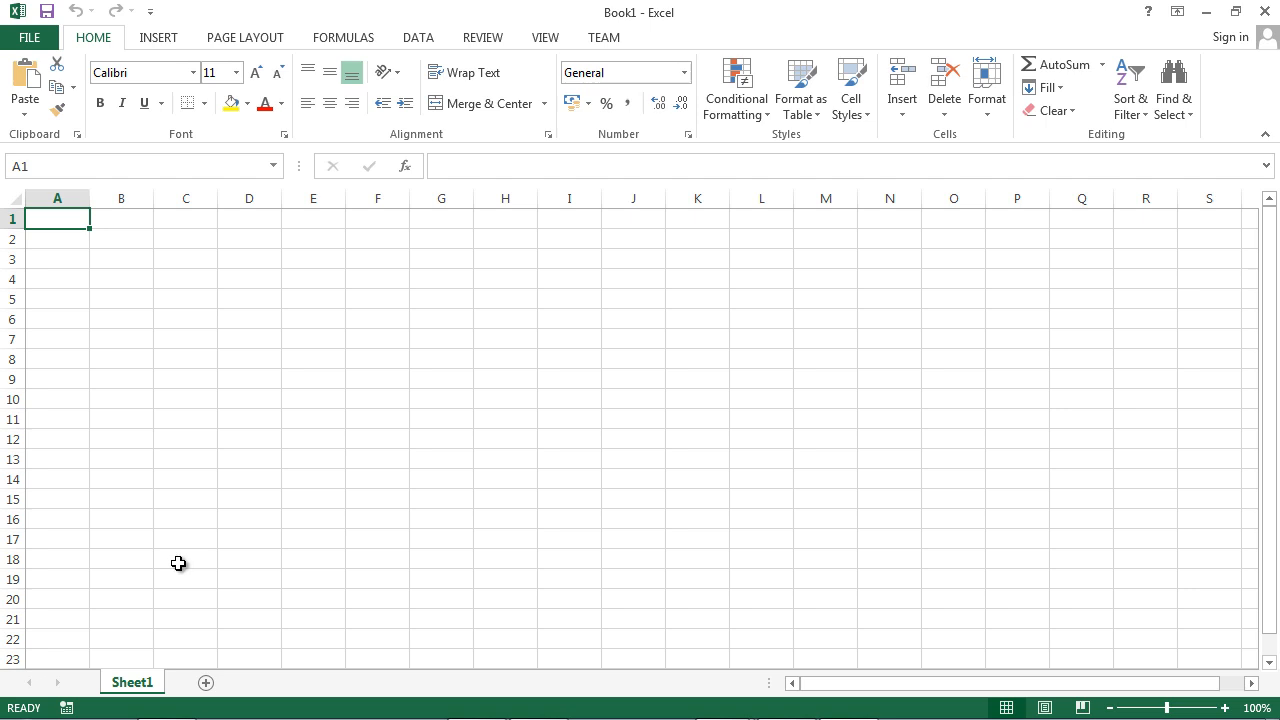
- Open Sheet1's empty code module in the Visual Basic Editor from its tab menu
right_click(131, 681)
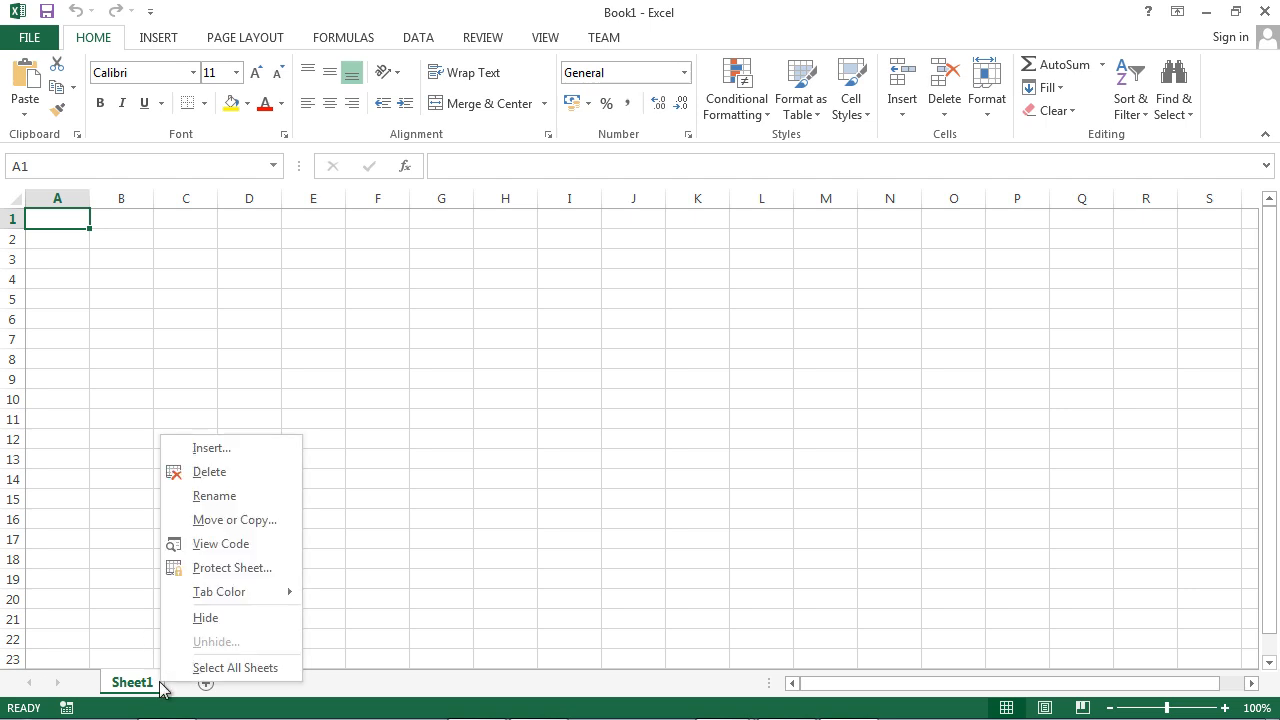
left_click(242, 547)
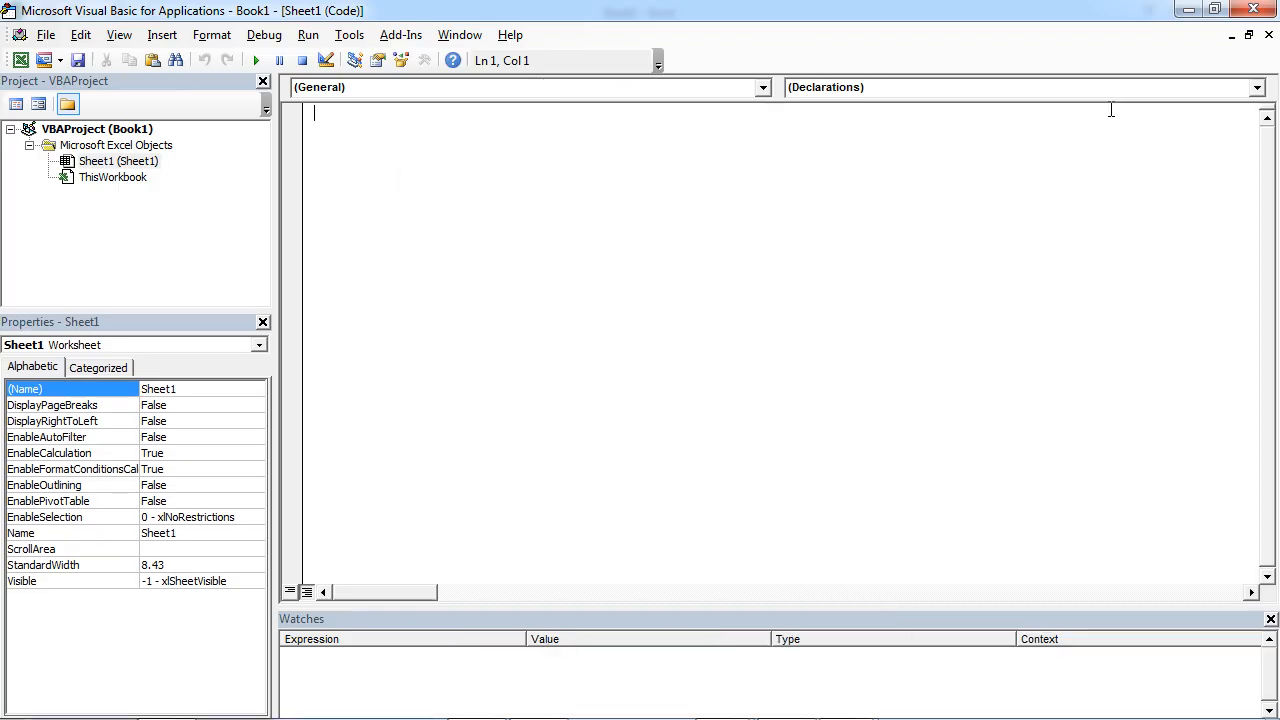
- Insert UserForm1 and draw two labels and two text boxes from the Toolbox
left_click(160, 34)
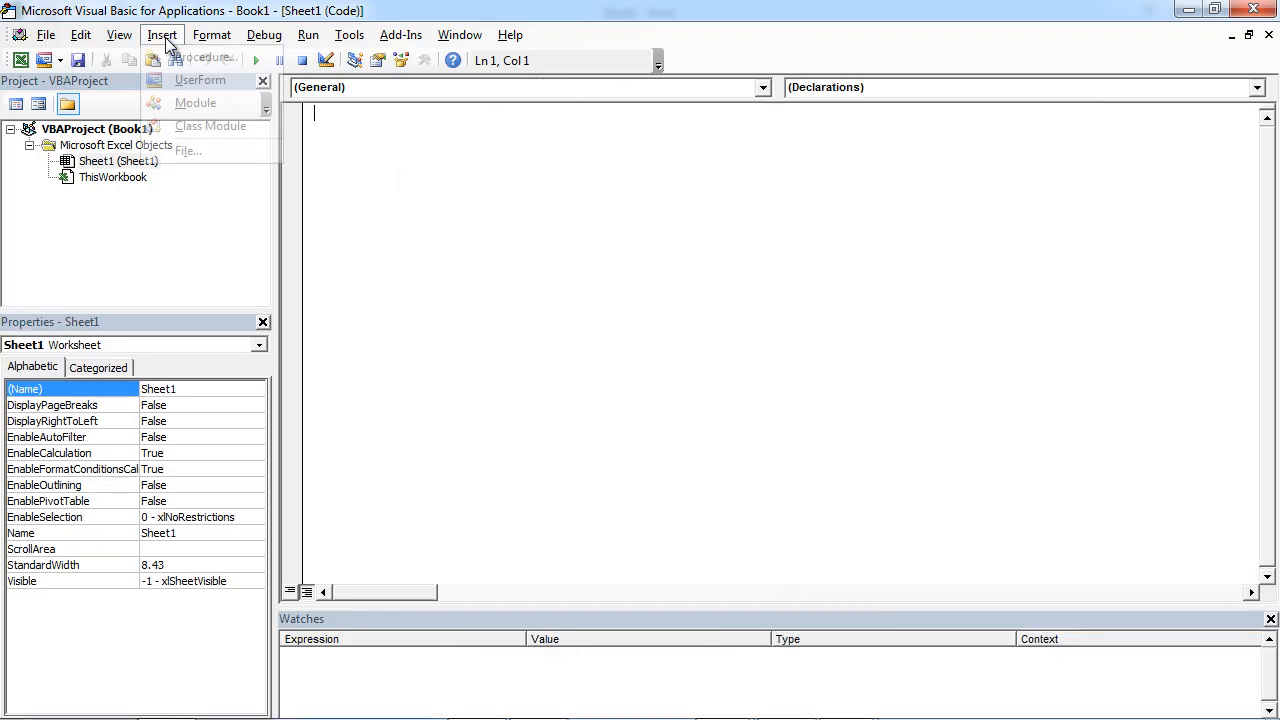
left_click(199, 80)
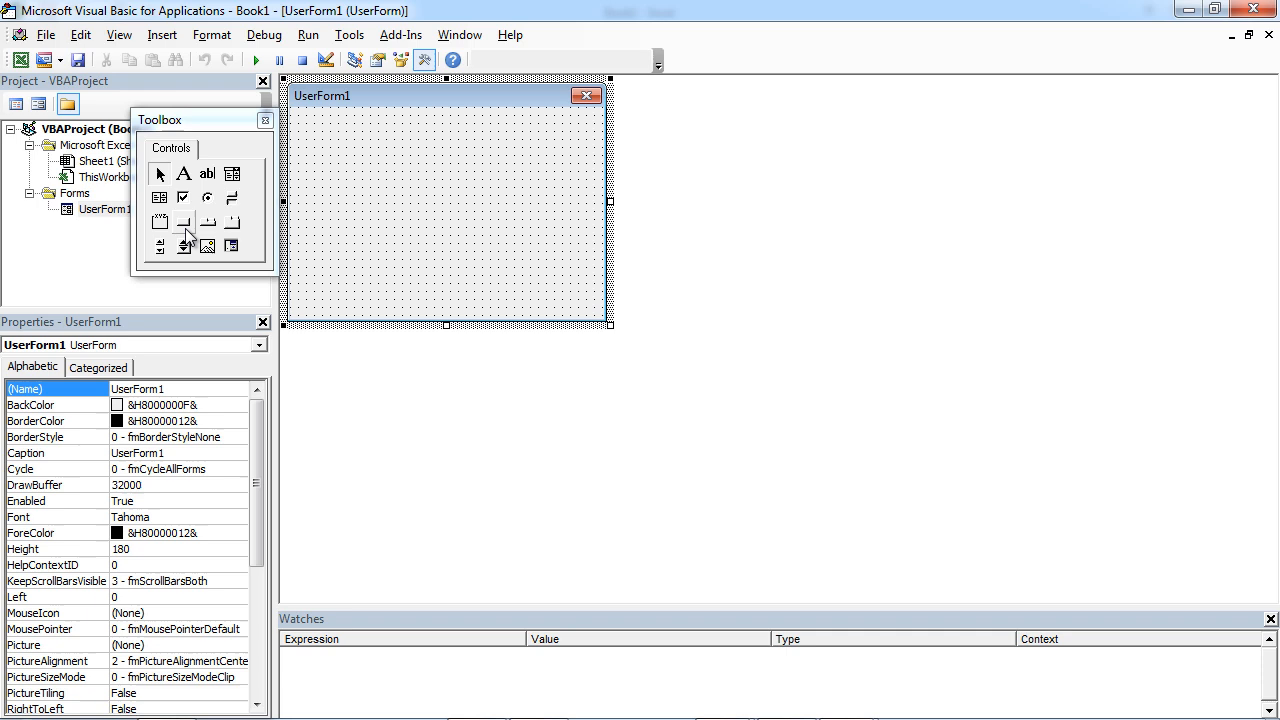
mouse_move(160, 131)
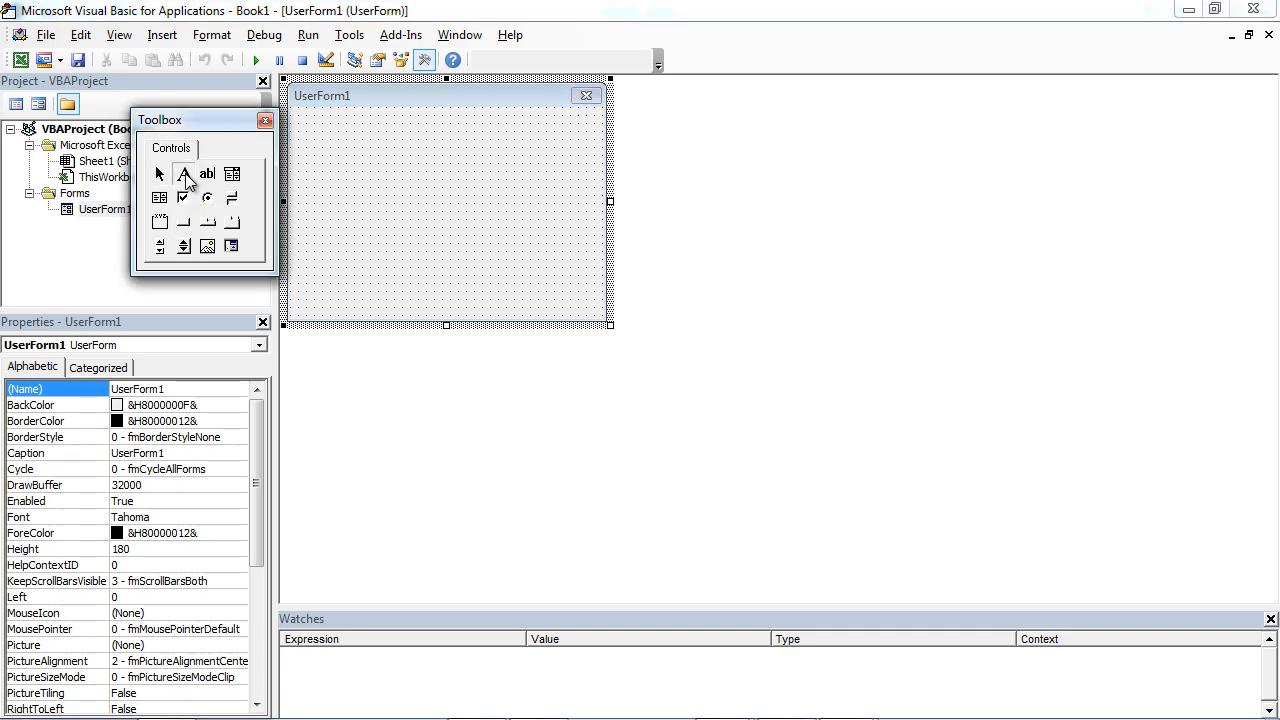
left_click(184, 174)
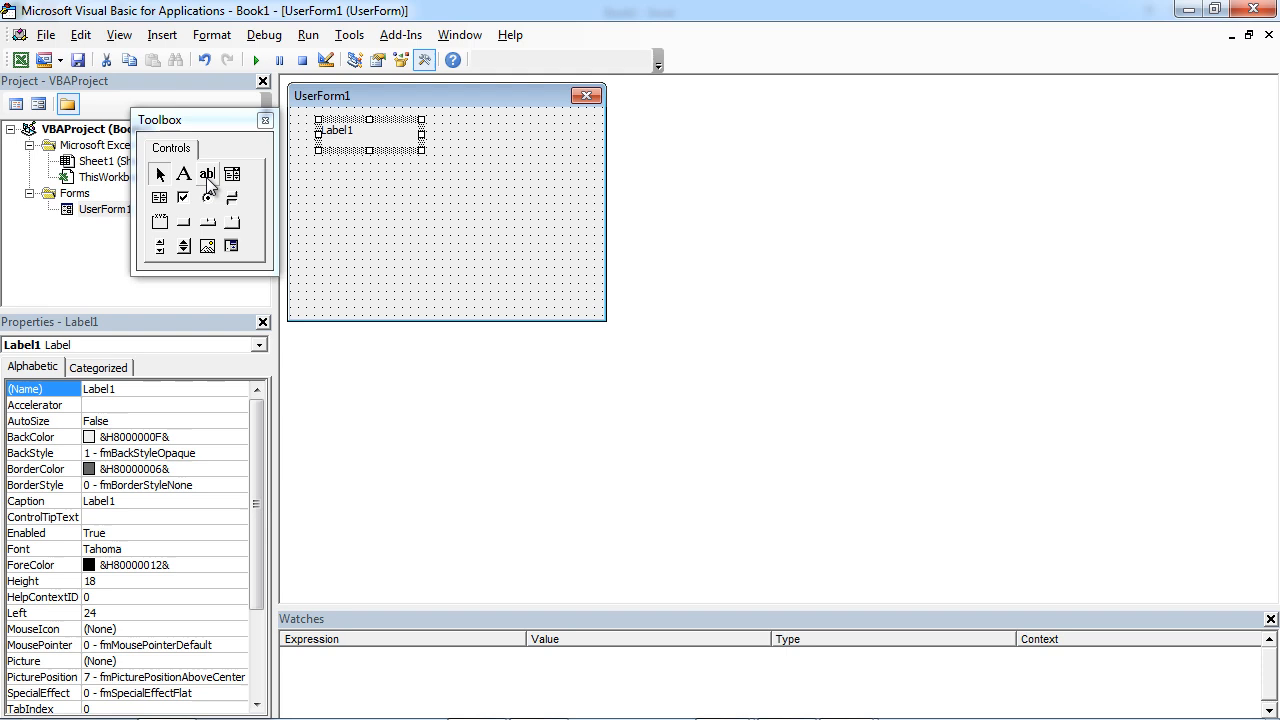
left_click(207, 173)
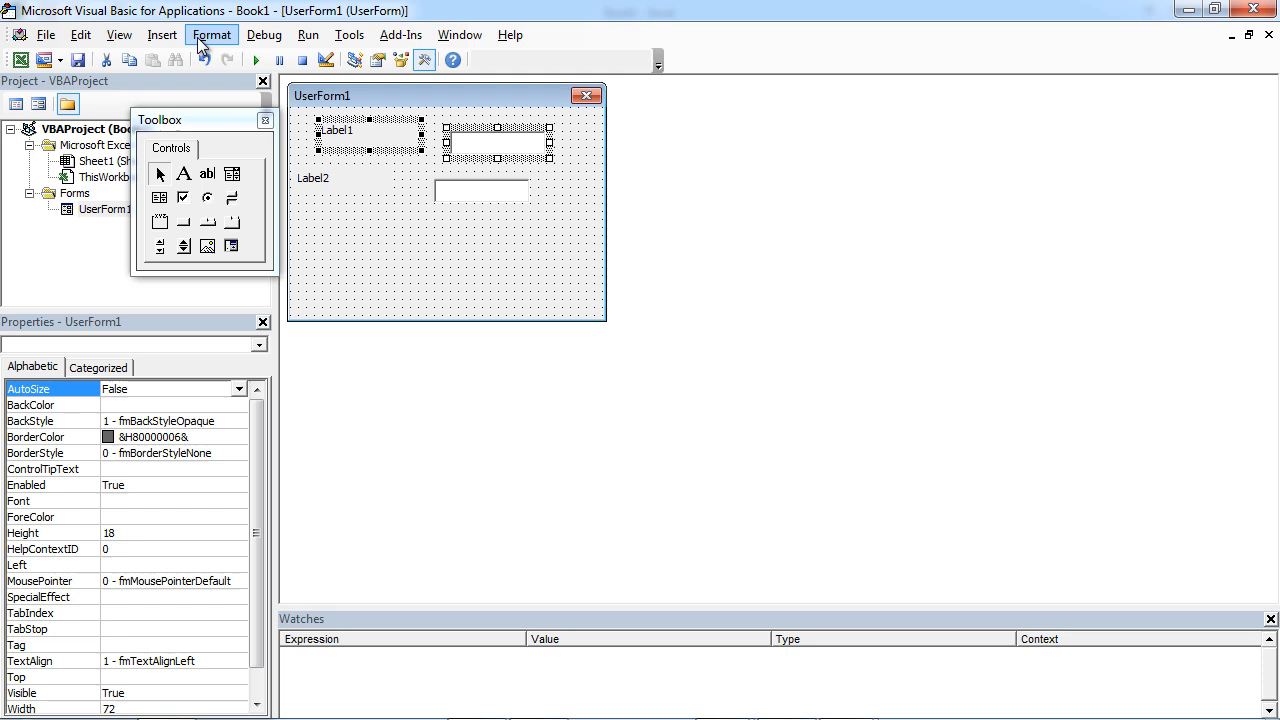
- Select the labels and text boxes and align them by their right edges
left_click(211, 34)
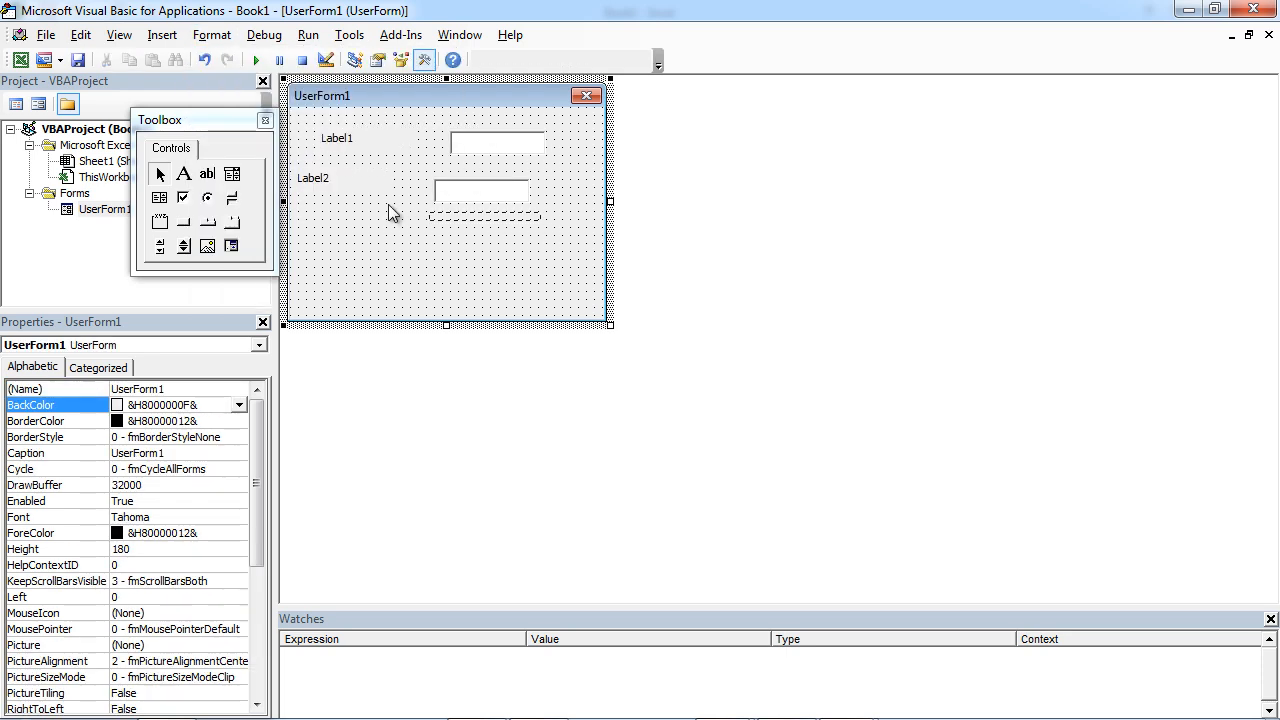
left_click(211, 35)
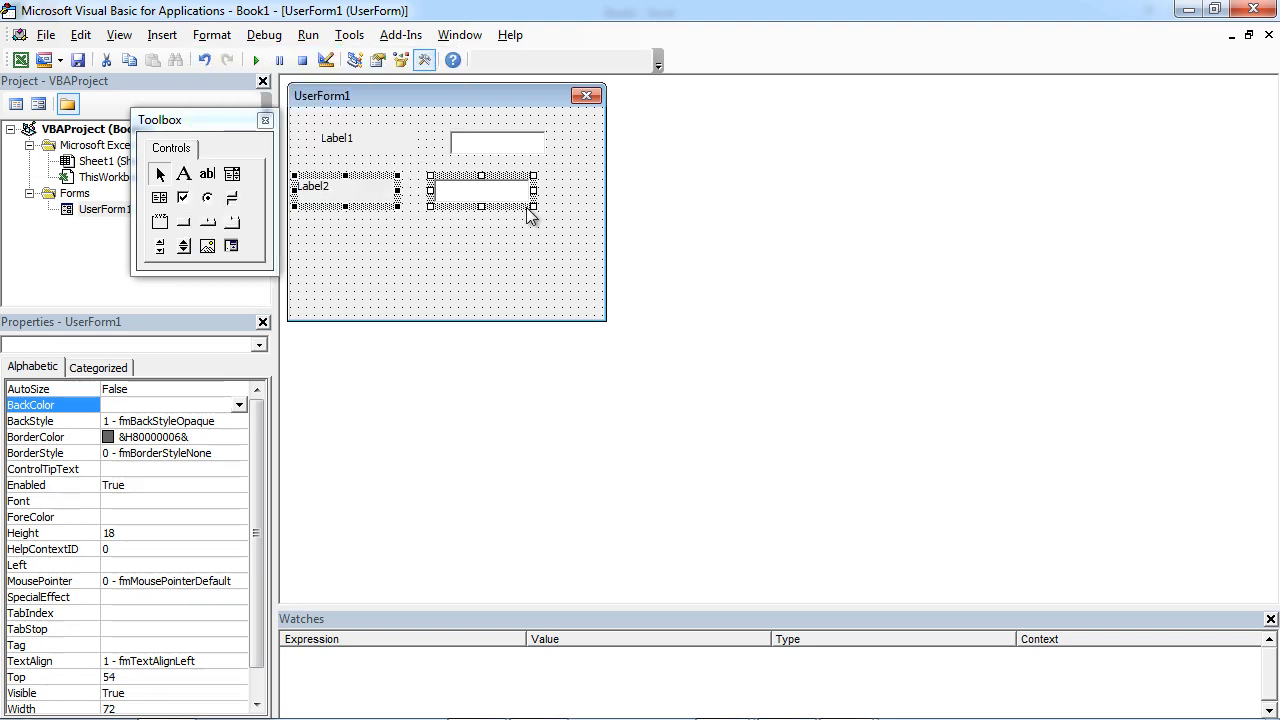
left_click(237, 33)
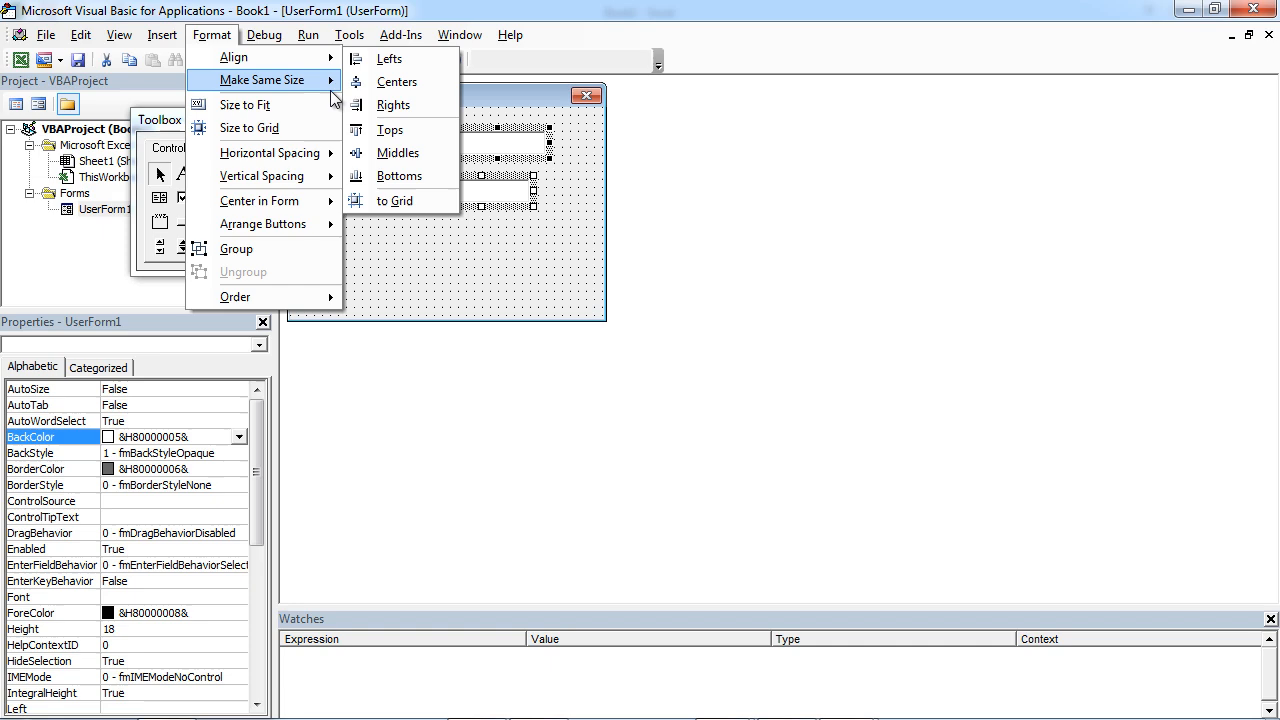
mouse_move(235, 57)
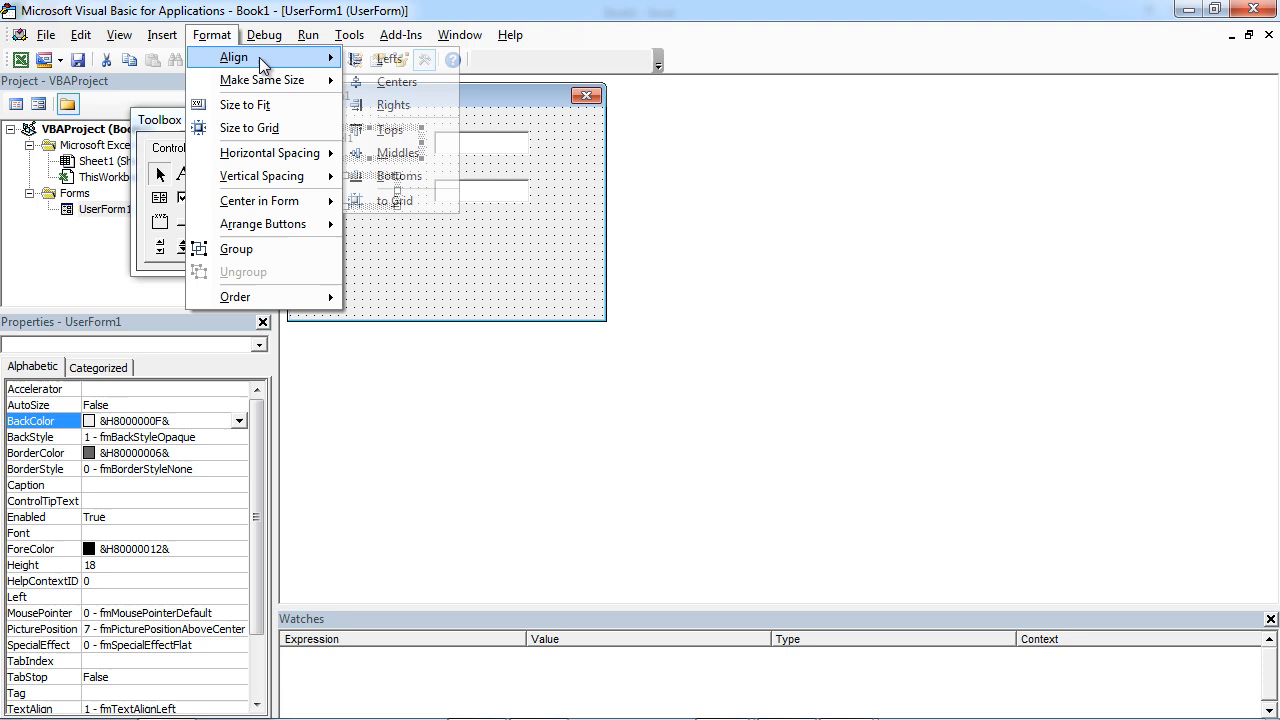
mouse_move(394, 115)
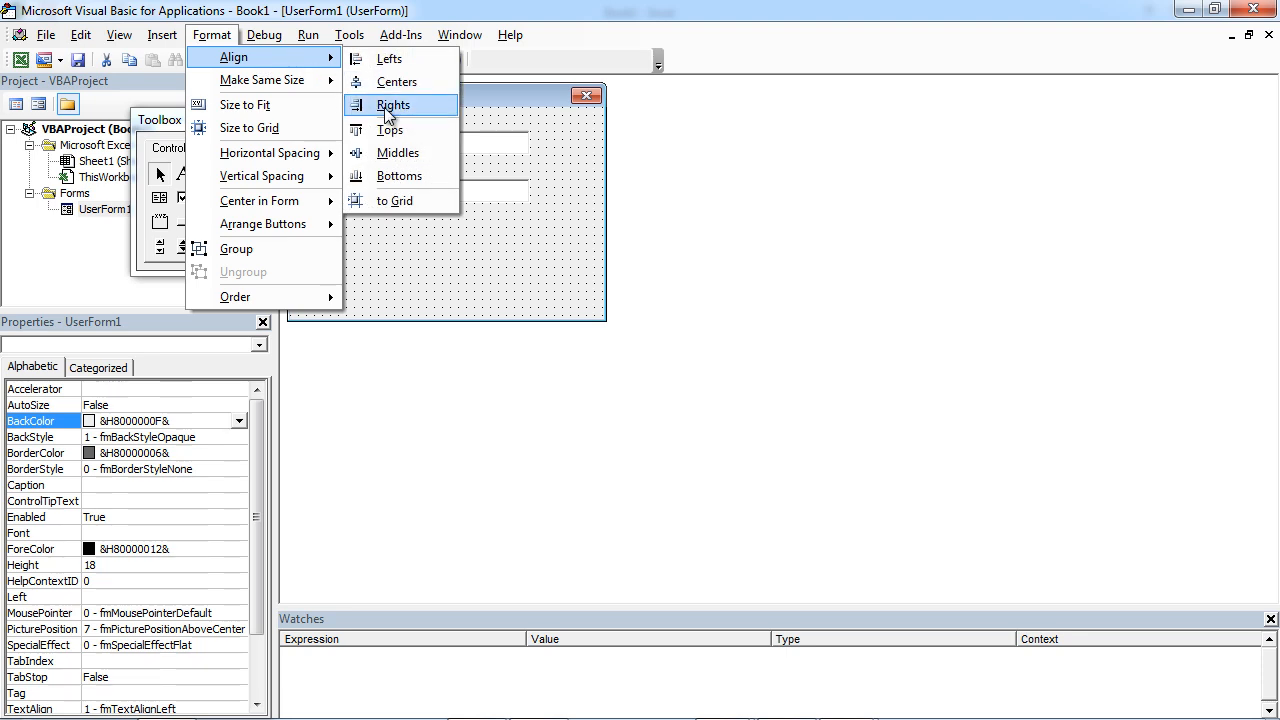
left_click(399, 104)
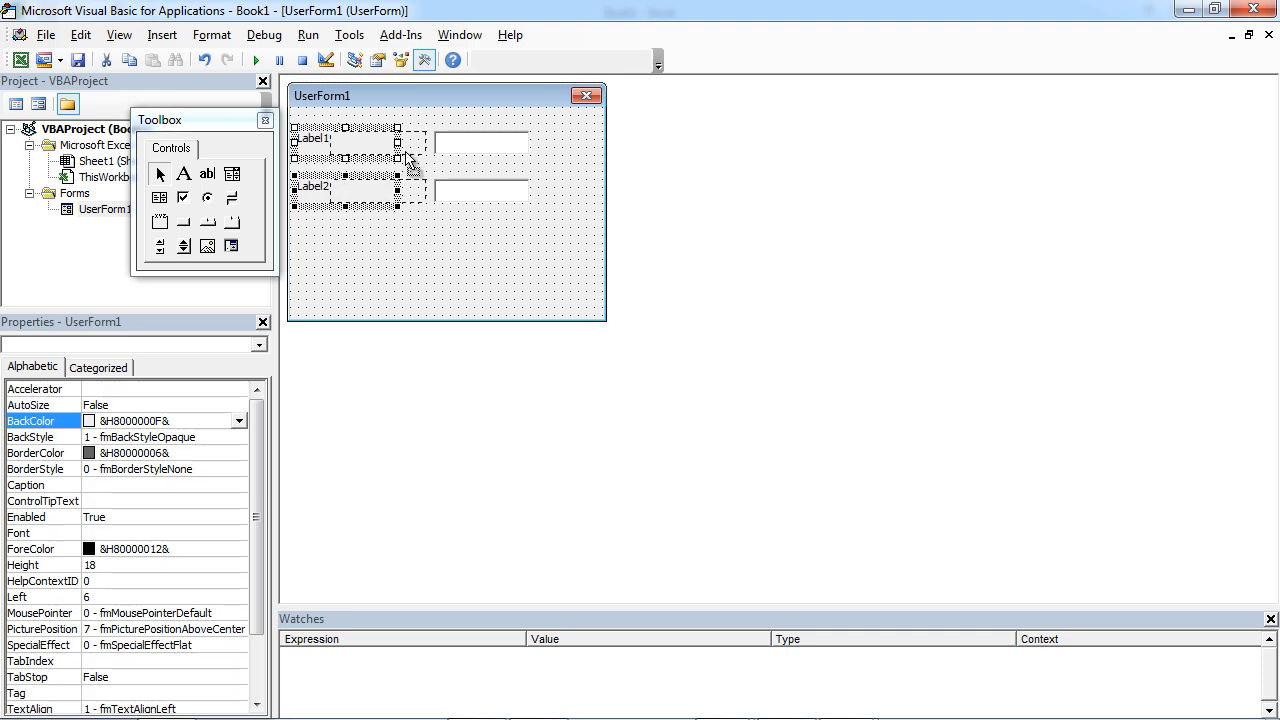
left_click(478, 242)
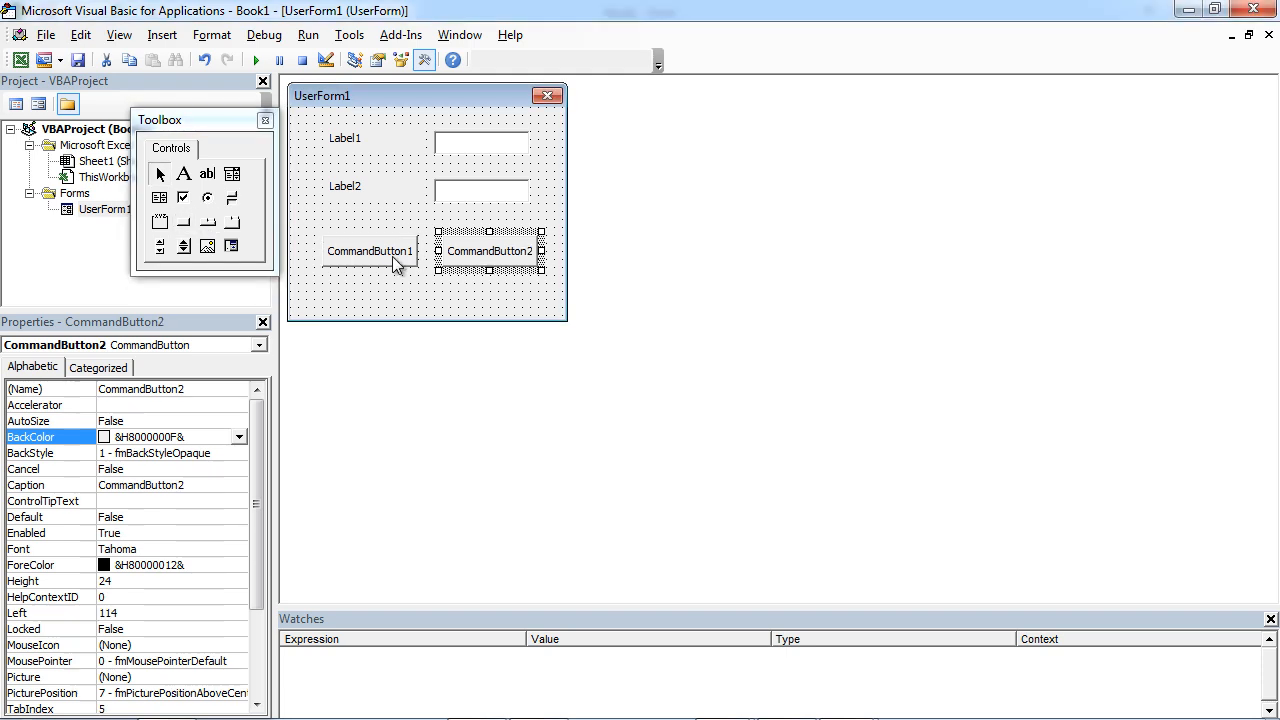
mouse_move(398, 147)
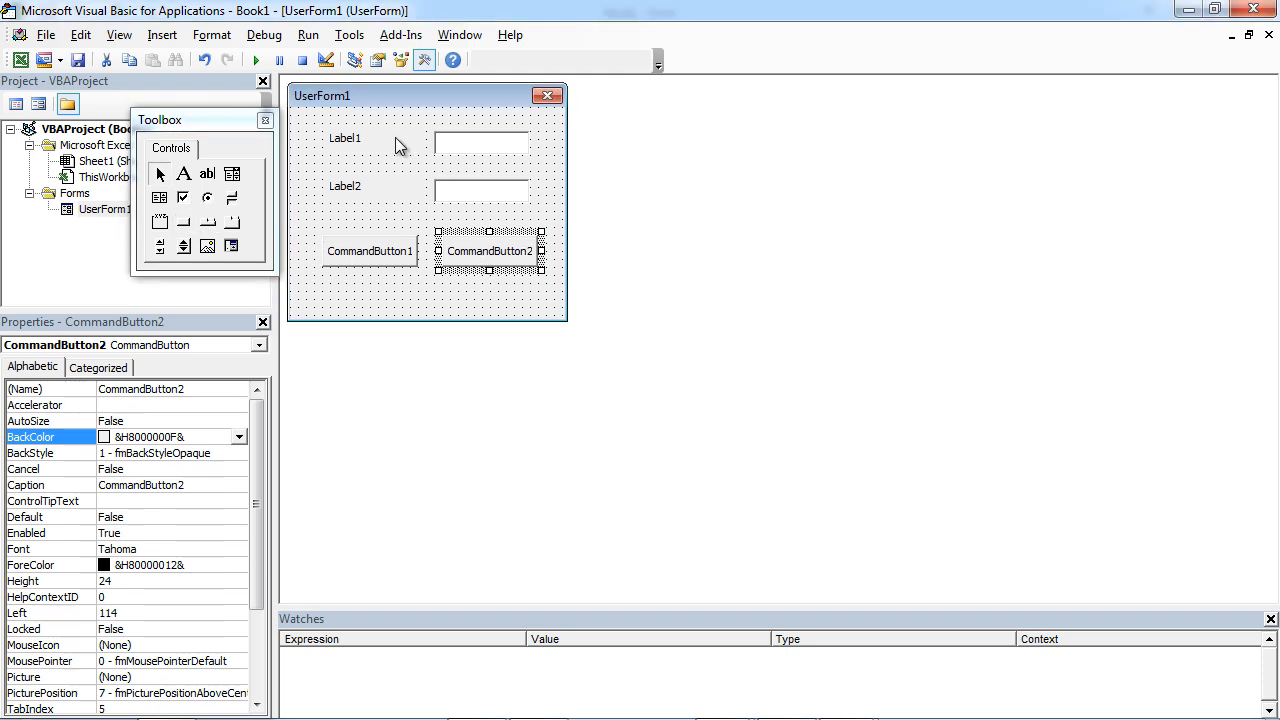
- Select Label1 on the form to edit its properties
left_click(345, 138)
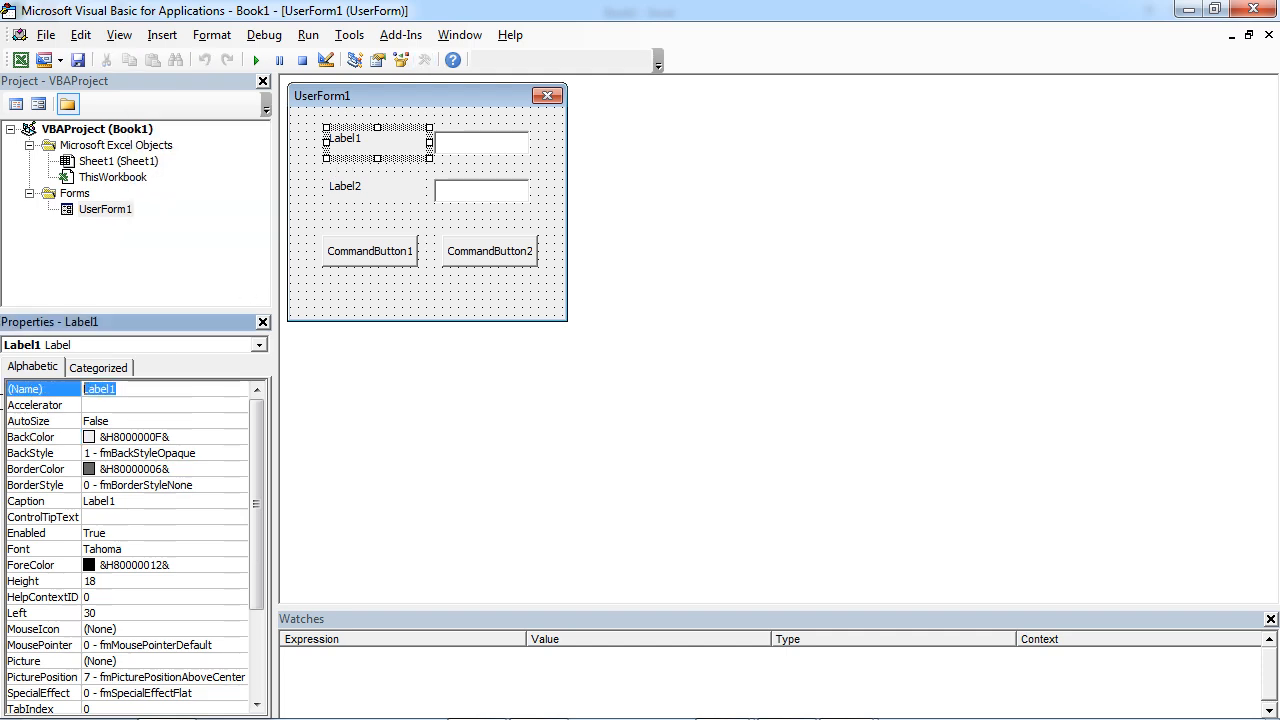
- Name the controls lbFirstName, lbSurname, txtFirstName and txtSurname in the Properties window
type("lb")
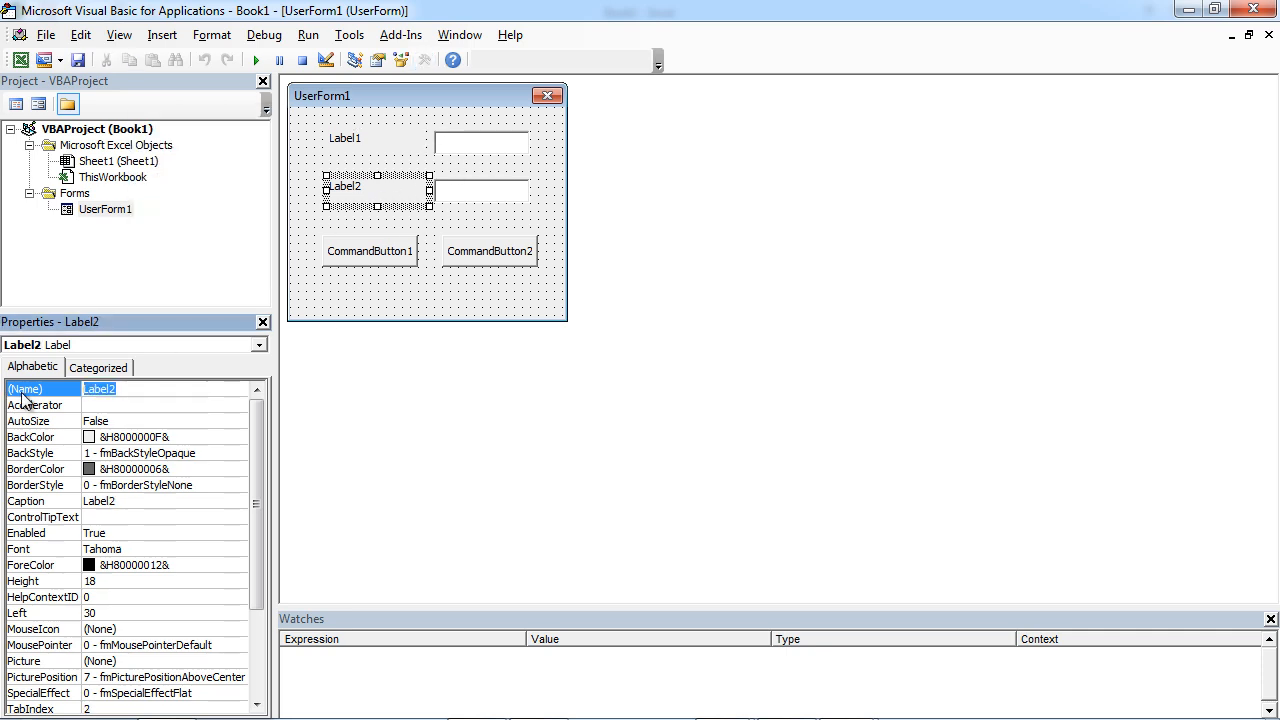
type("lbSurname")
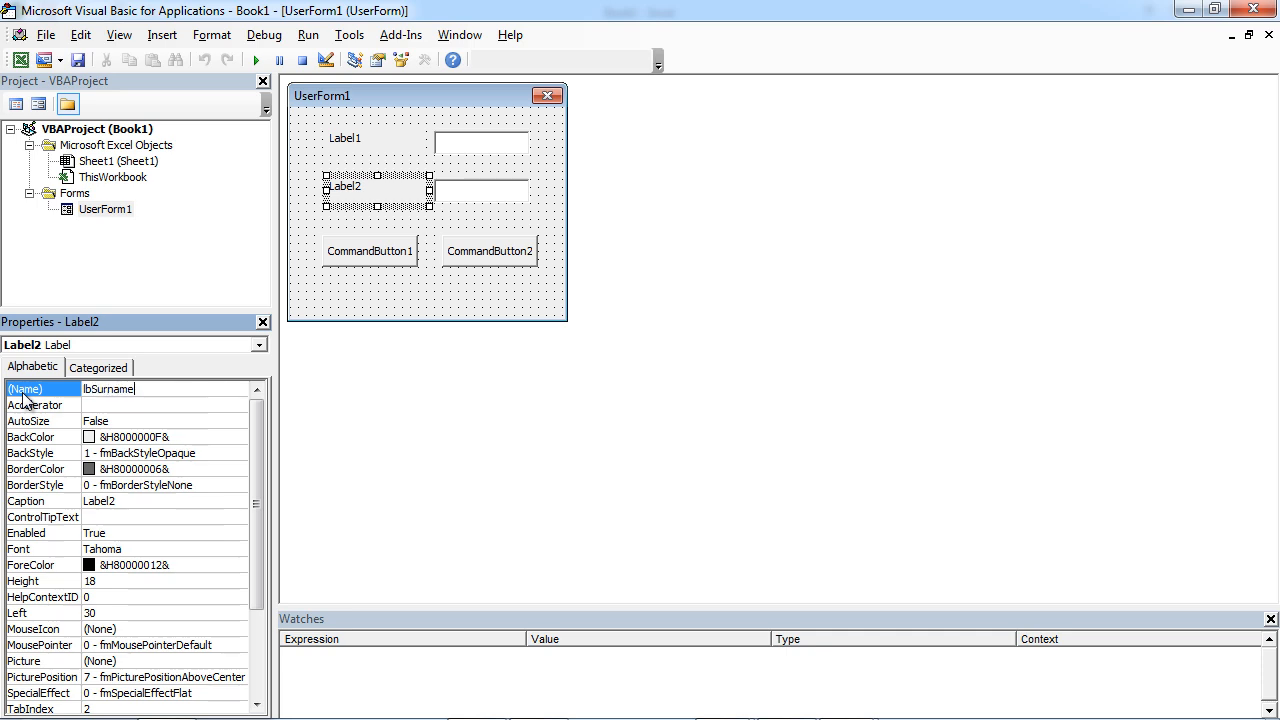
left_click(490, 137)
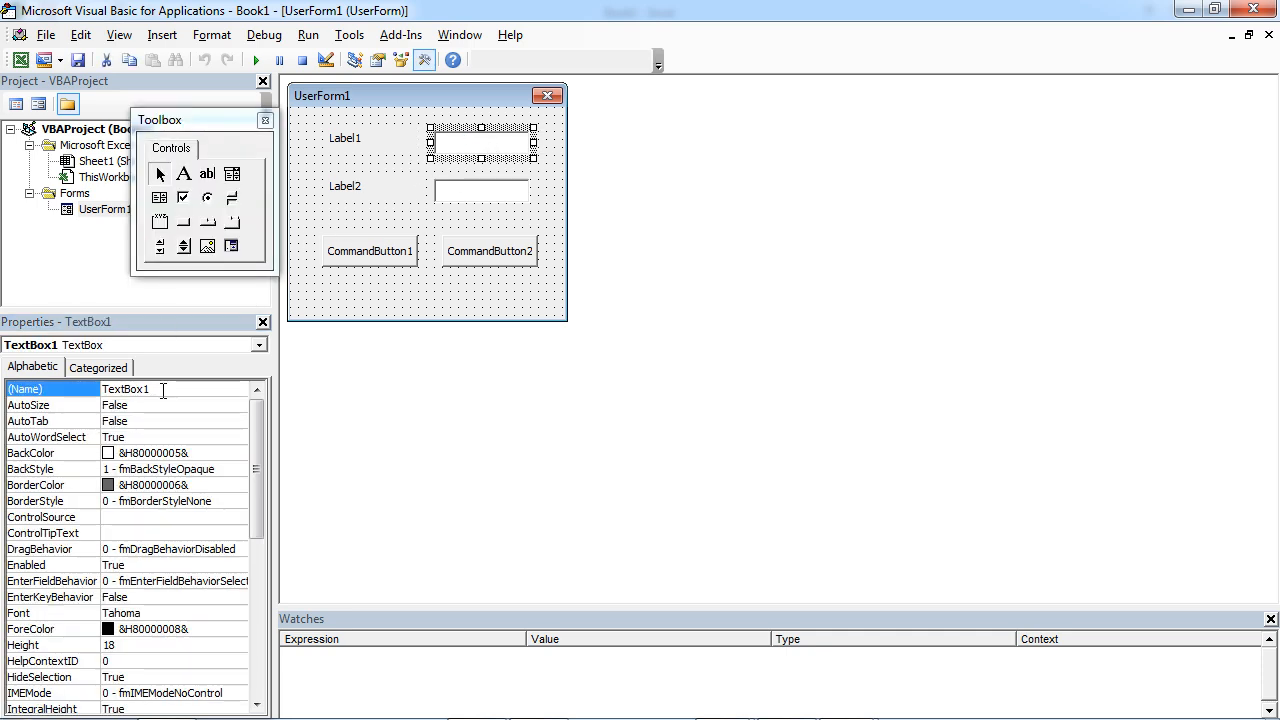
type("txtFirstName")
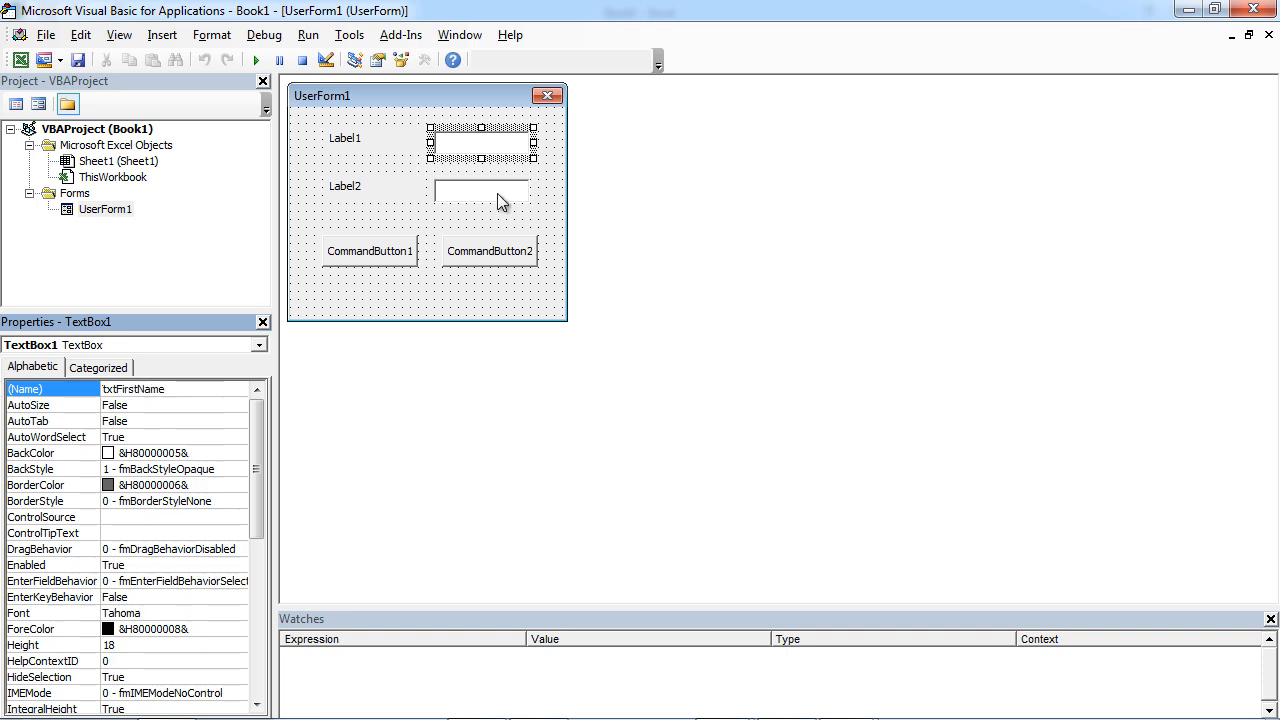
left_click(498, 196)
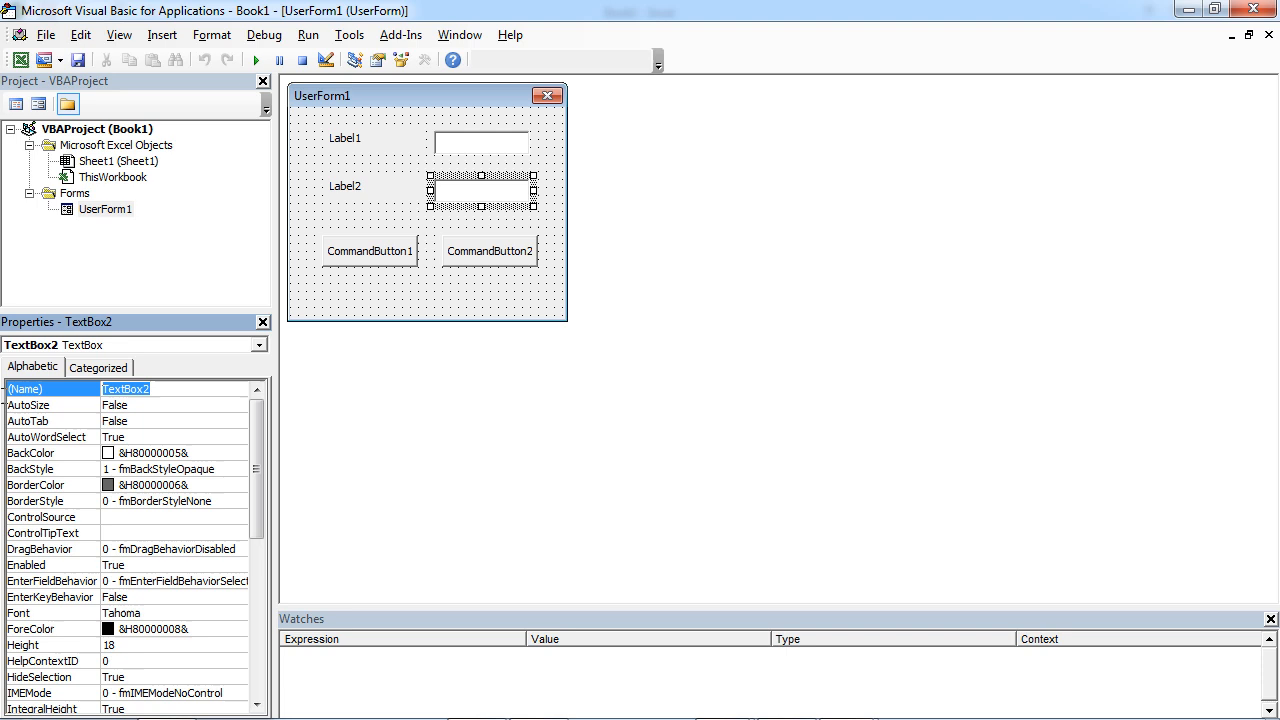
type("txtSur")
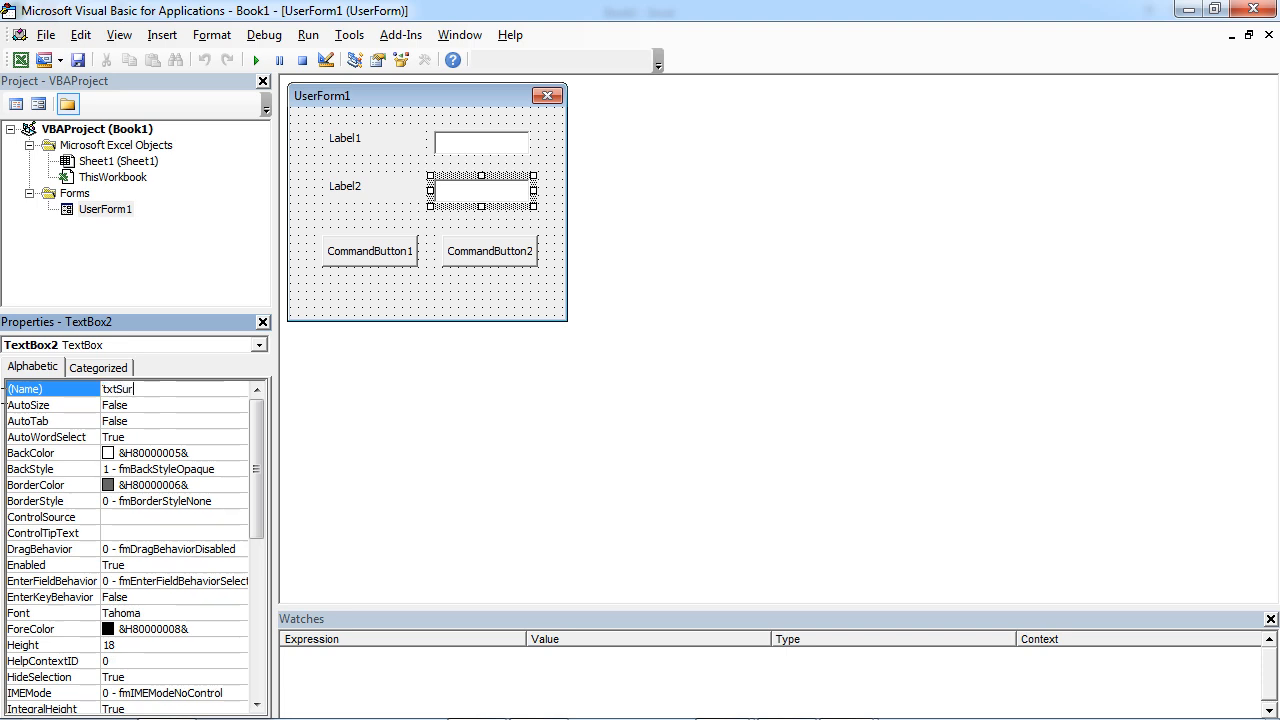
type("name")
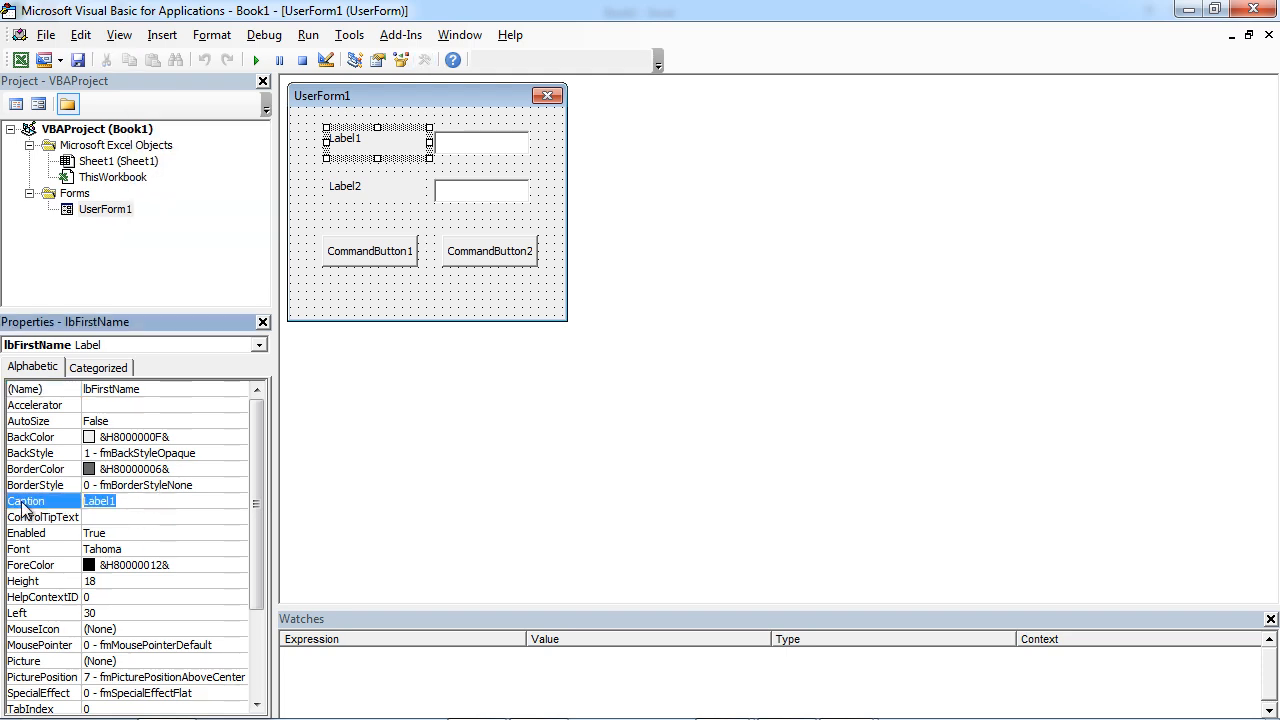
- Set lbFirstName's caption to 'First Name:' and lbSurname's caption to 'Surname:'
type("First Name:")
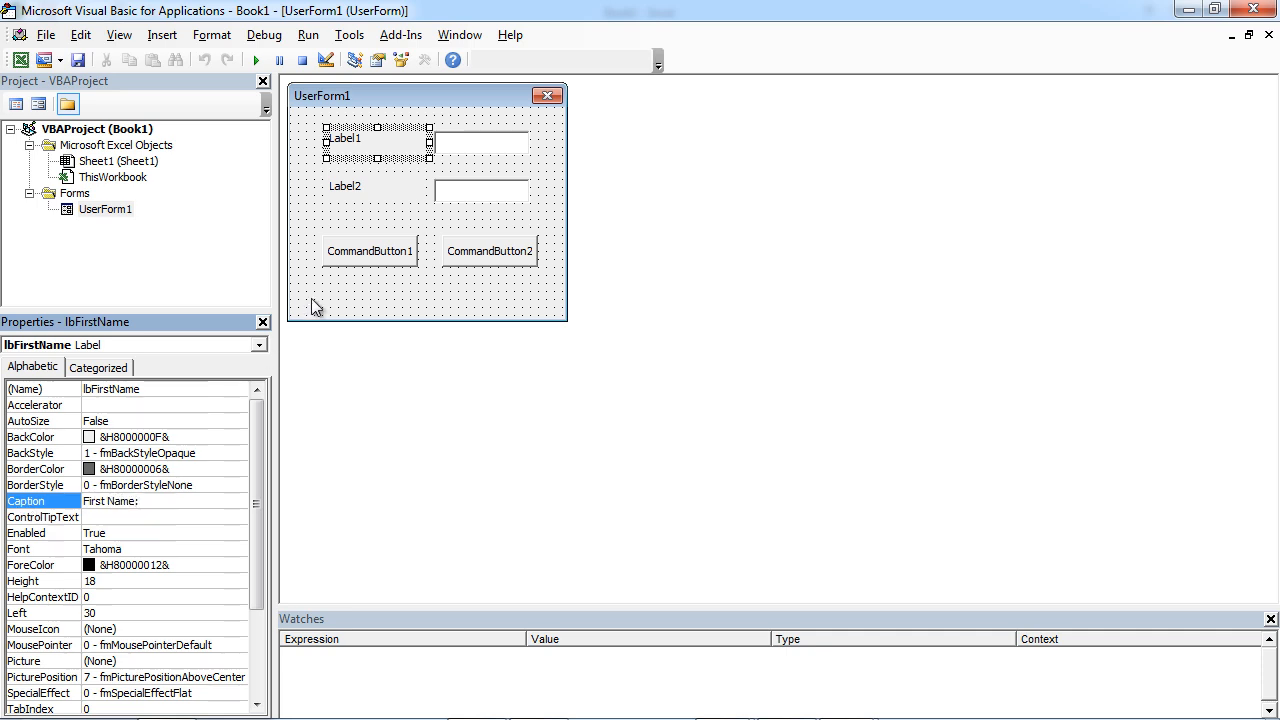
left_click(345, 186)
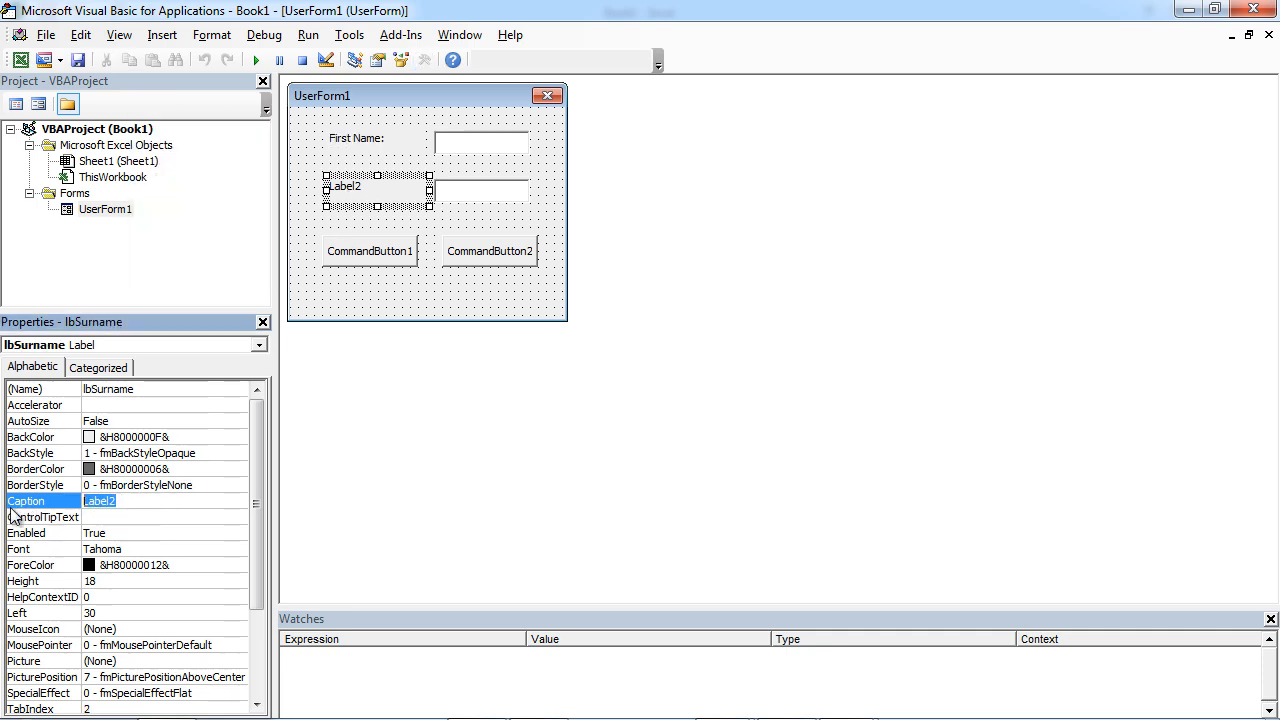
type("Surname:")
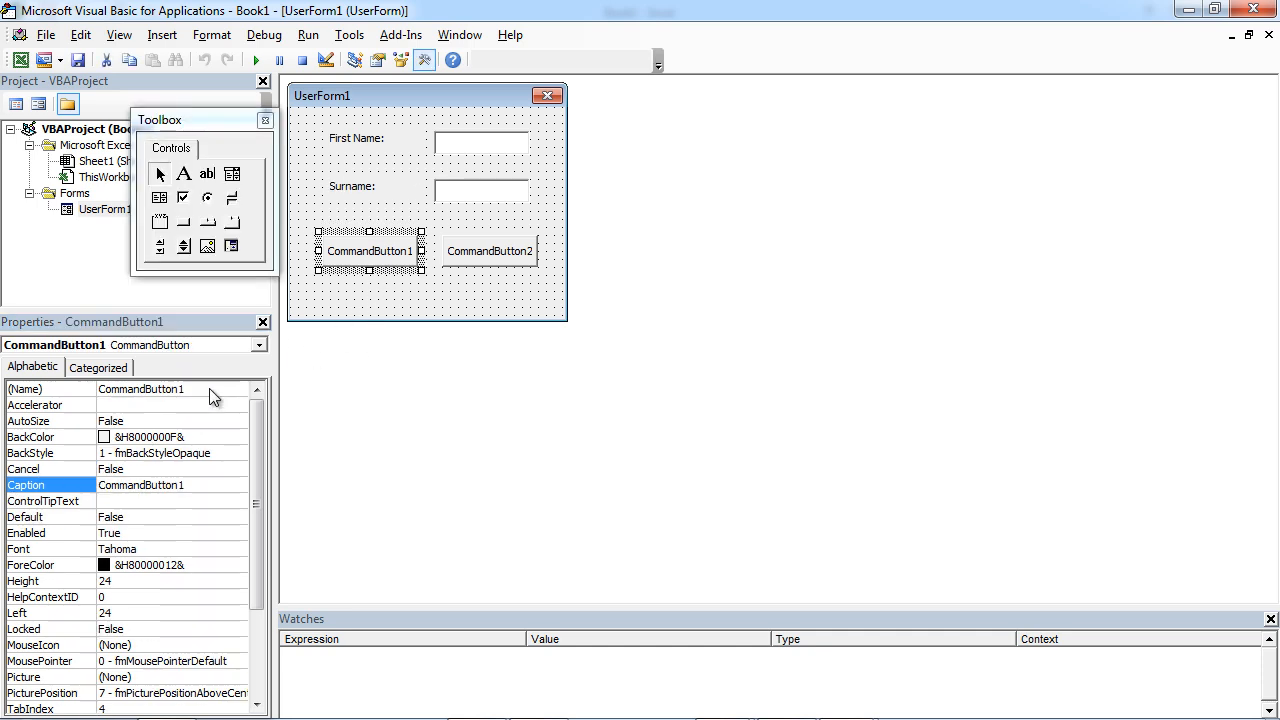
- Name the buttons btnOK and btnCancel with captions OK and Cancel, and shorten the form
type("b")
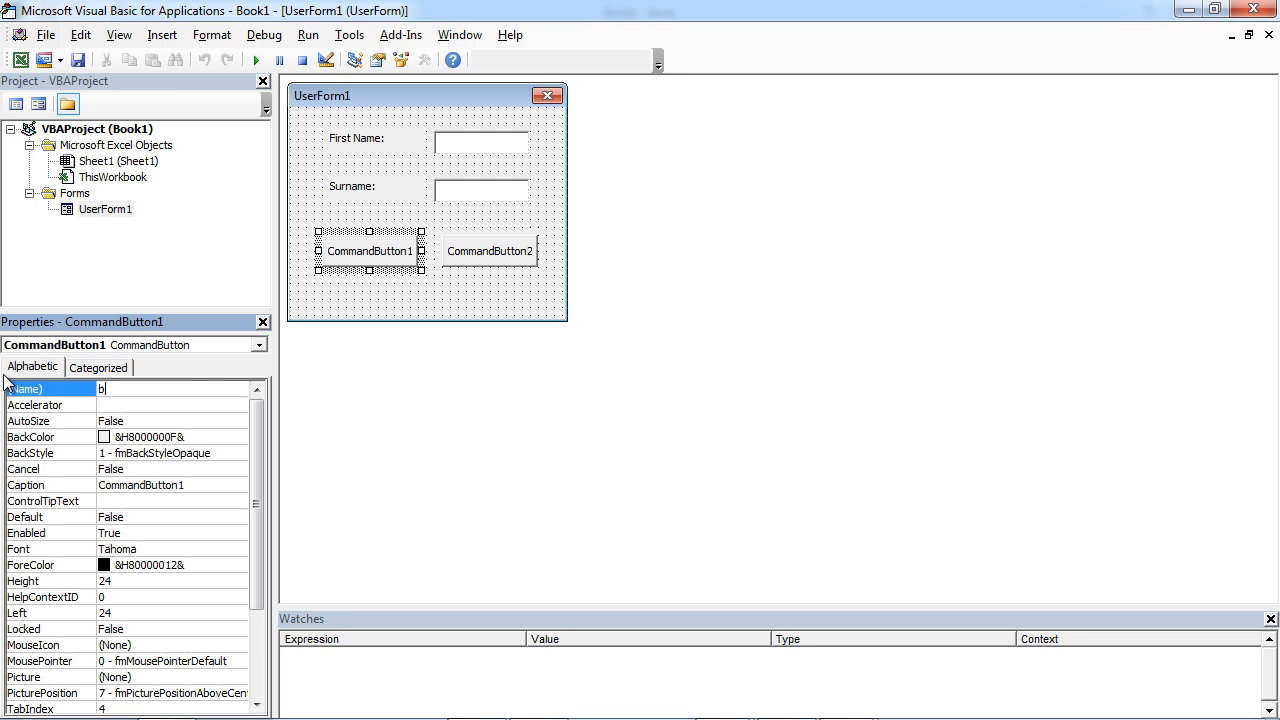
type("tnOK")
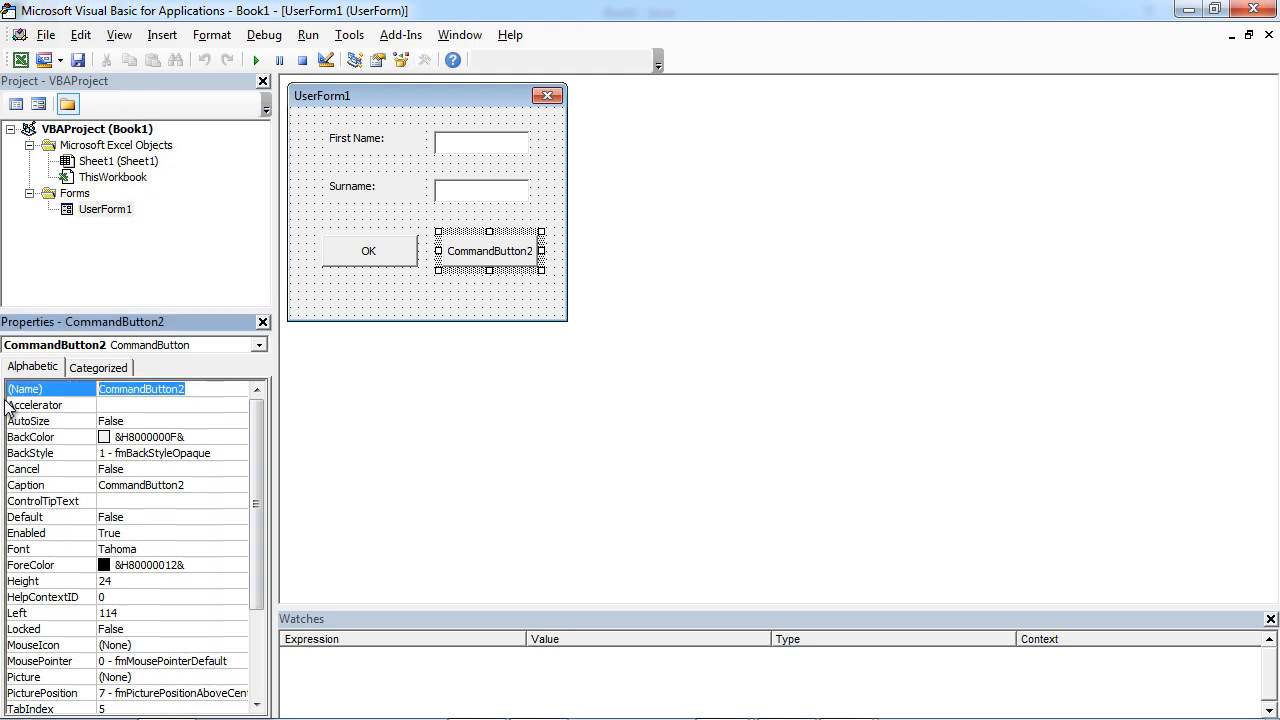
type("btnCancel")
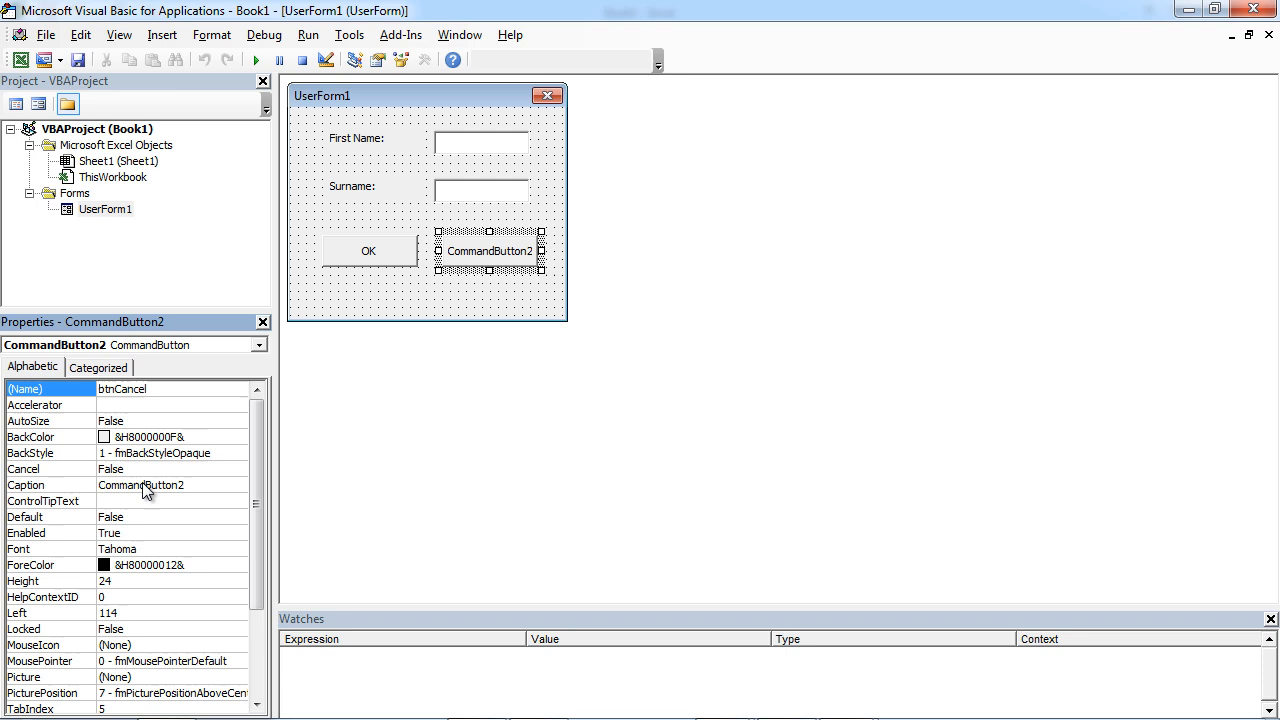
type("Can")
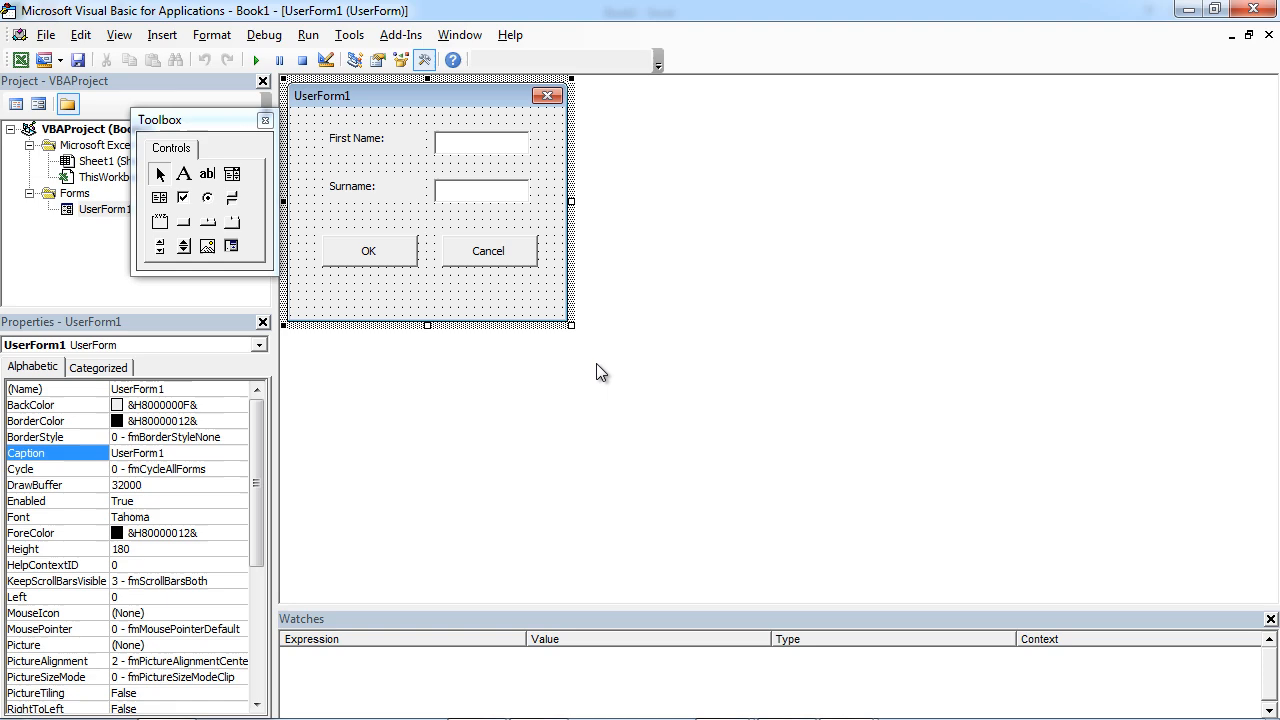
left_click_drag(425, 327, 425, 305)
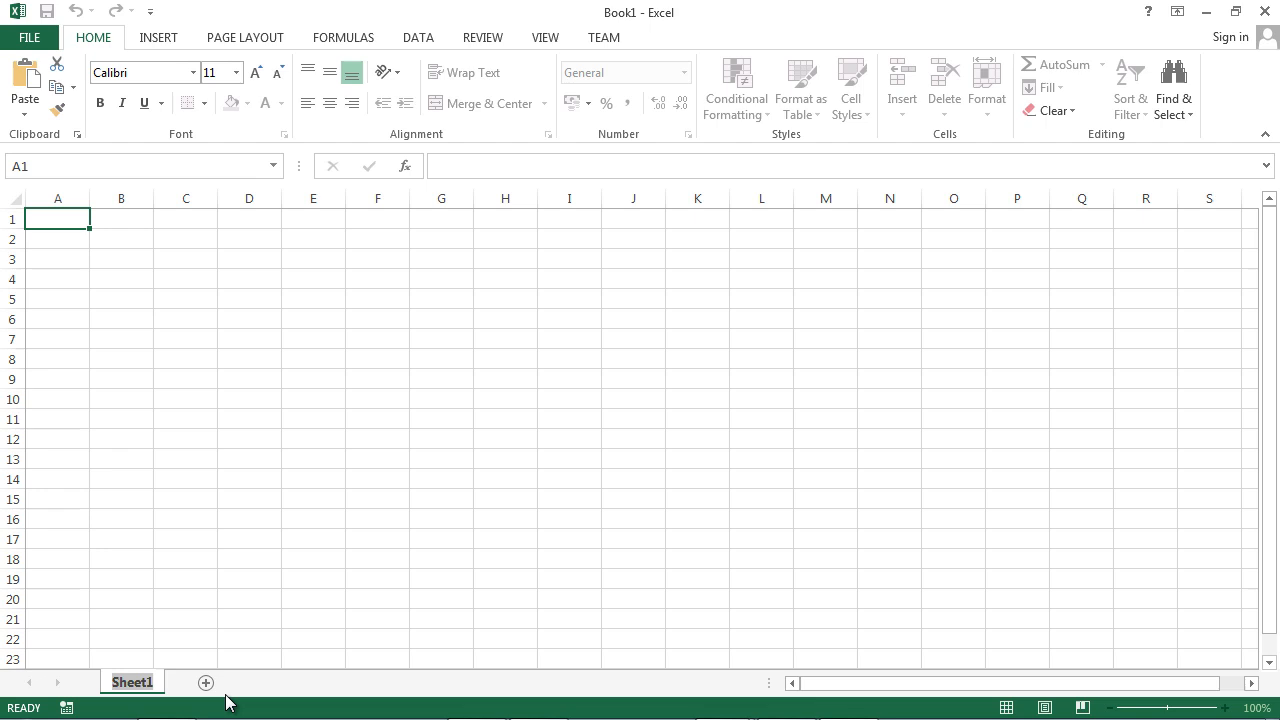
- Rename the sheet 'Customers' and enter 'First Name' in A1 and 'Surname' in B1
type("Customers")
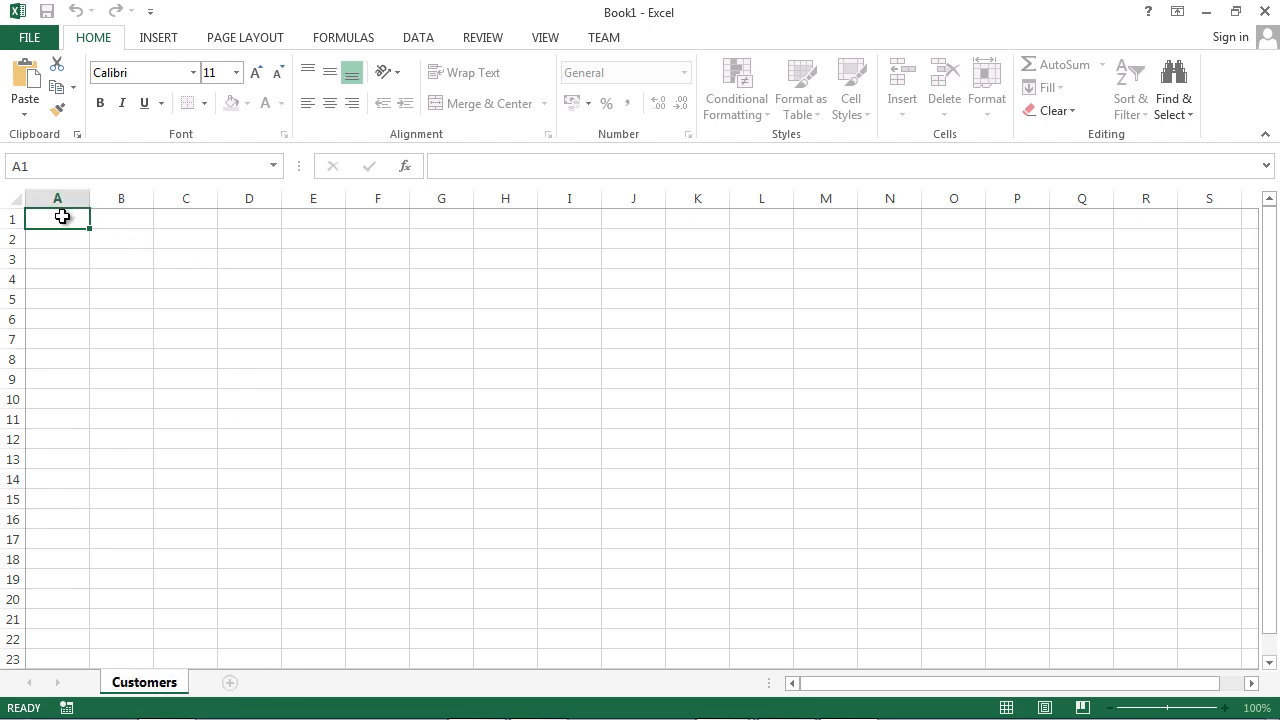
type("First Name")
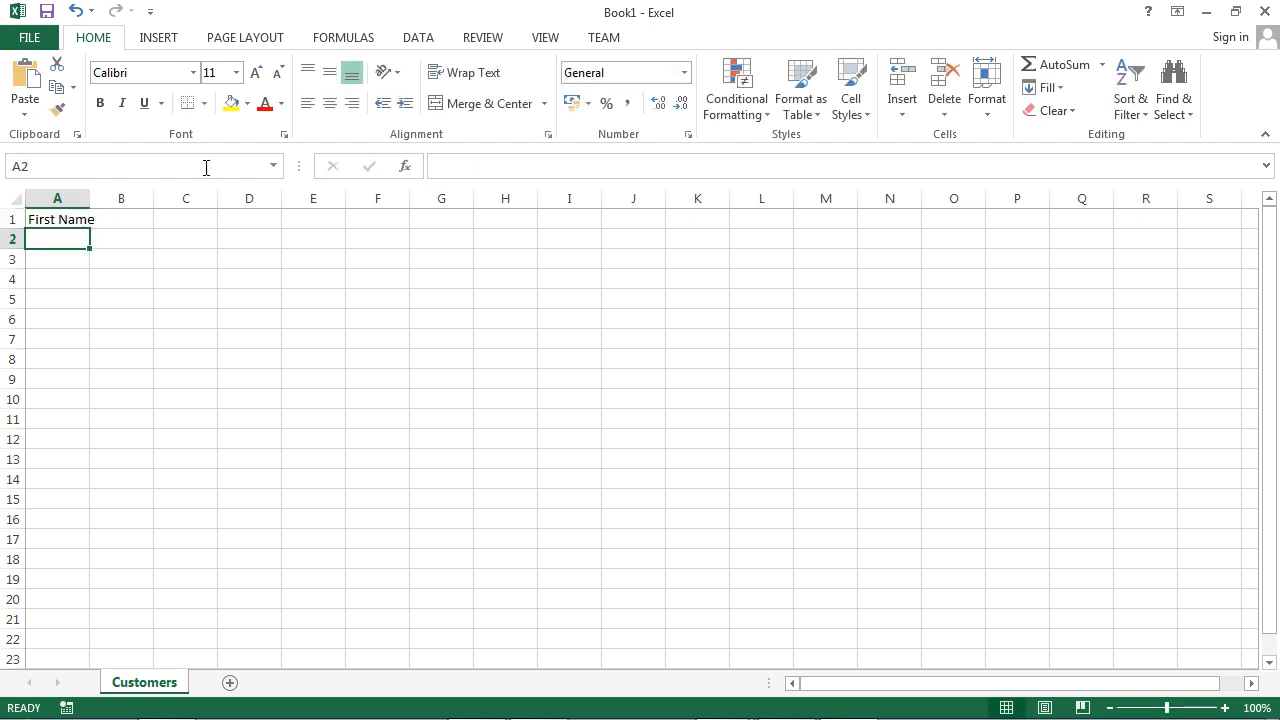
left_click(144, 219)
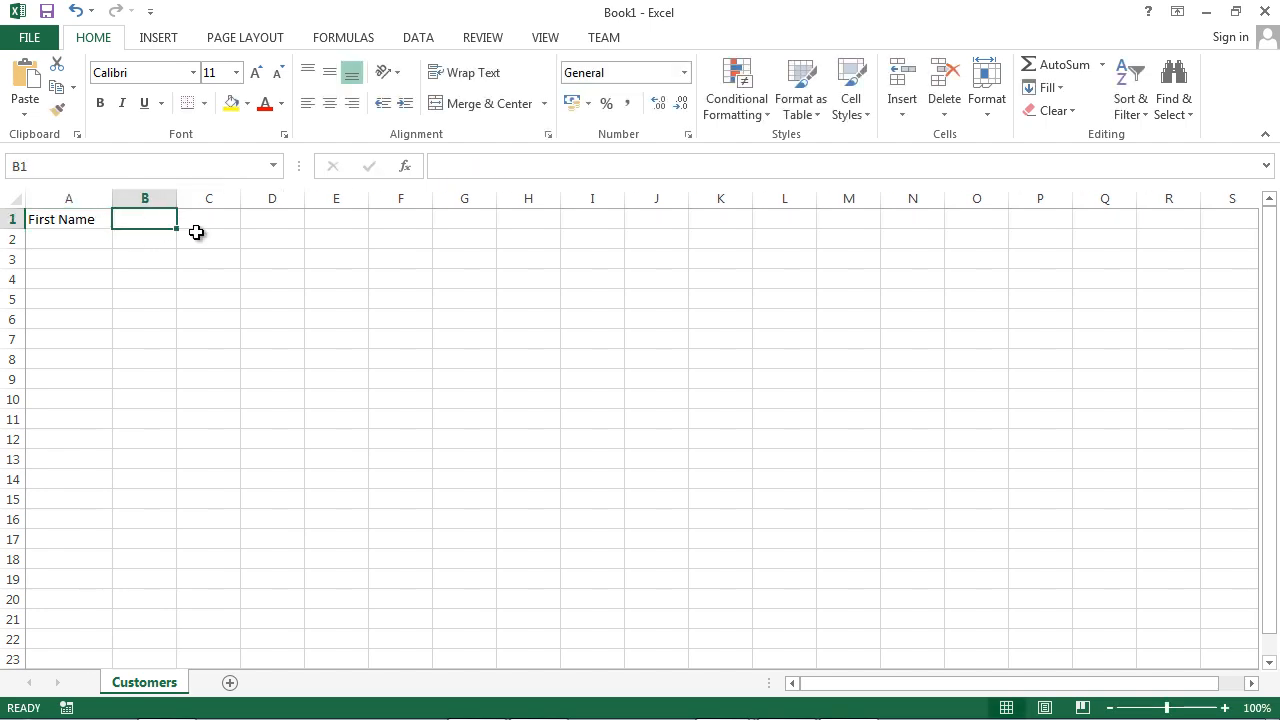
type("Surname")
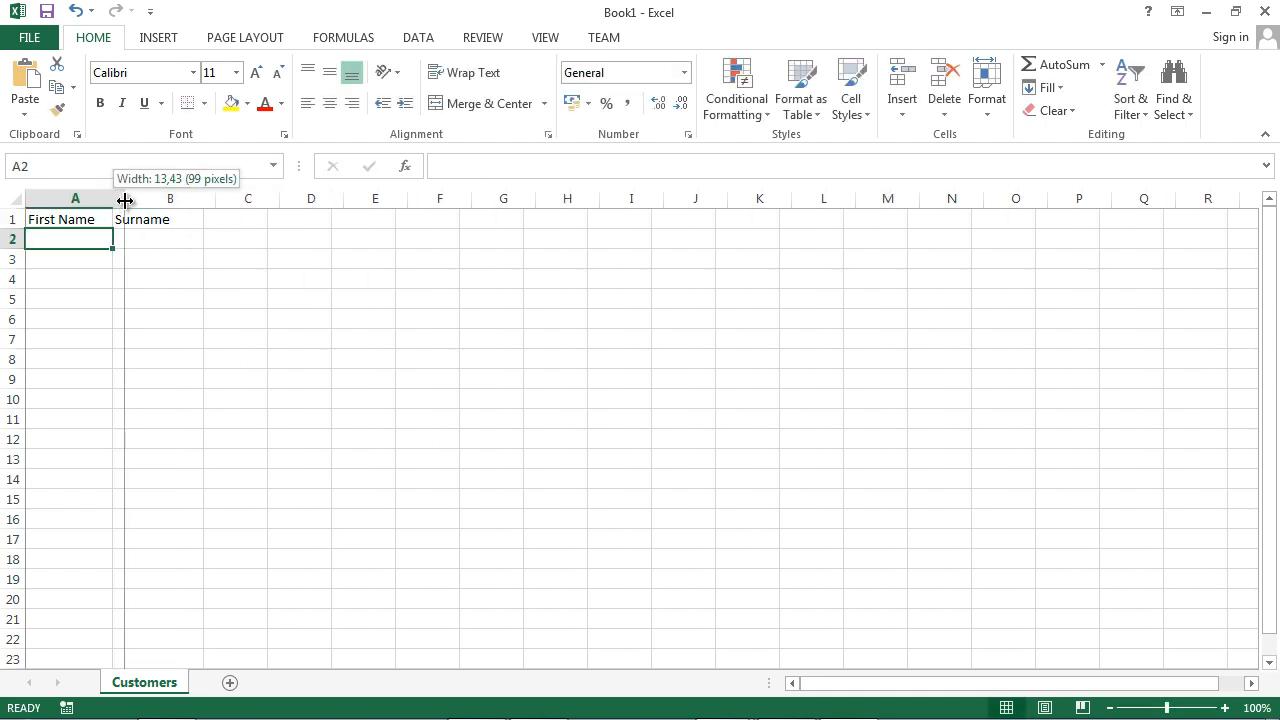
- Reopen UserForm1 in the editor and generate btnOK_Click and btnCancel_Click procedures
right_click(144, 682)
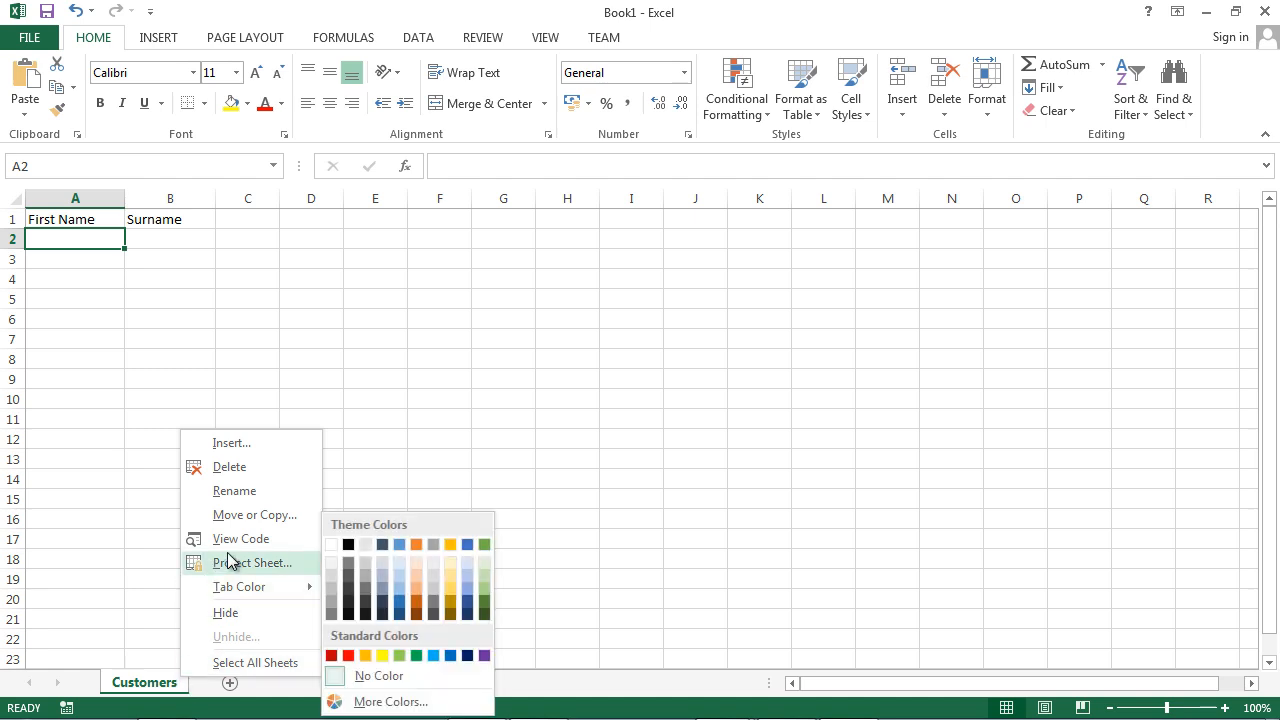
left_click(241, 539)
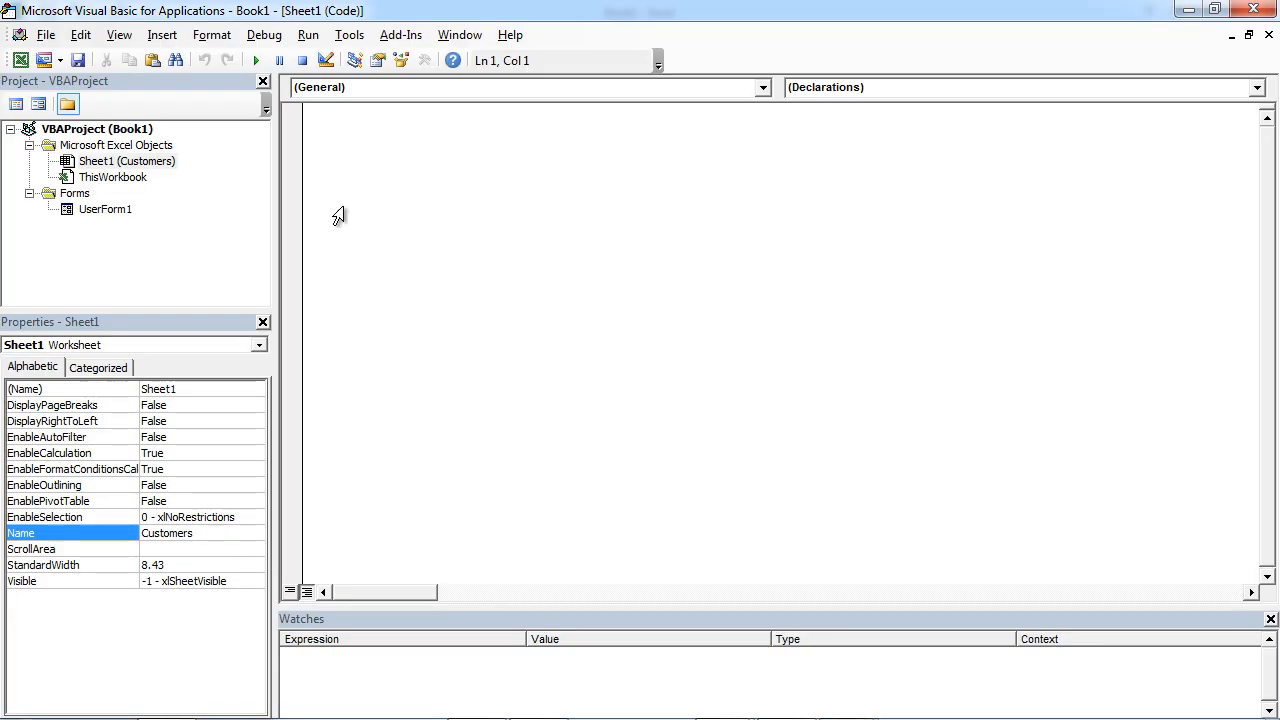
double_click(105, 209)
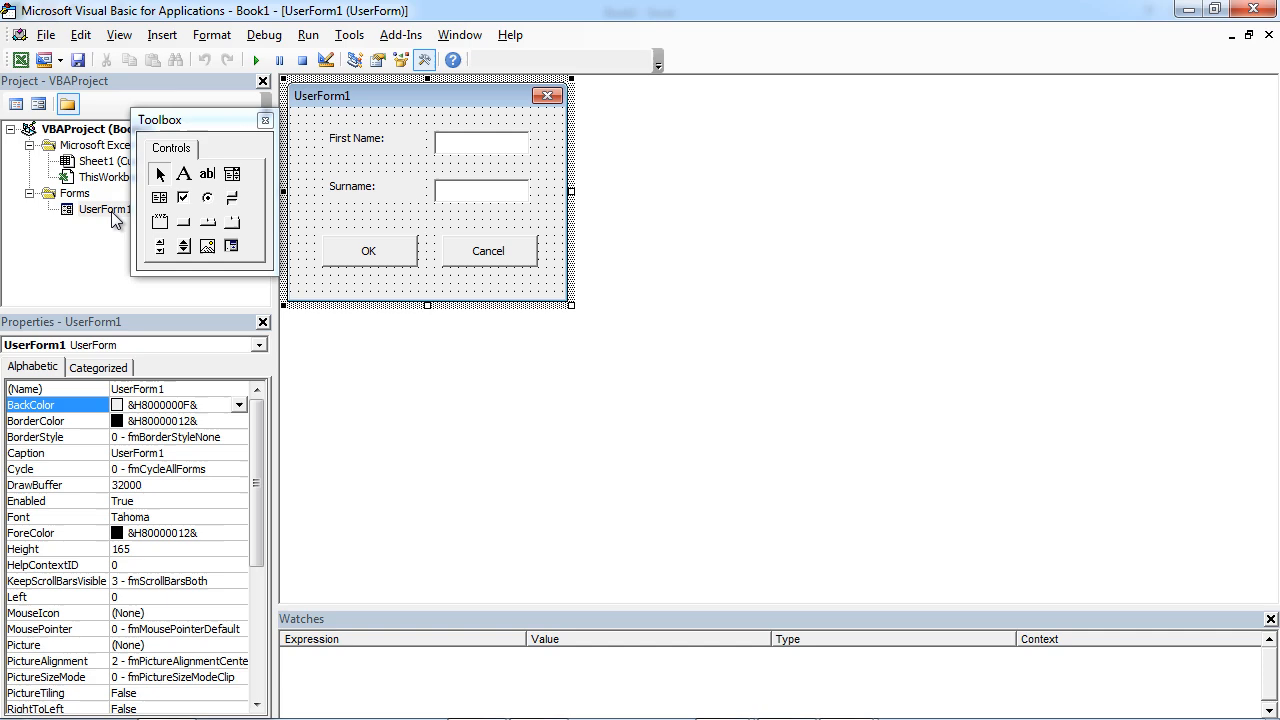
double_click(368, 250)
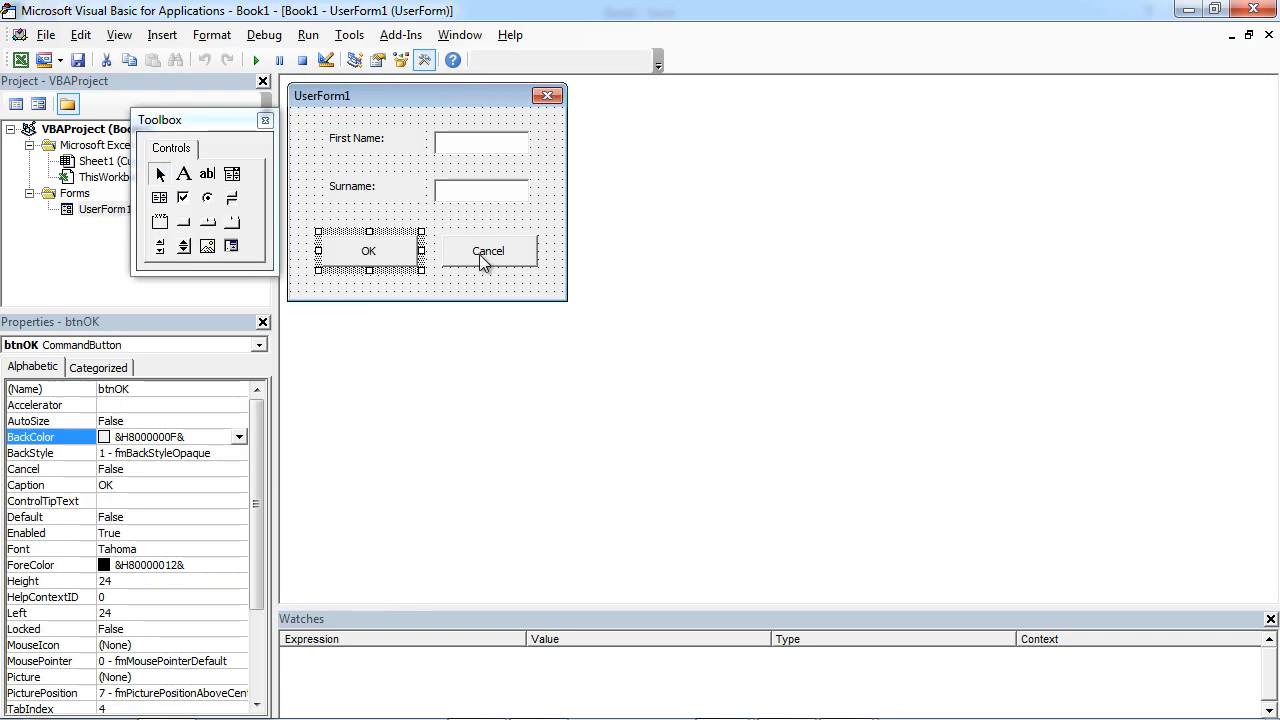
double_click(488, 251)
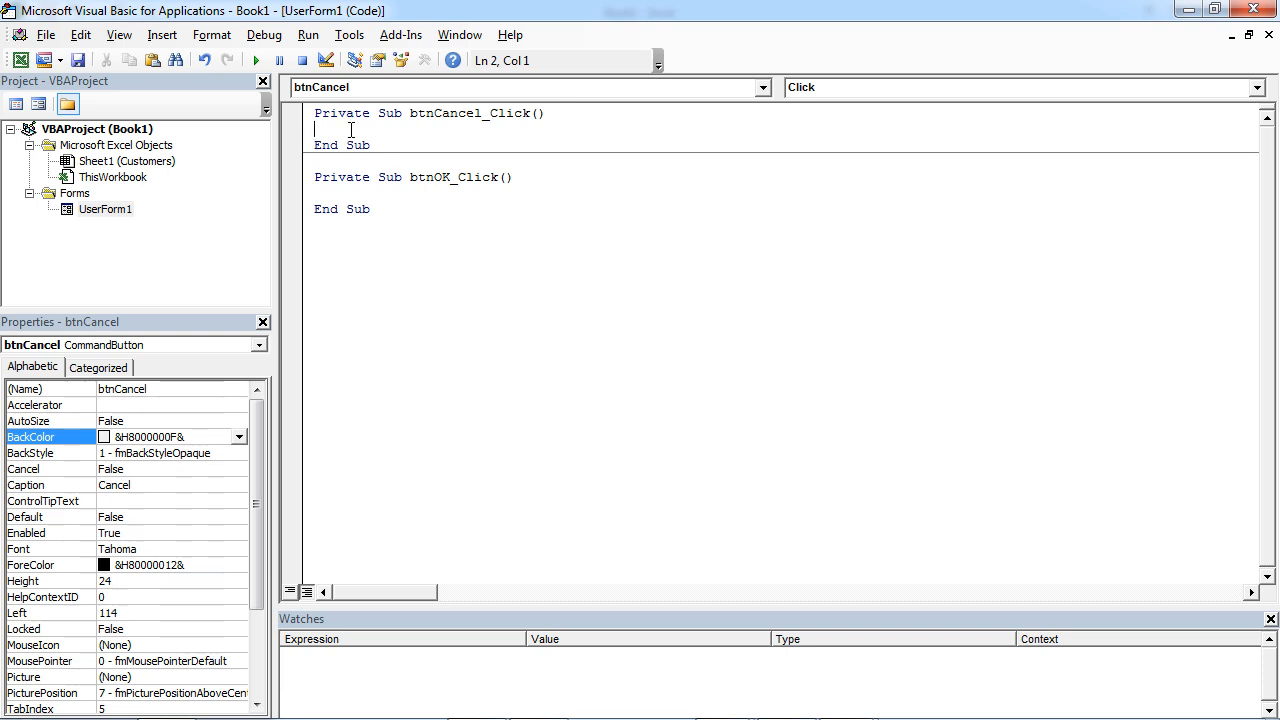
- Write 'Unload Me' in btnCancel_Click and 'Dim ws As Worksheet' in btnOK_Click
type("unload Me")
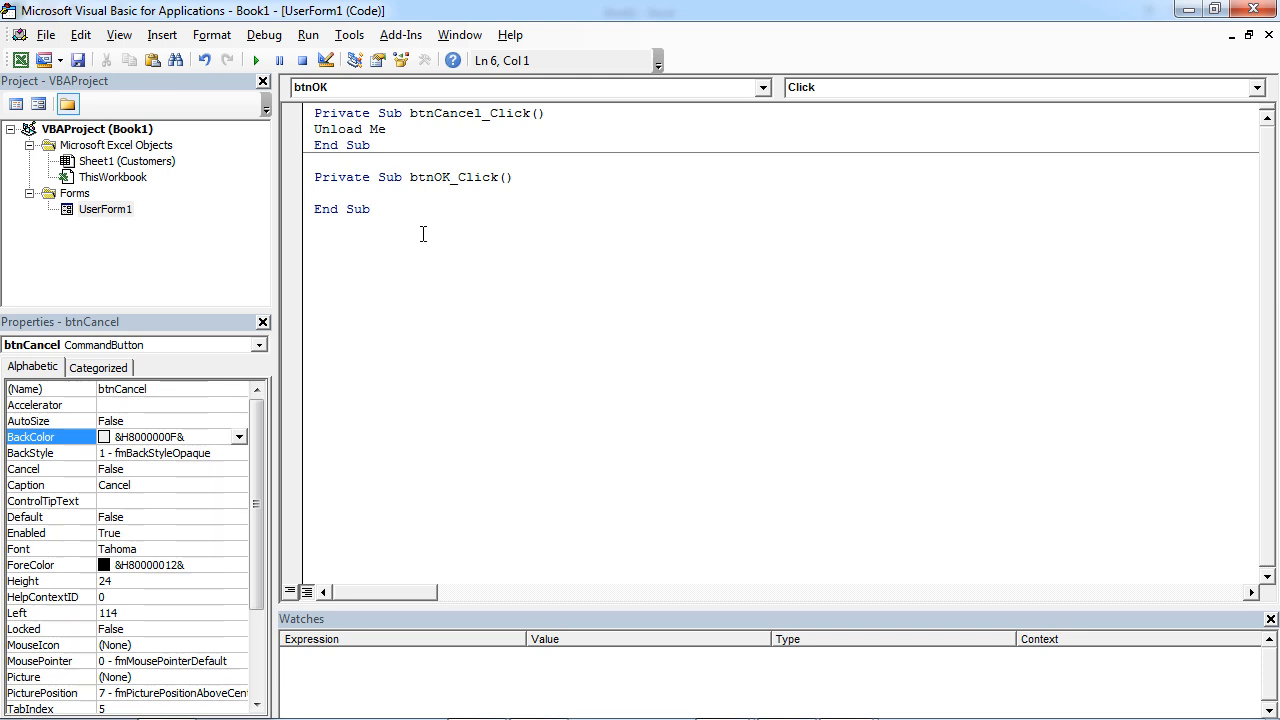
type("Dim")
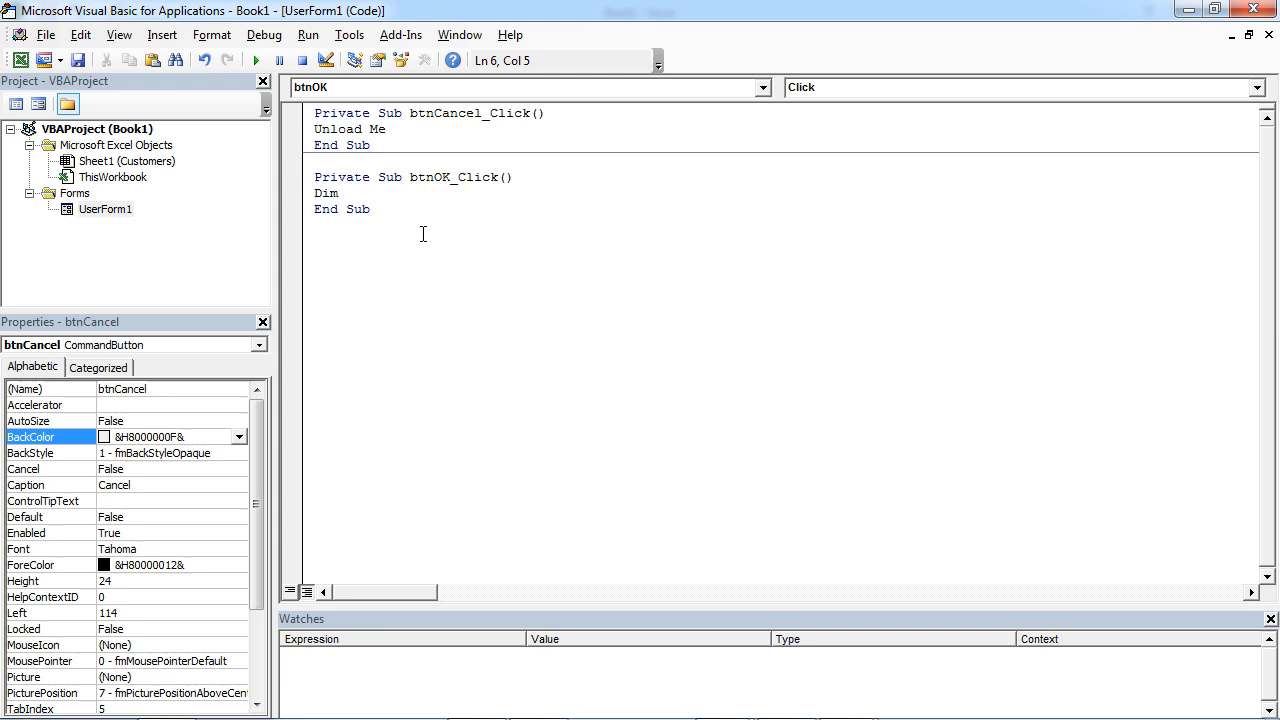
type("w")
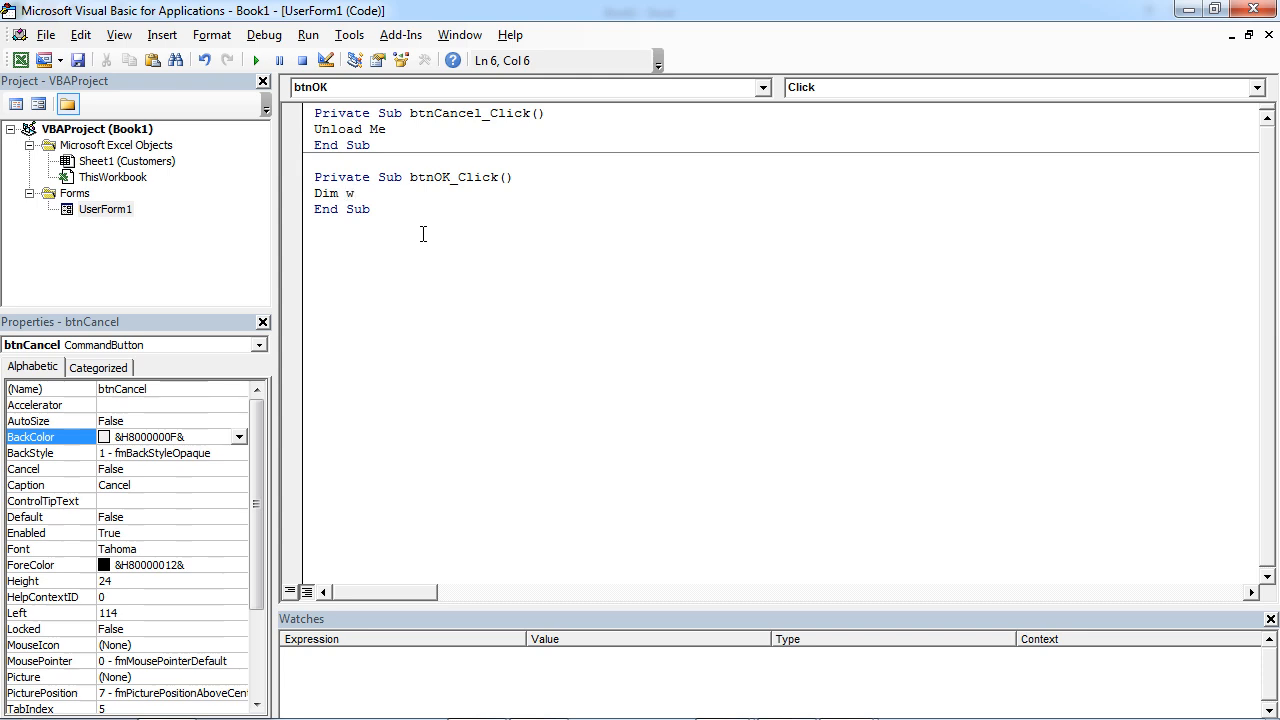
type("s as")
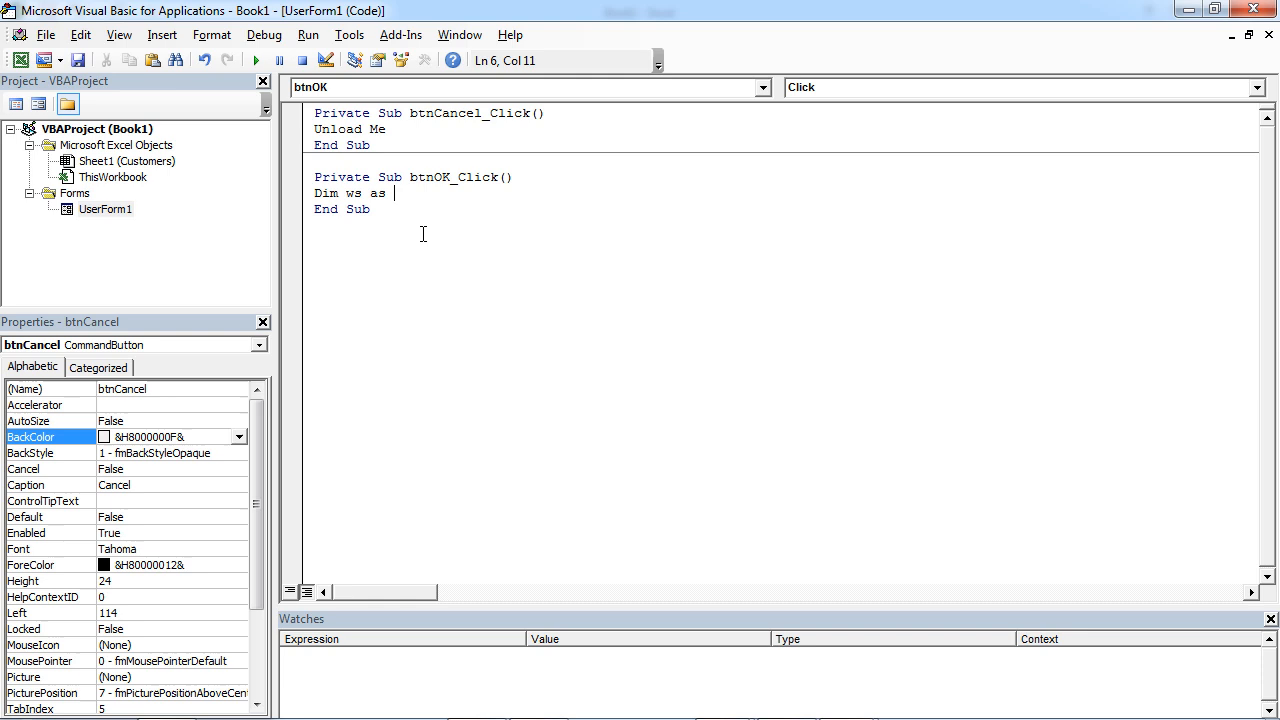
type("Wo")
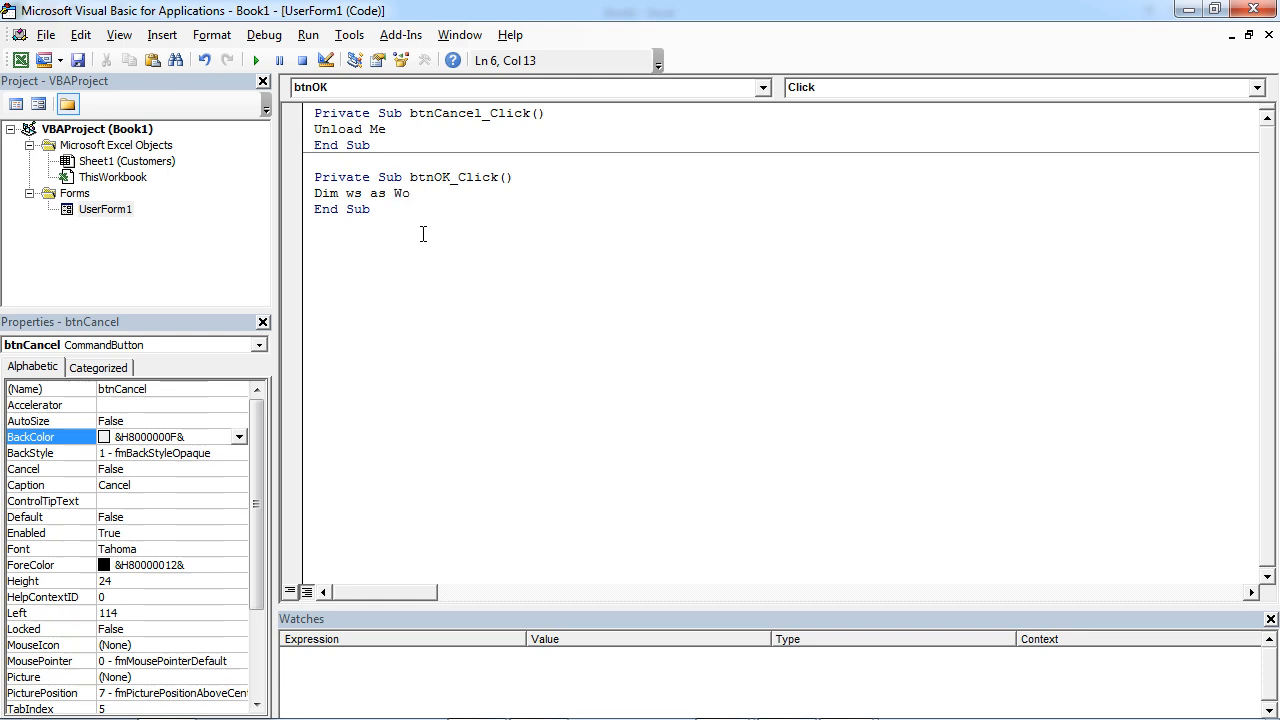
type("rks")
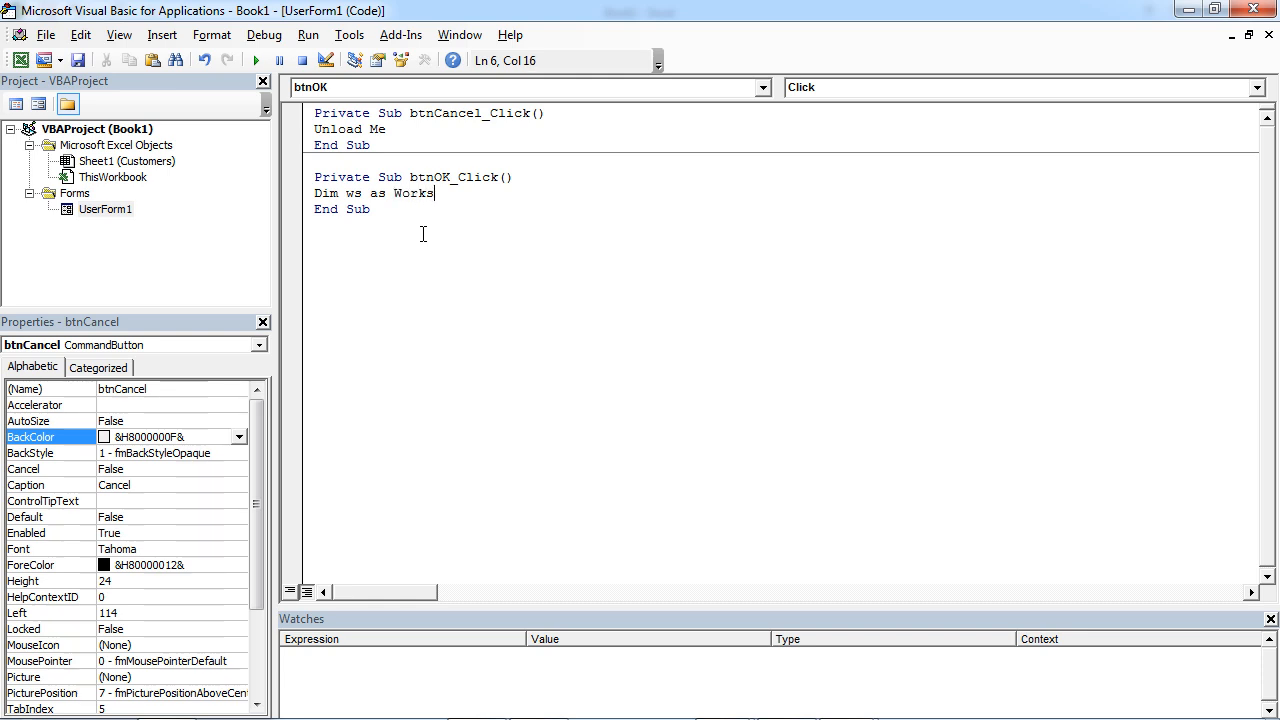
type("heet")
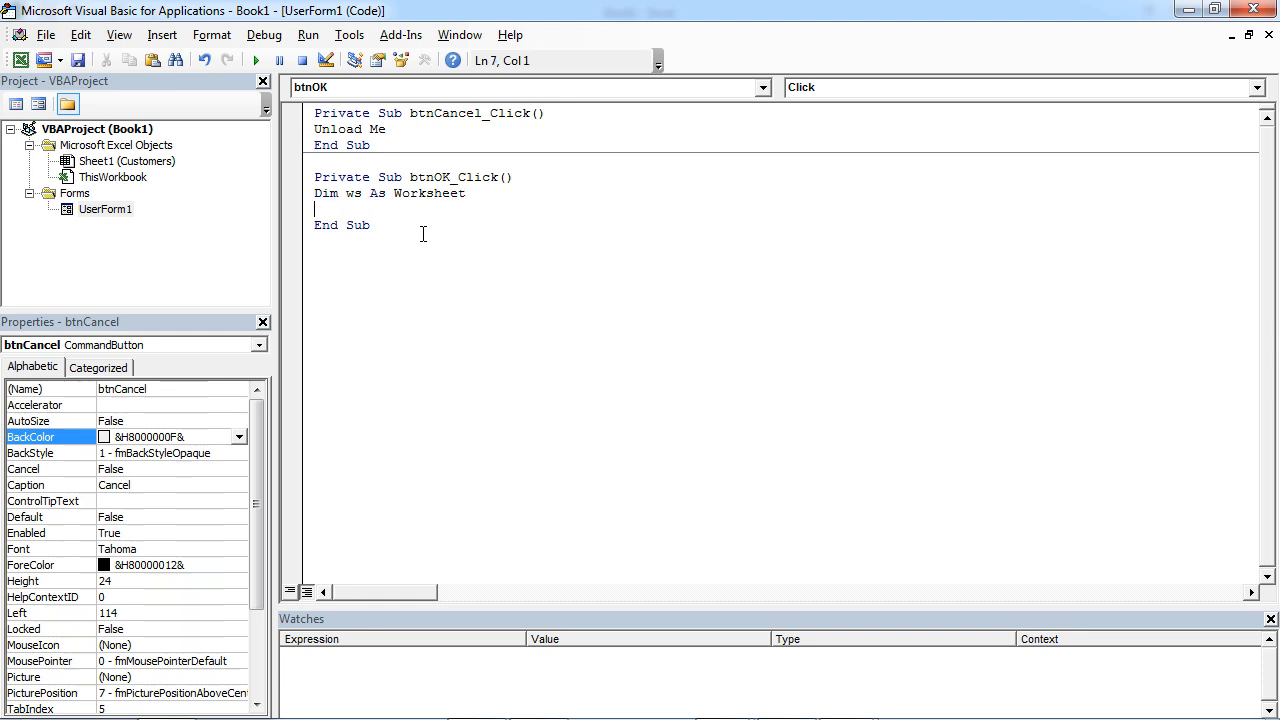
- Type Set ws = Worksheets("Customers") in btnOK_Click and start a new line
type("ws")
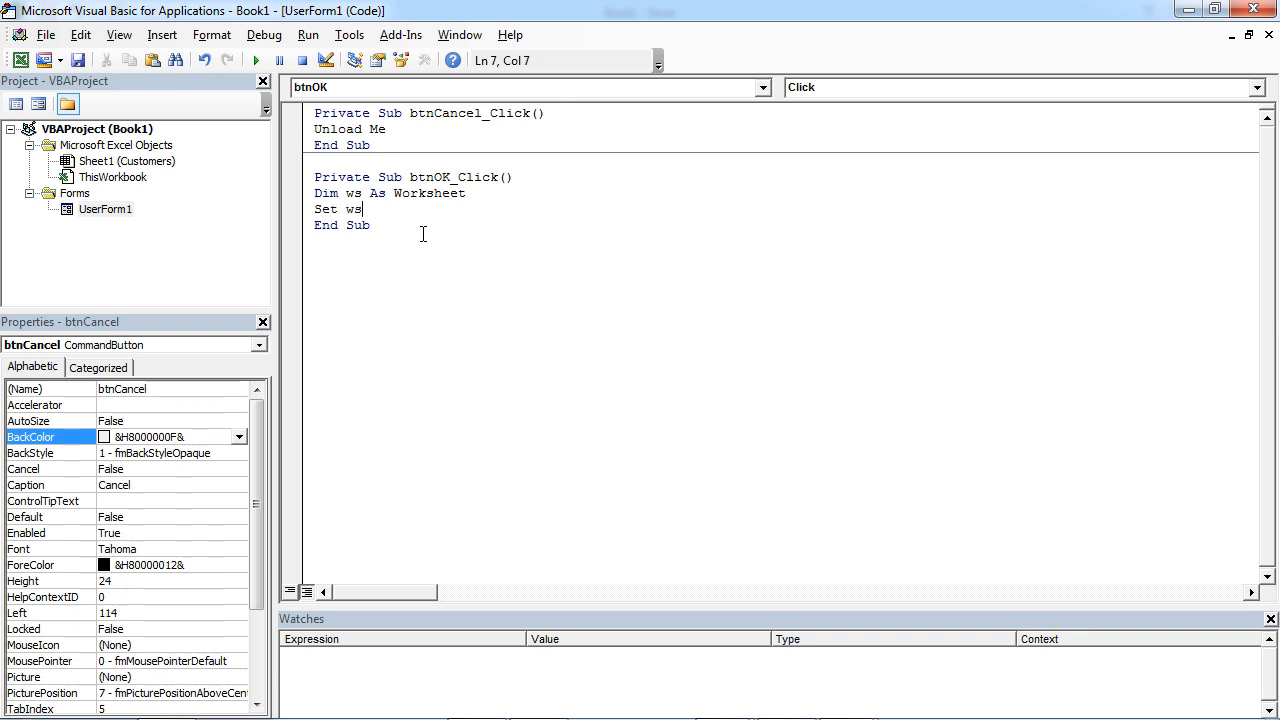
type("=")
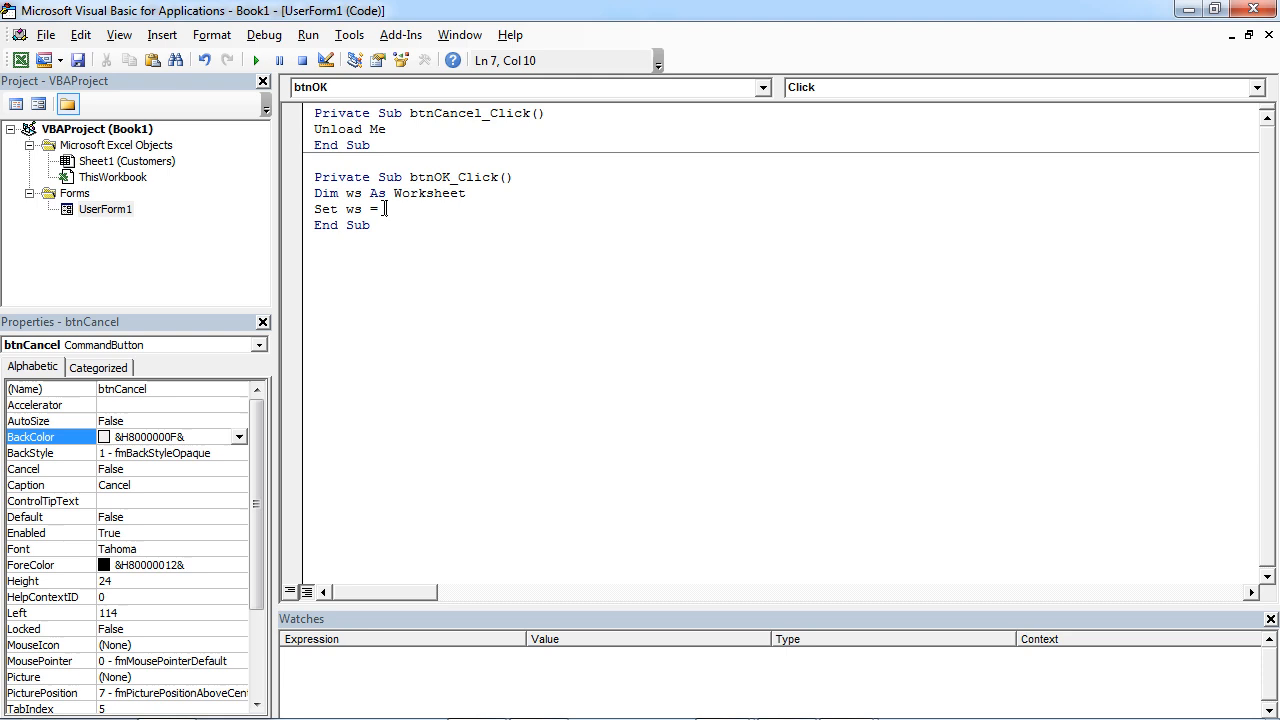
type("W")
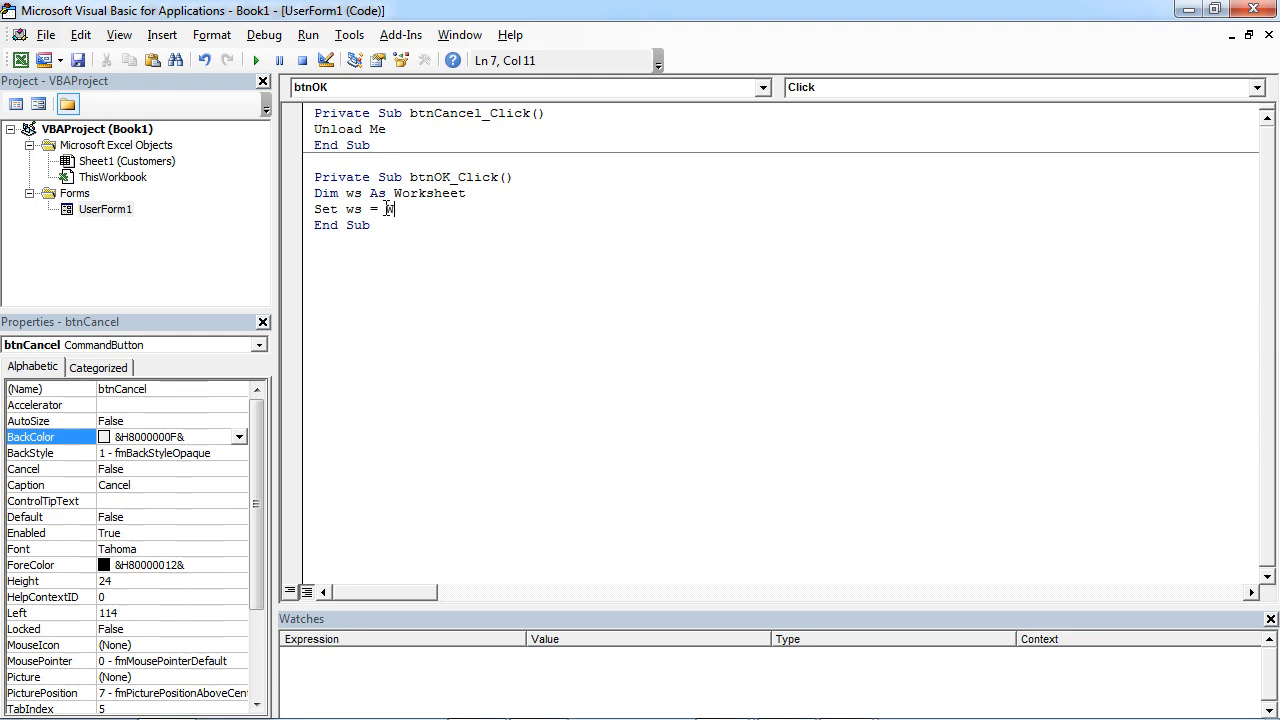
type("Workshee")
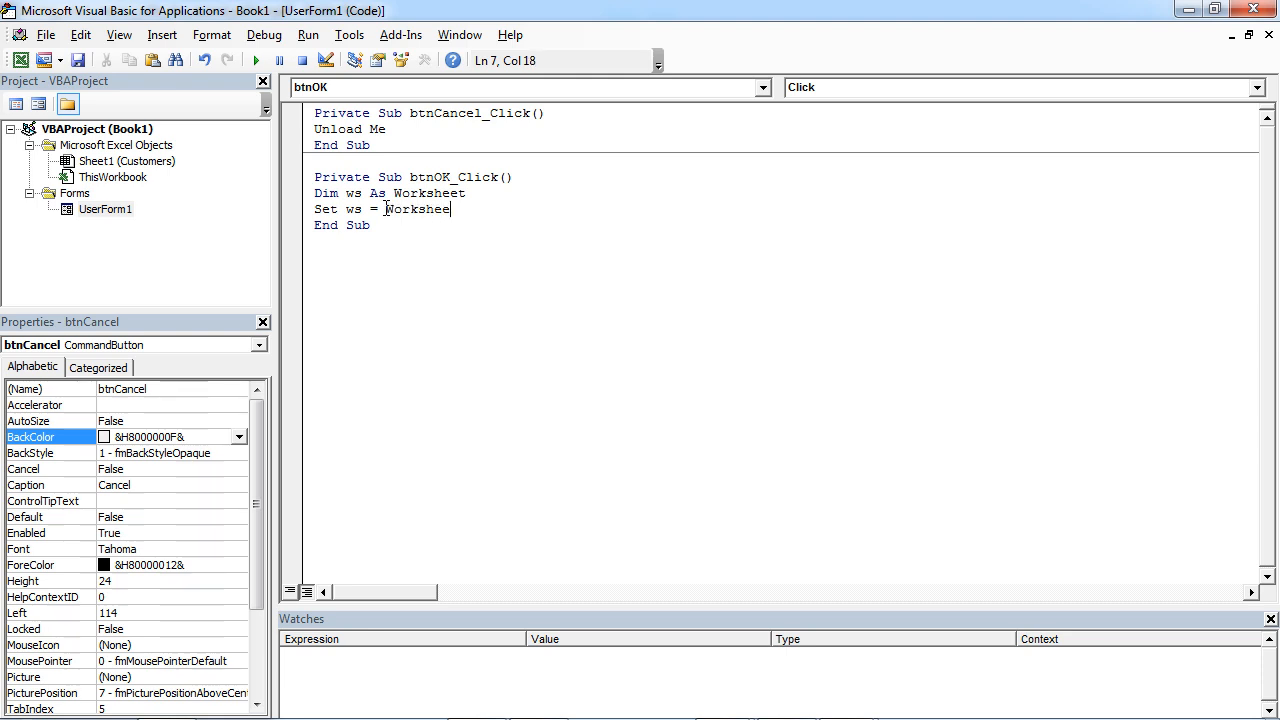
type("ts(")
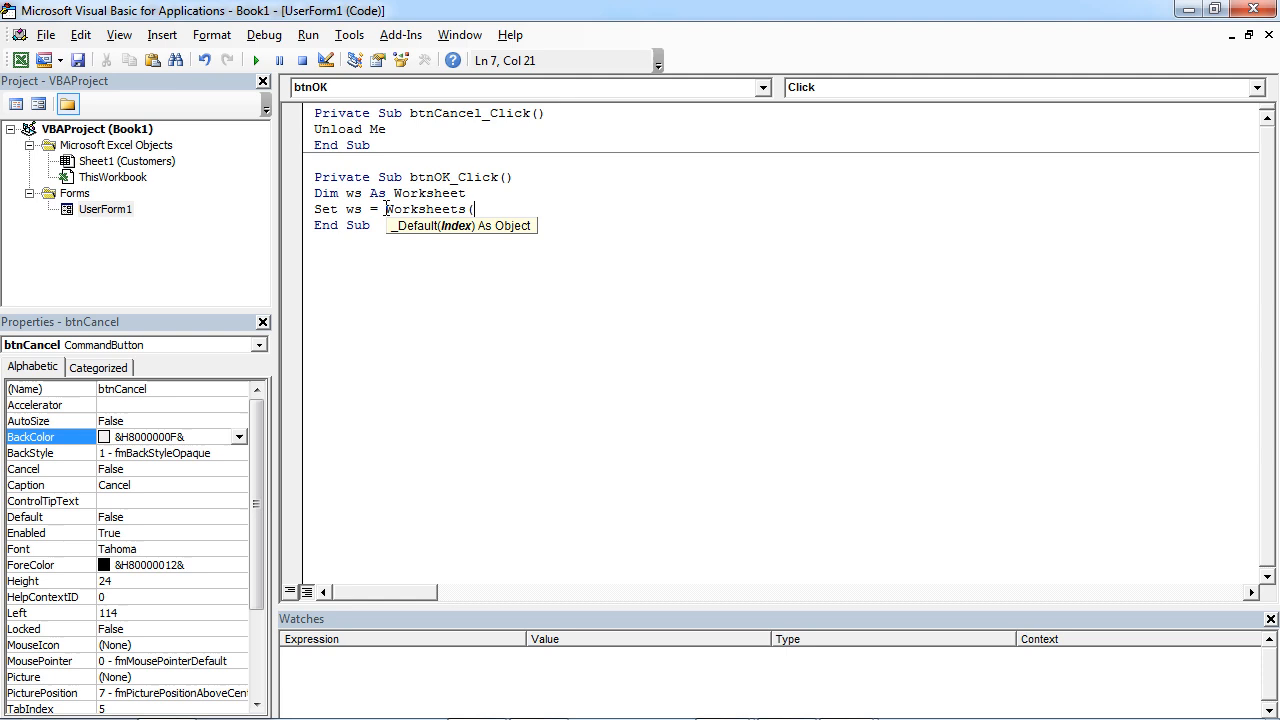
type(")")
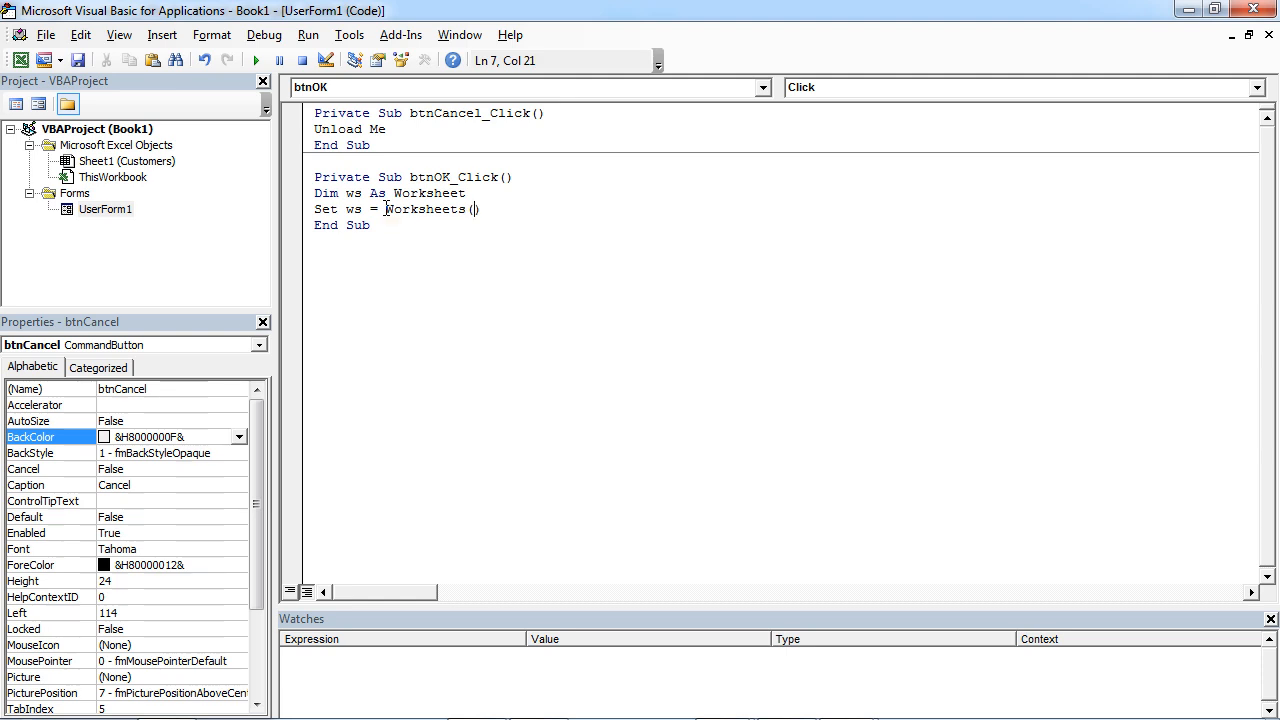
type("\"")
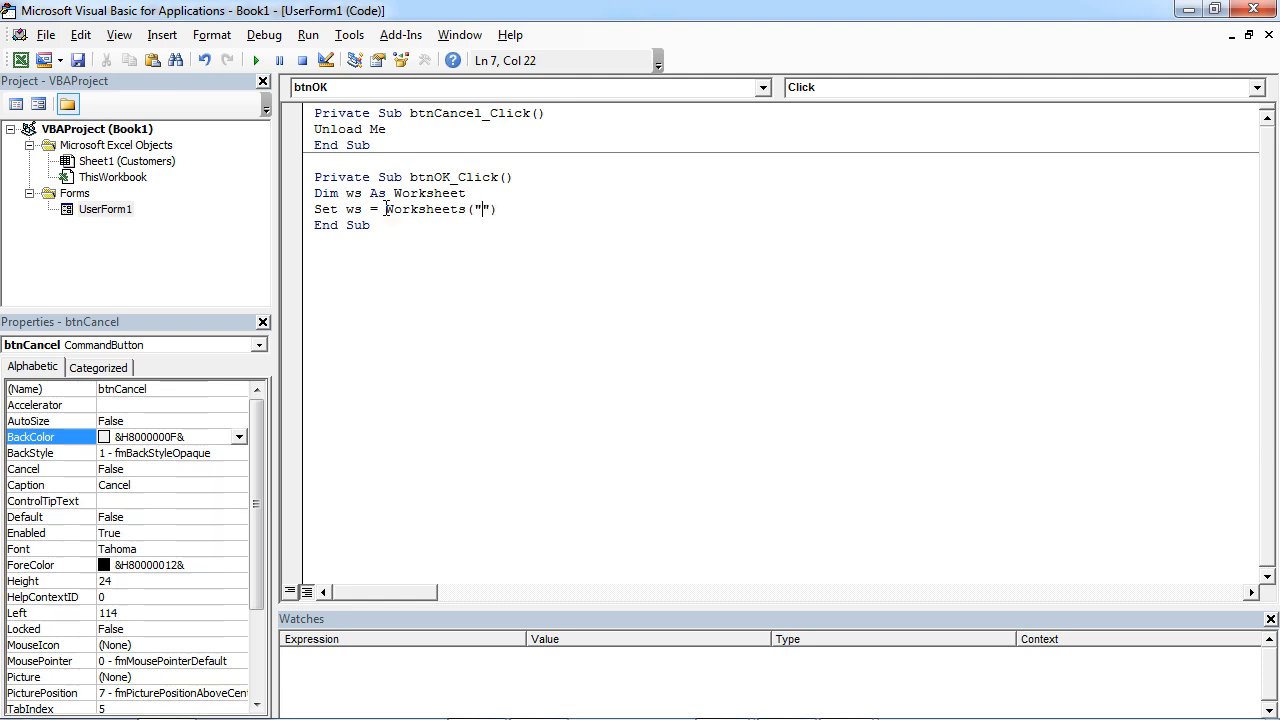
type("Customers")
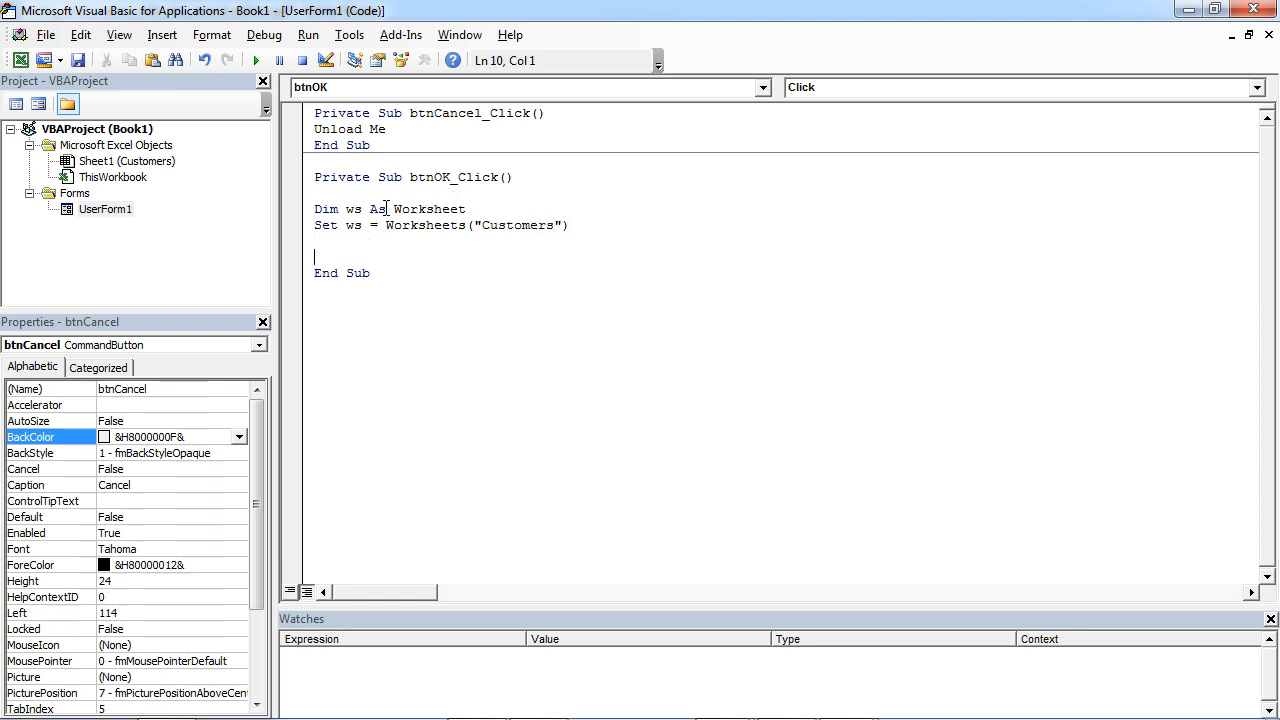
- Add the declaration Dim newRow As Long below the Set ws line
type("Dim")
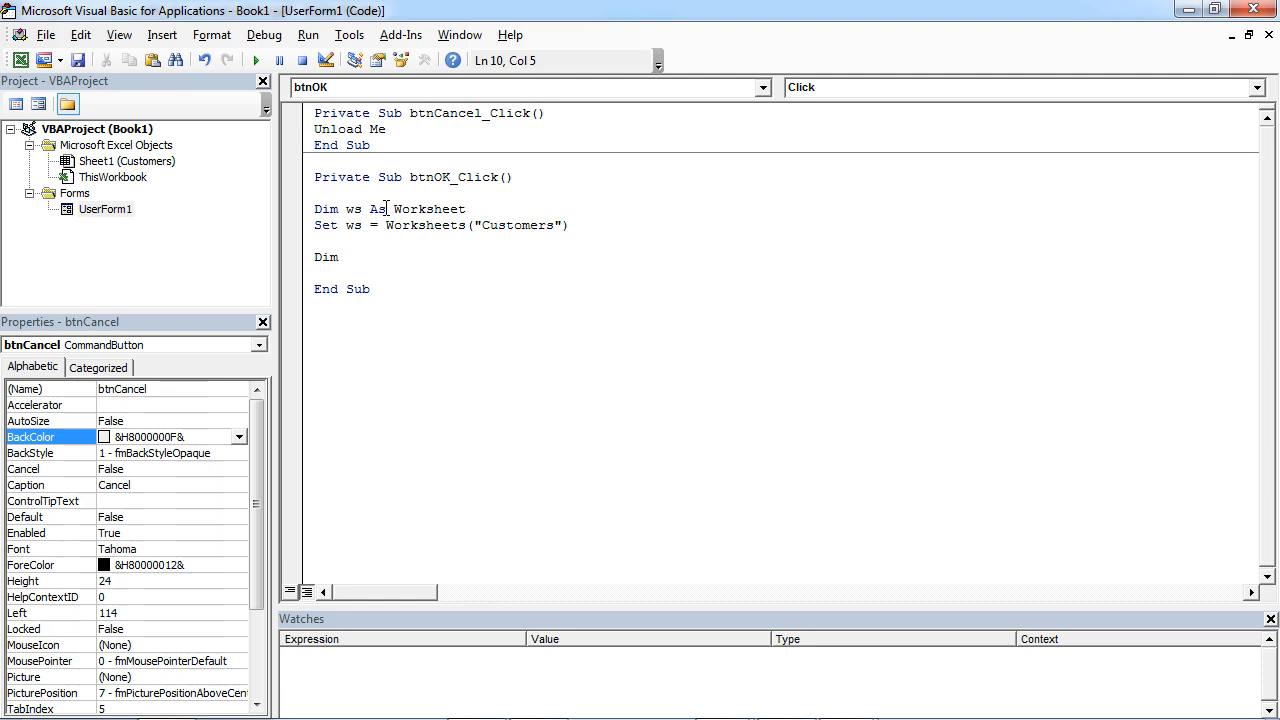
type("ne")
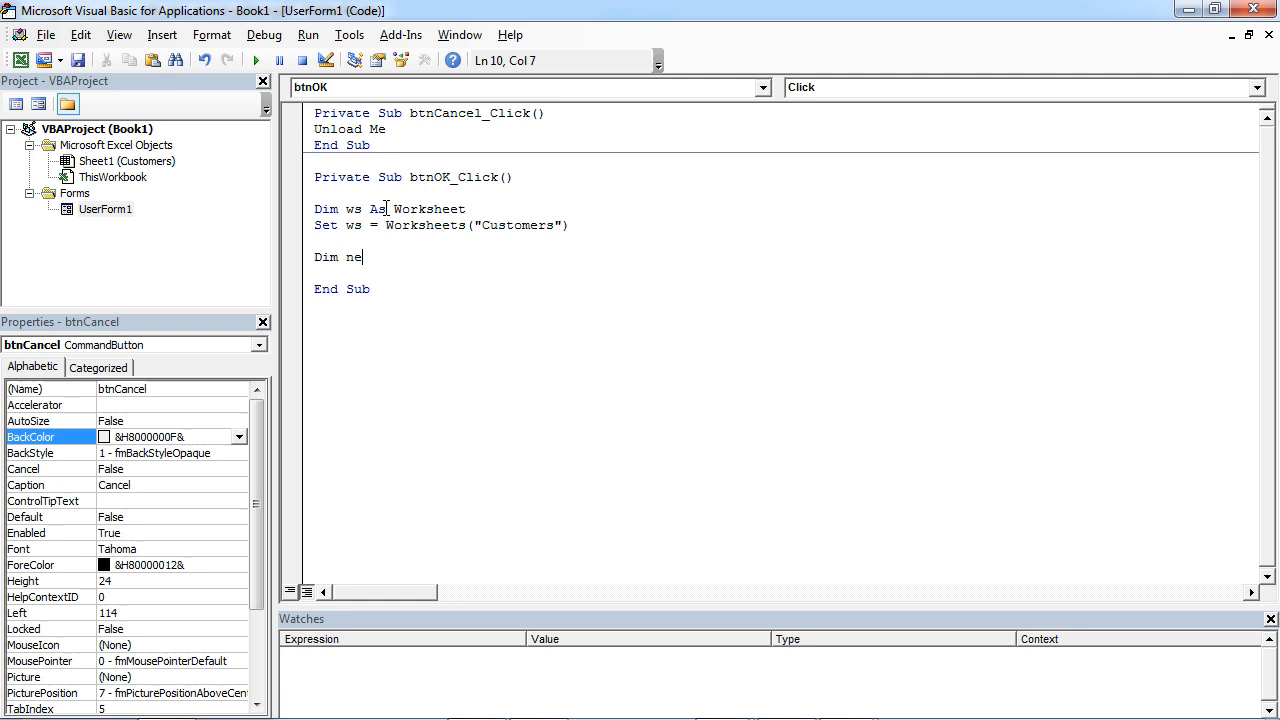
type("wRo")
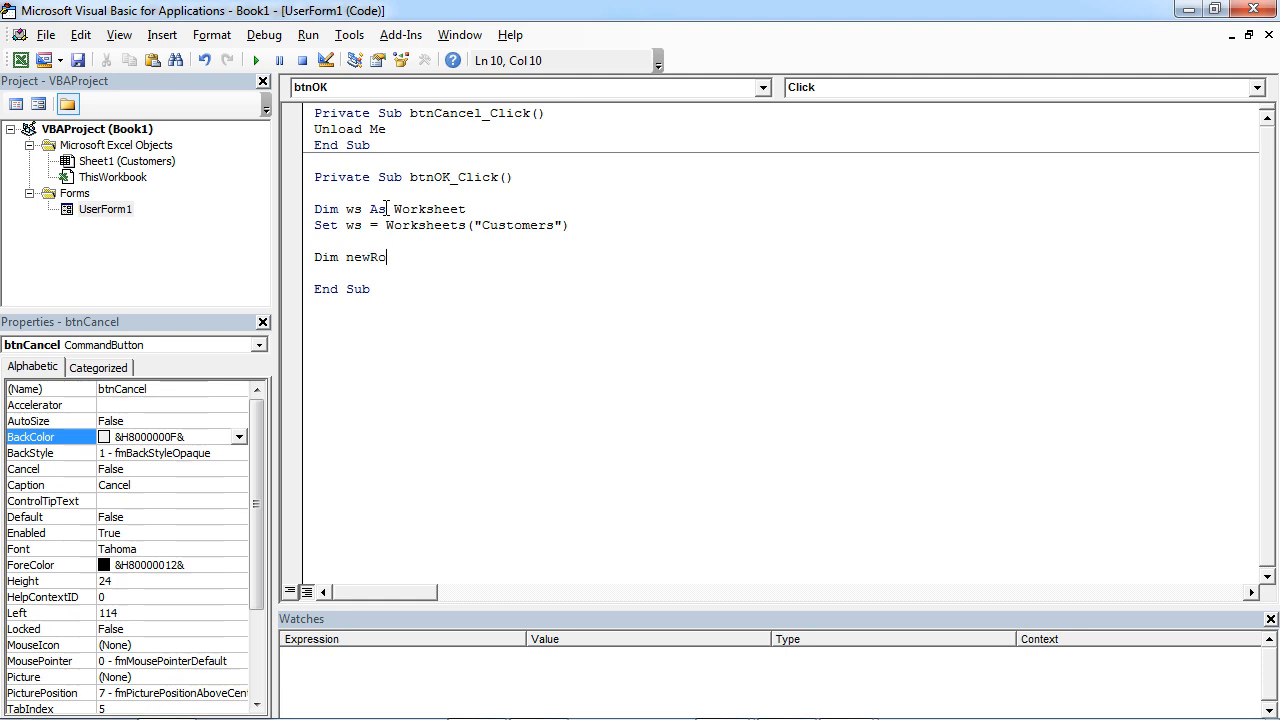
type("w")
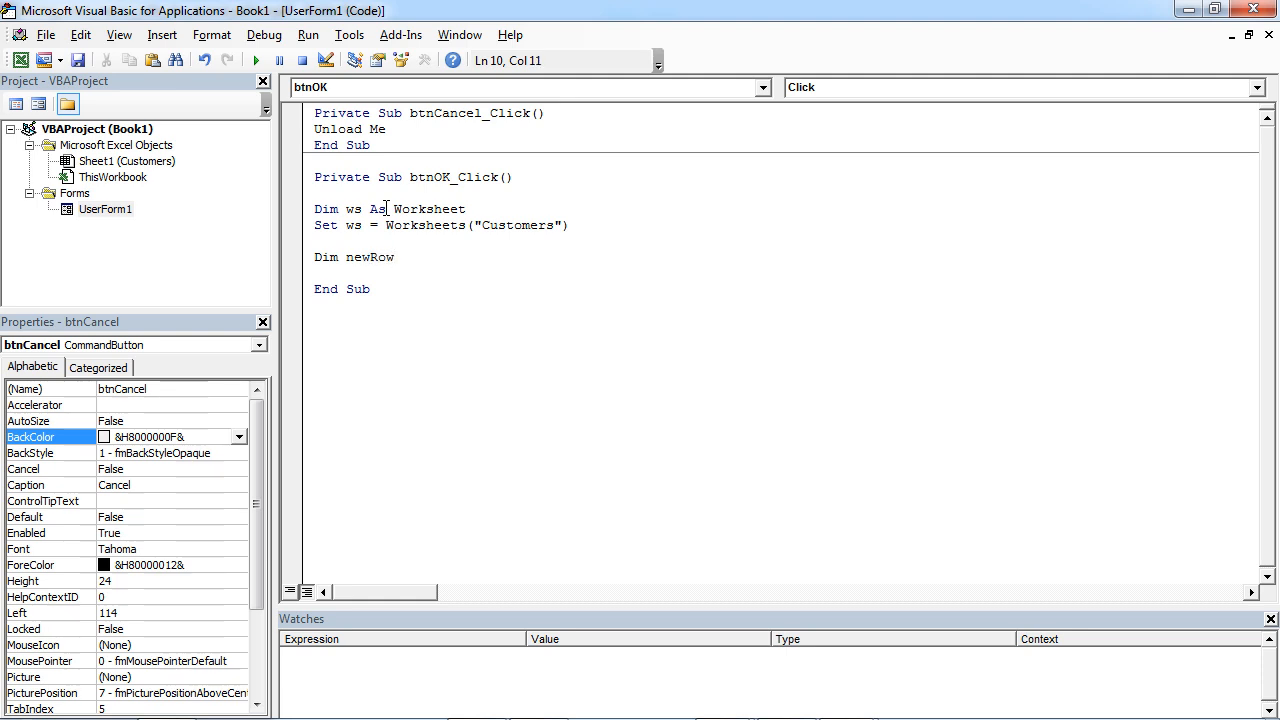
type("a")
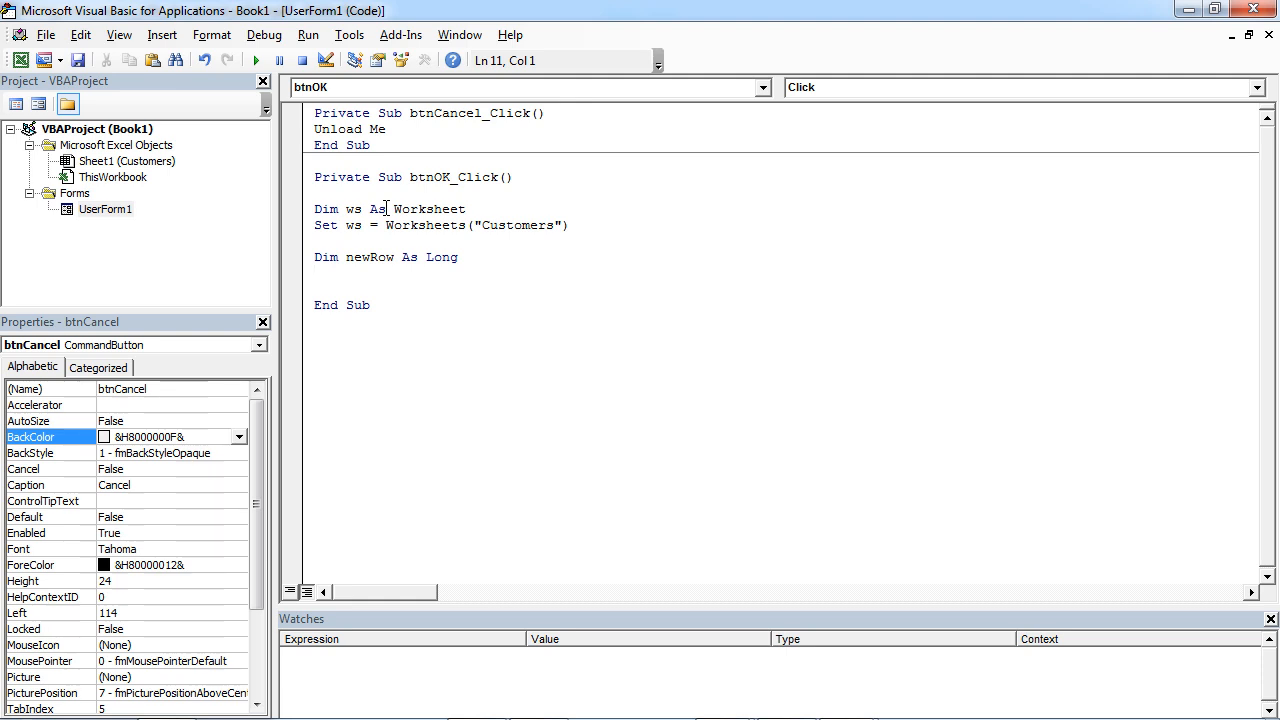
- Begin the assignment newRow = Application.WorksheetFunction using IntelliSense suggestions
type("new")
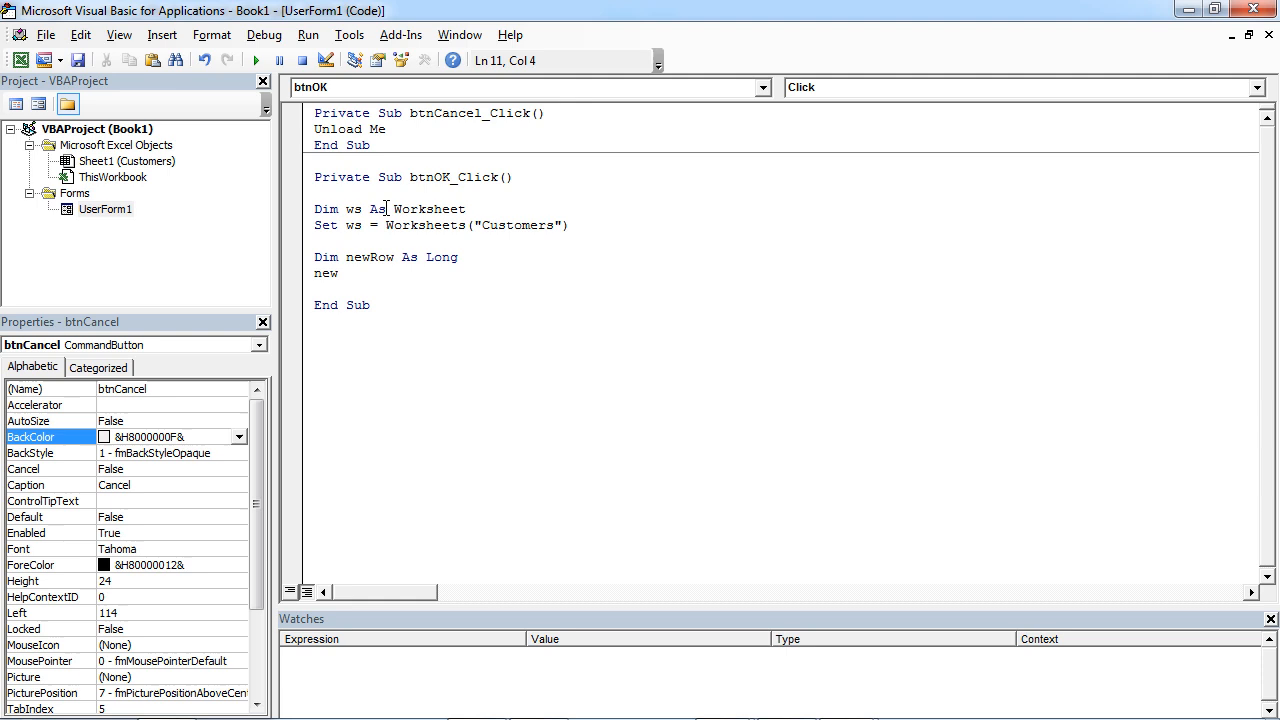
type("Row =")
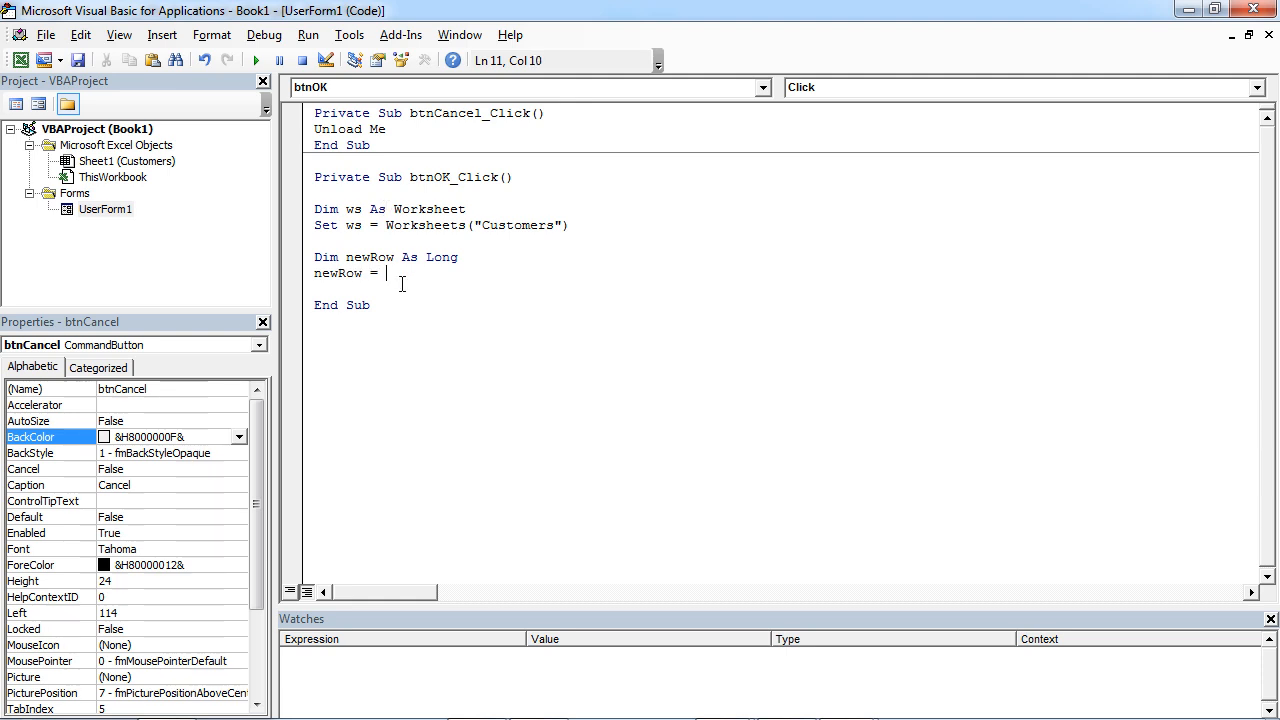
type("app")
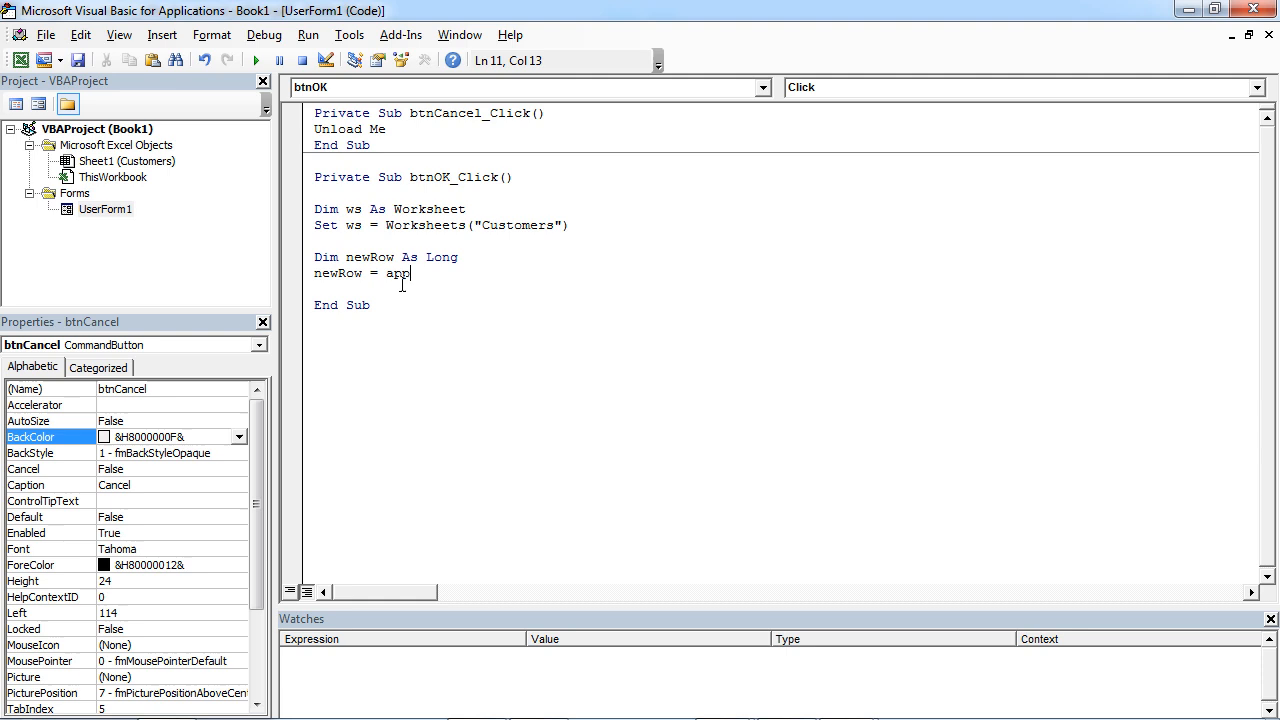
type("lica")
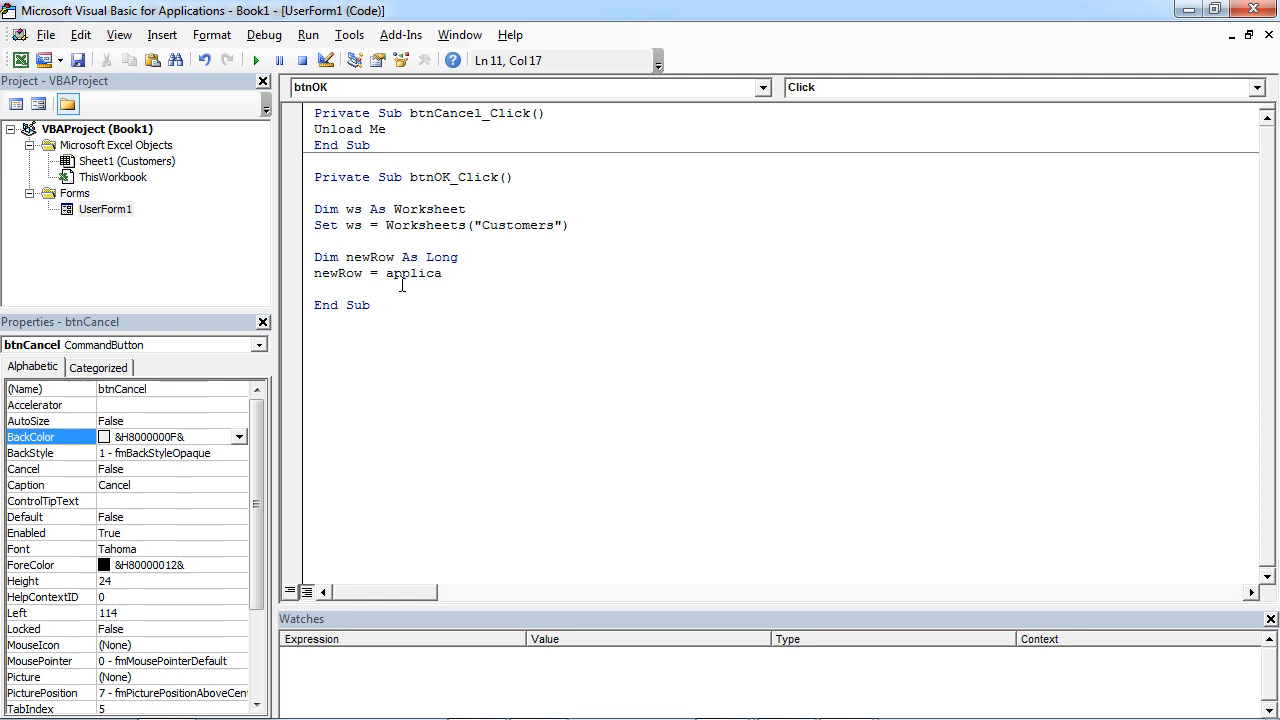
type("t")
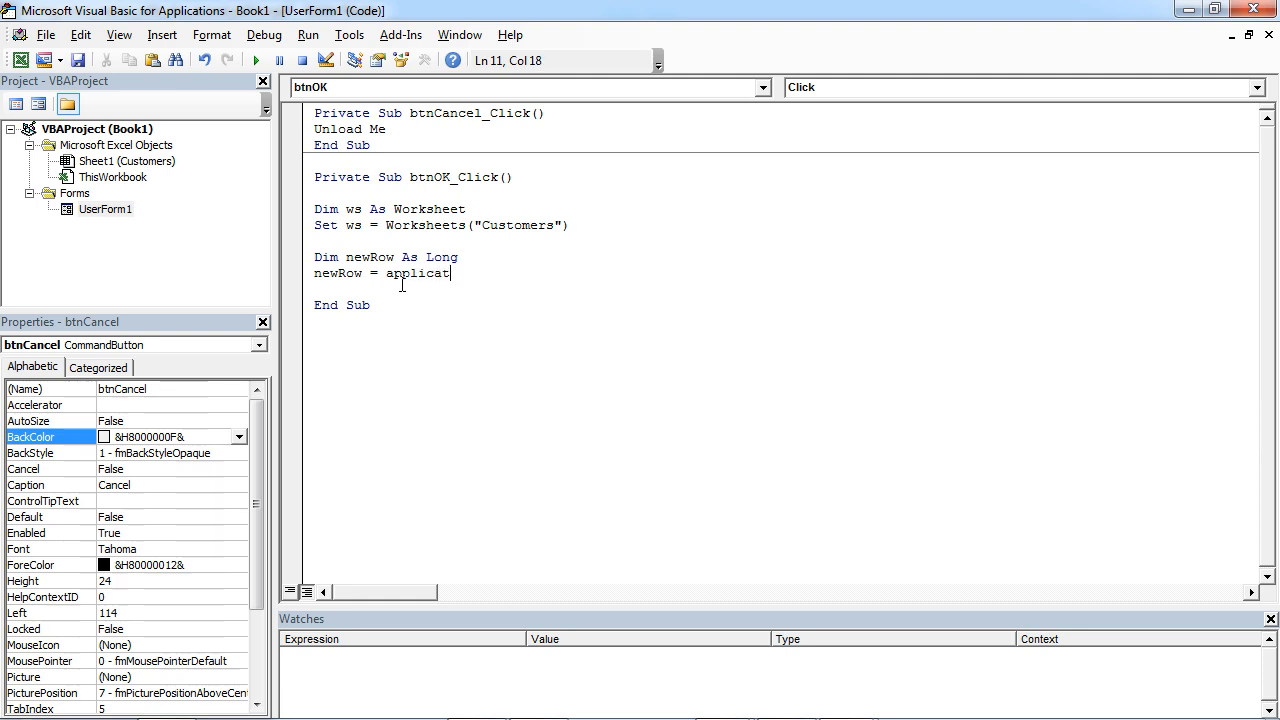
type("ion.")
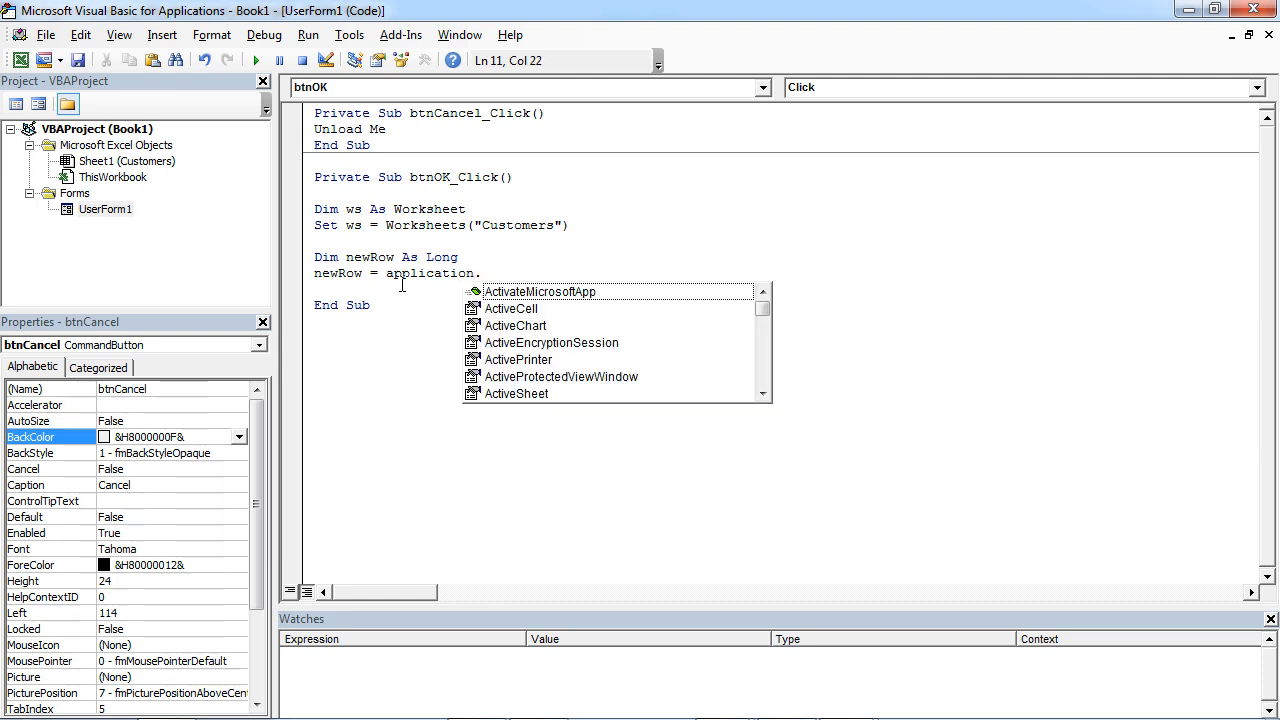
type("w")
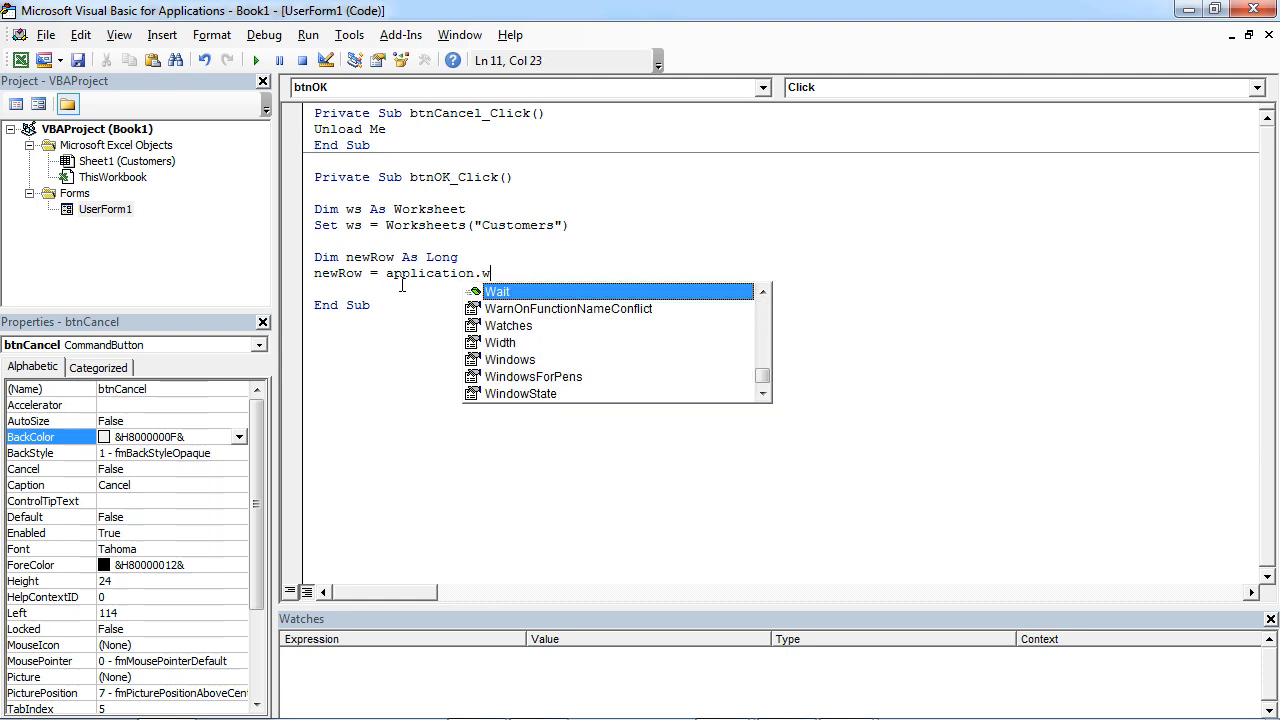
type("orksheetFunction")
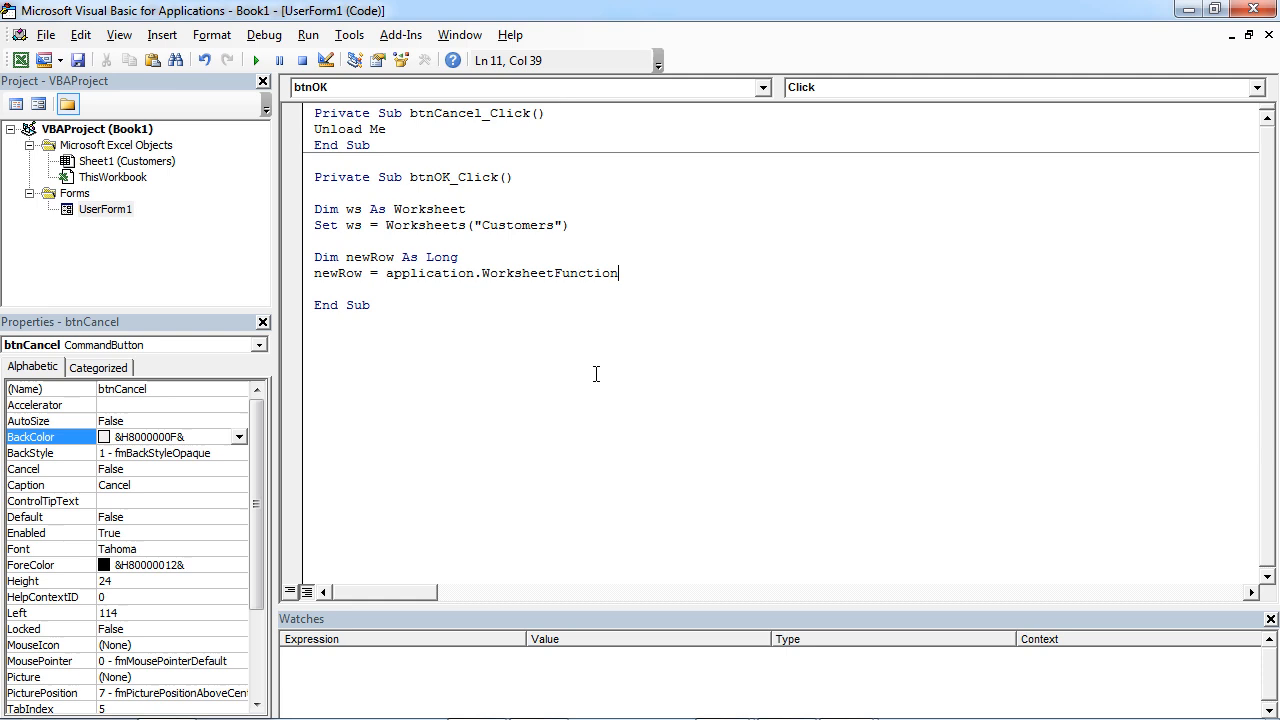
- Complete it with .CountA(ws.Range("A:A")) + 1 and begin the next line
type(".coun")
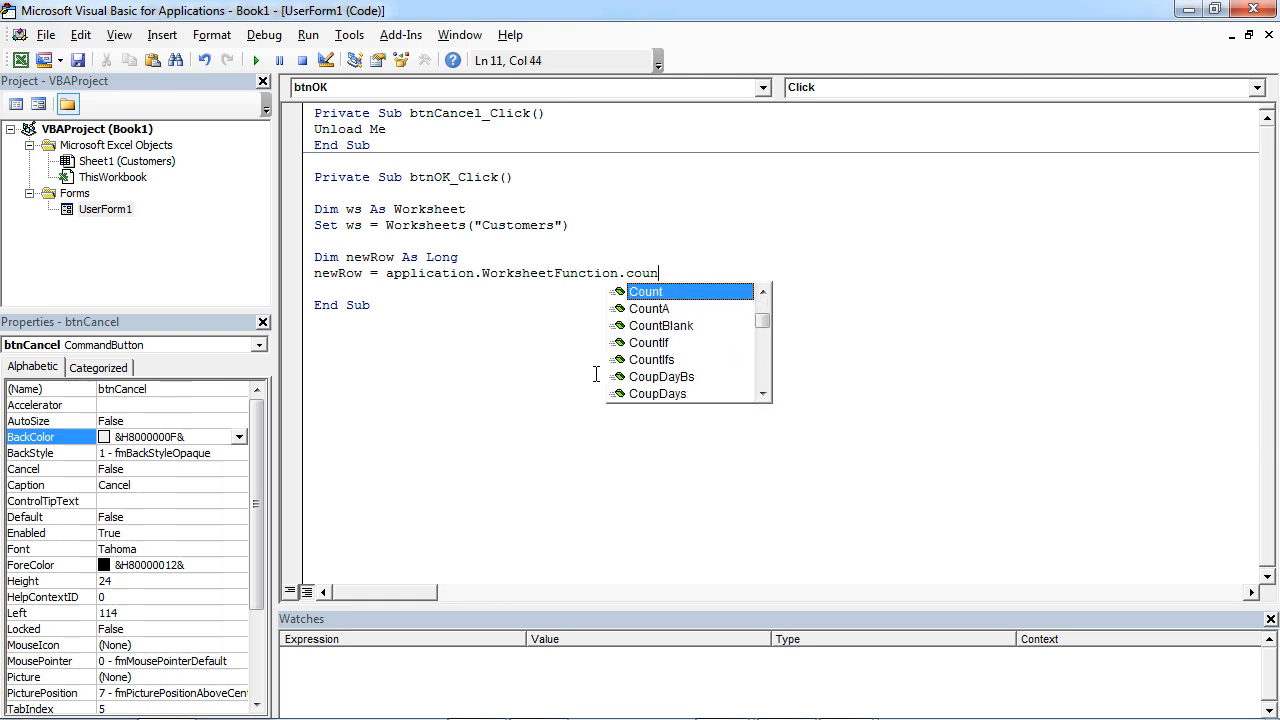
type("a")
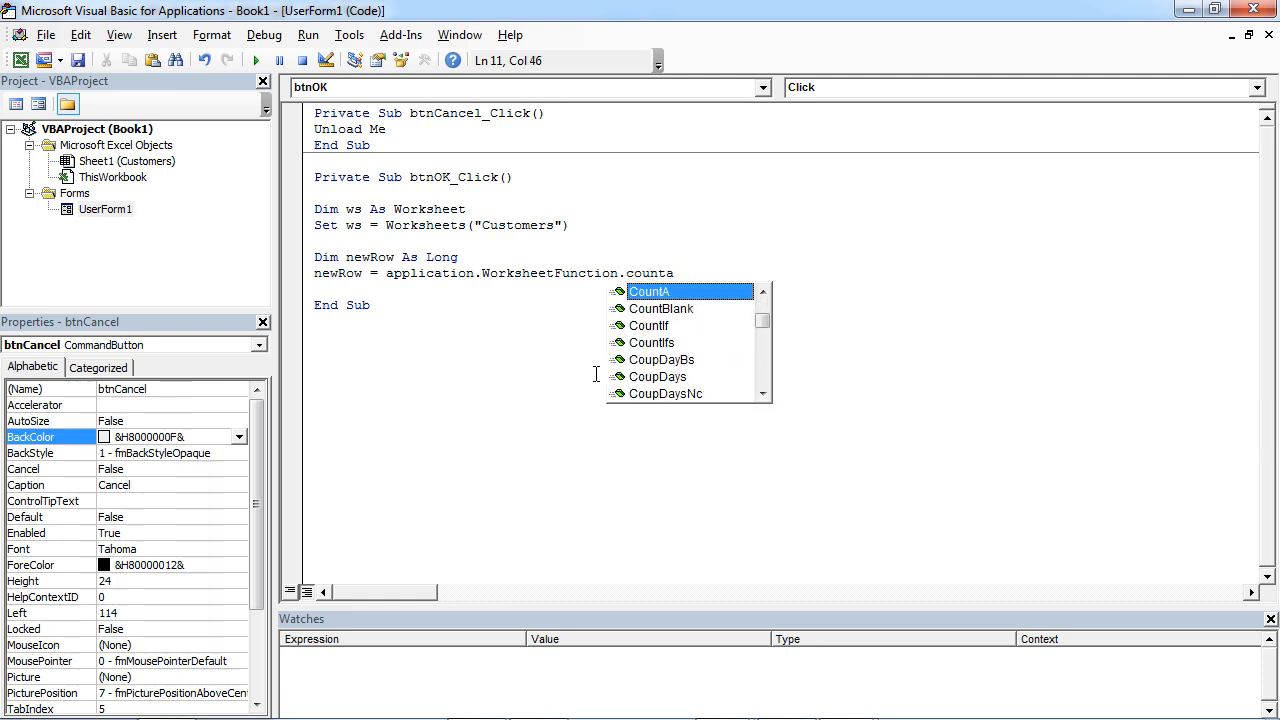
type("(")
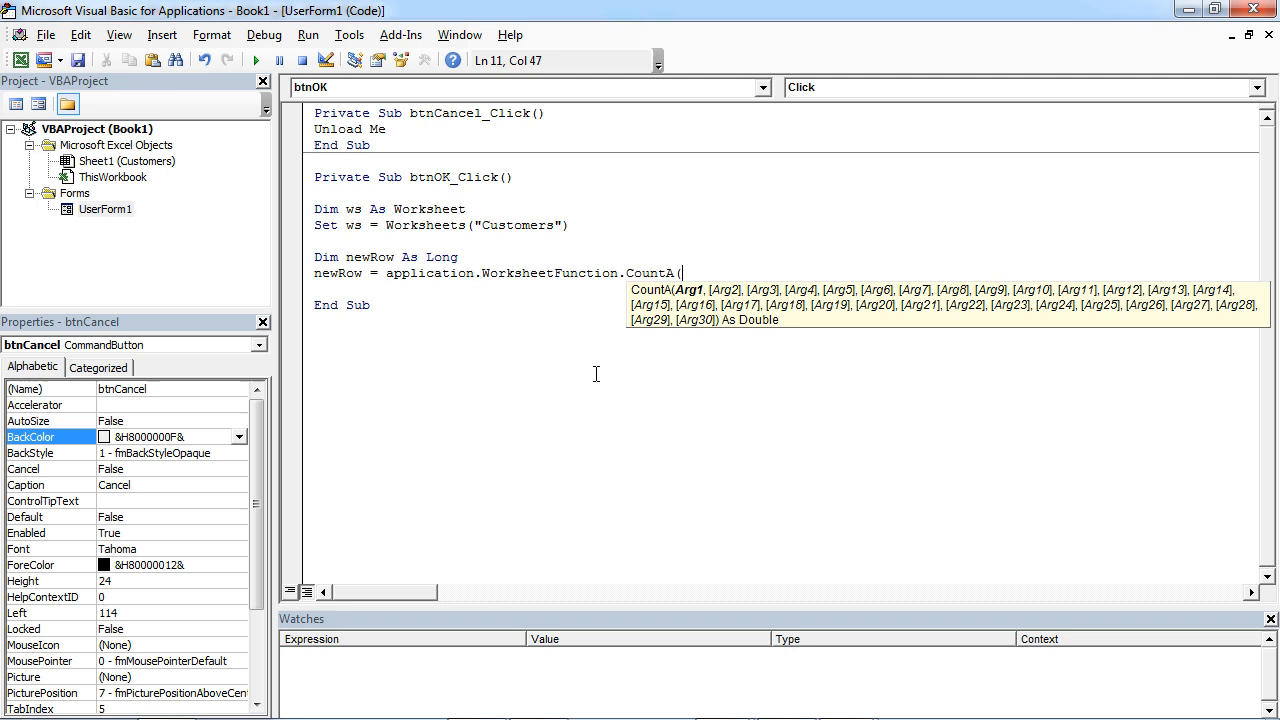
type("ws.")
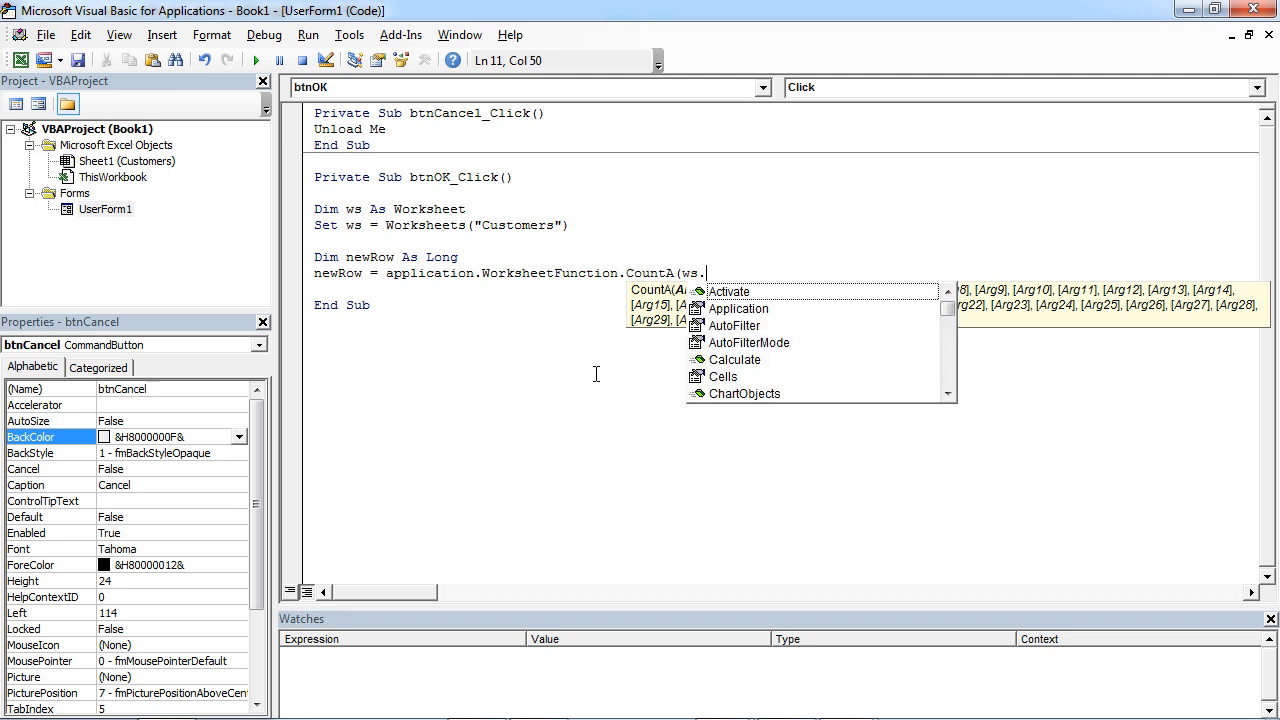
type("rang")
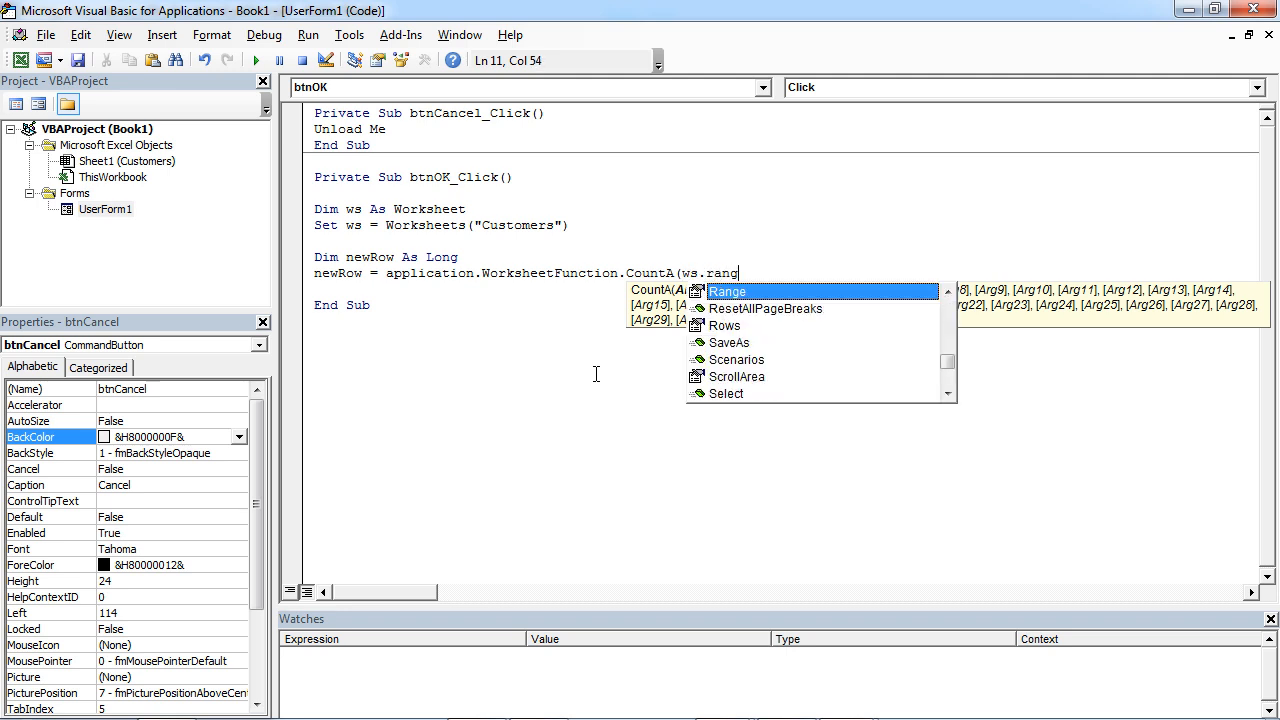
type("Range(")
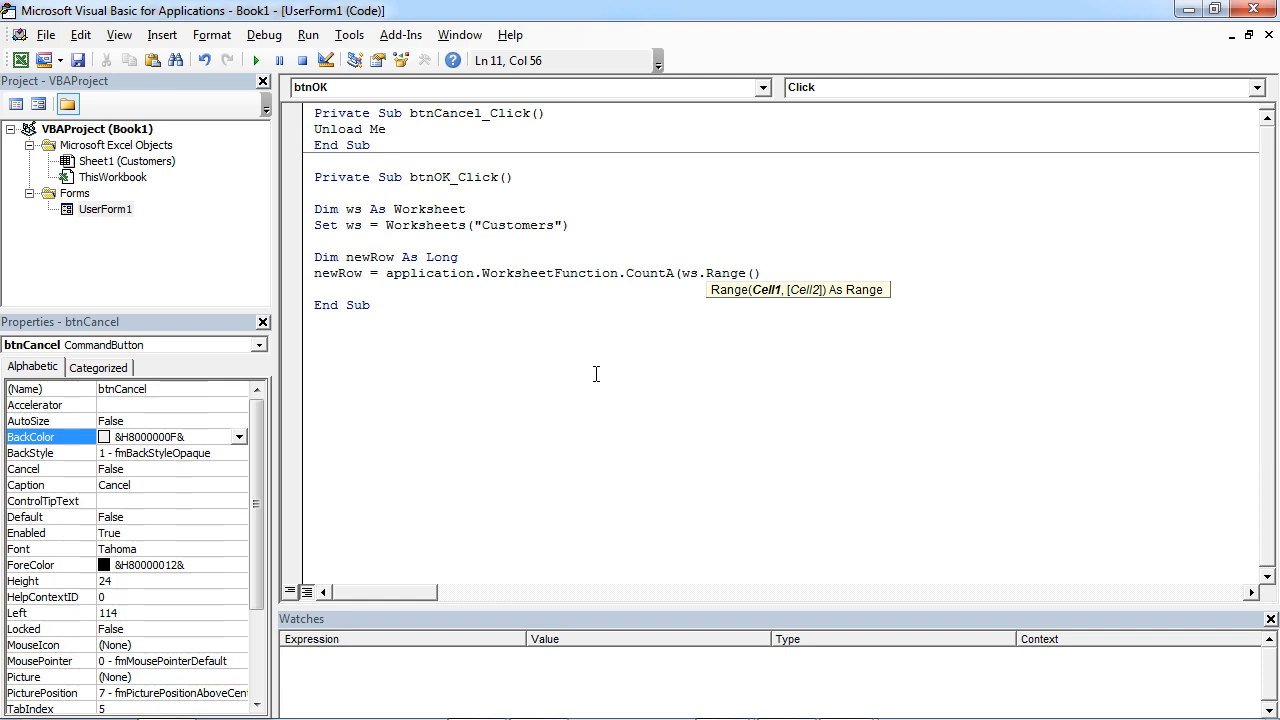
type("\"A:\"")
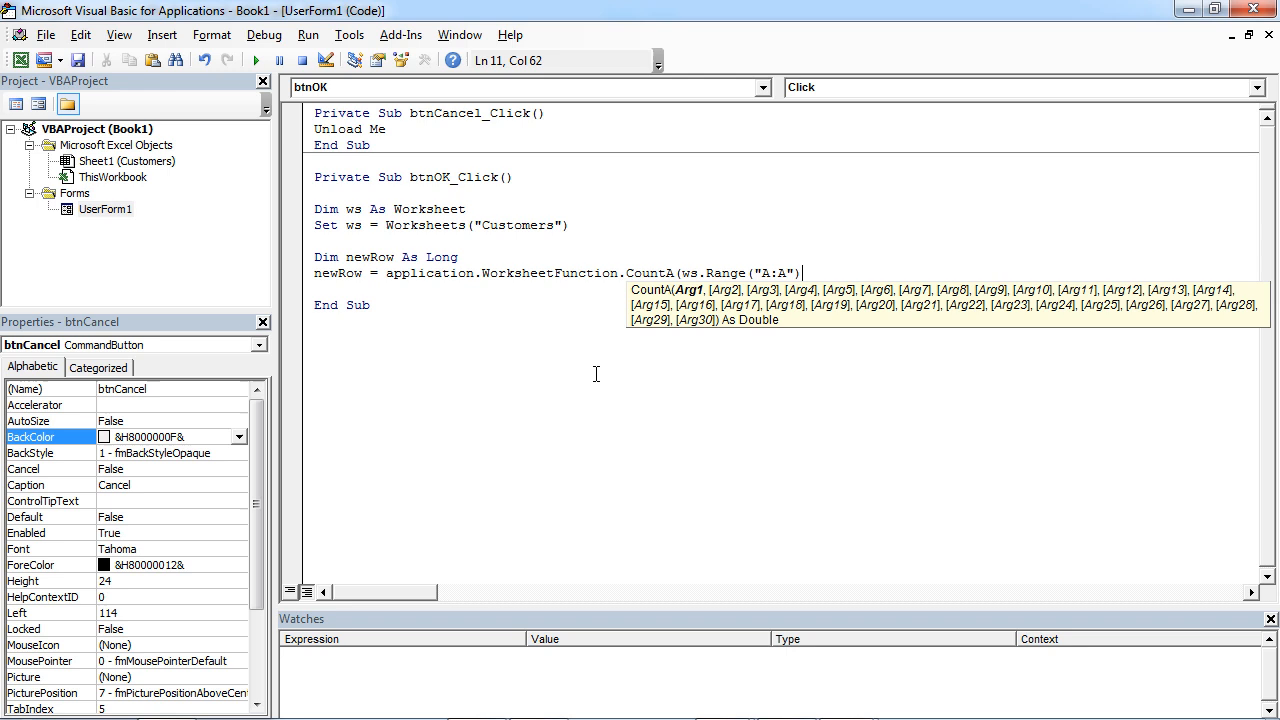
type(")")
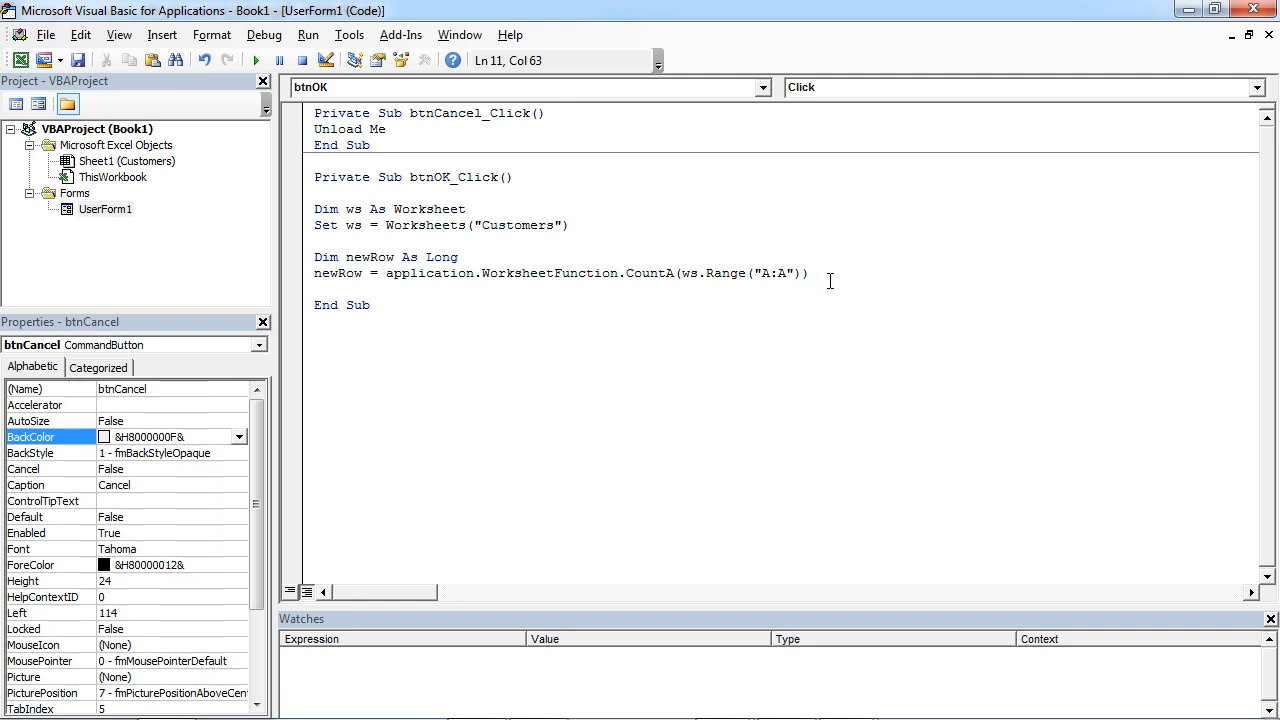
type("+1")
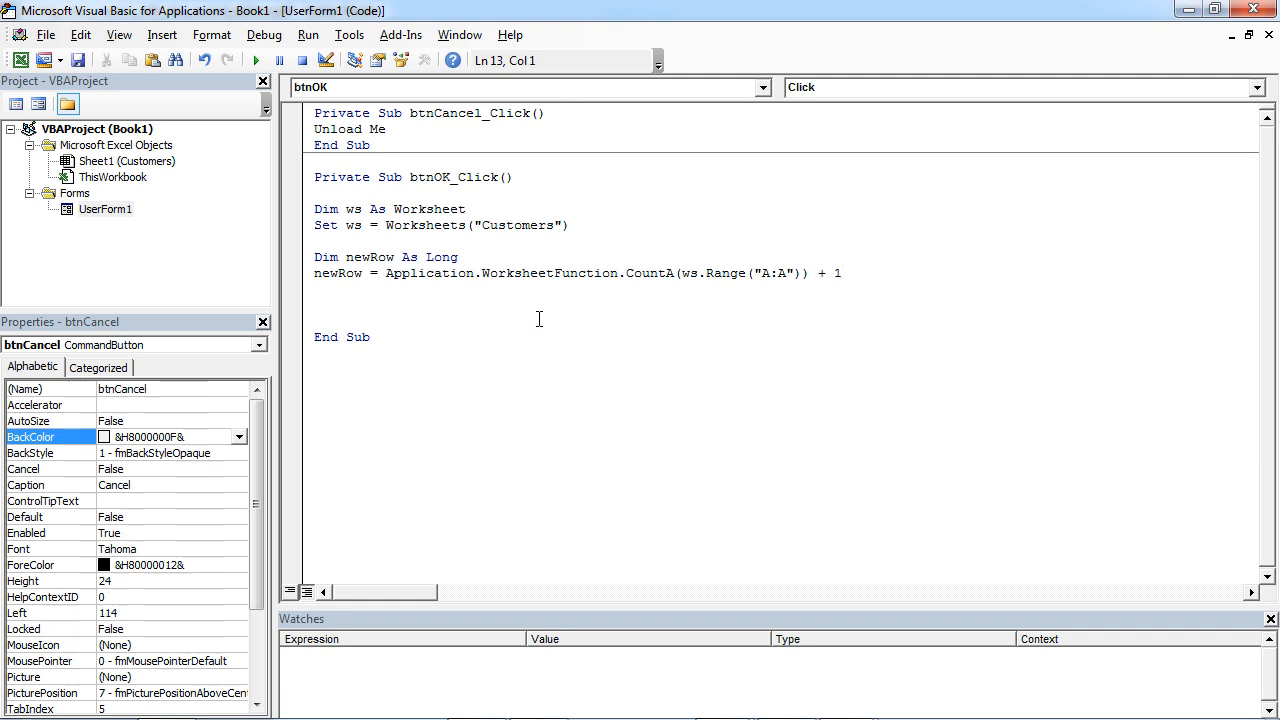
type("w")
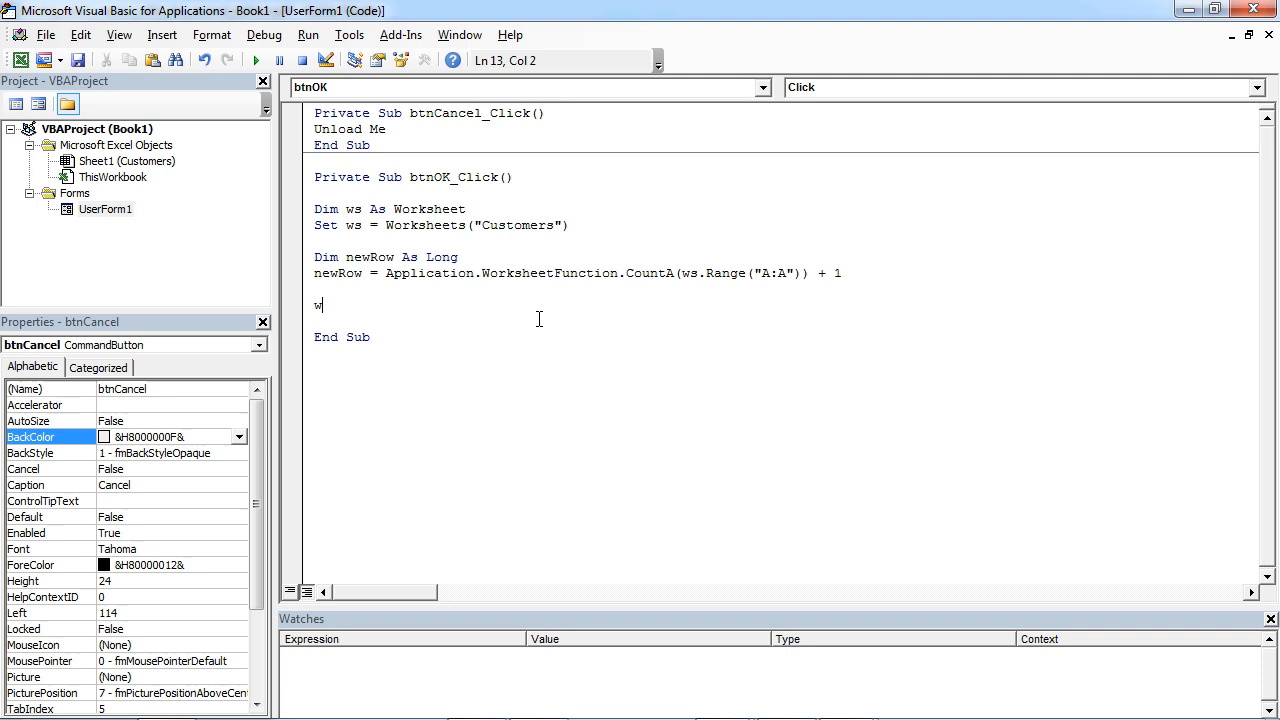
- Add ws.Cells(newRow,1).Value = Me.txtFirstName below the newRow calculation
type("s.cells(")
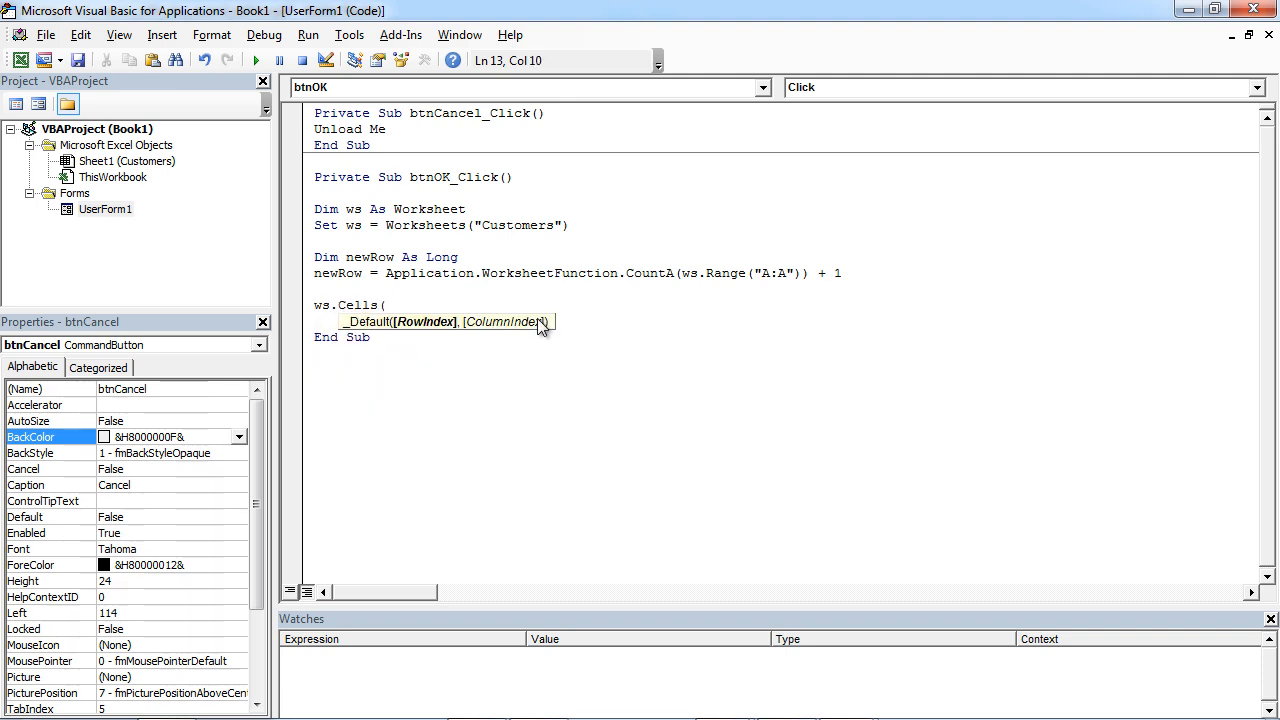
type("newRow,")
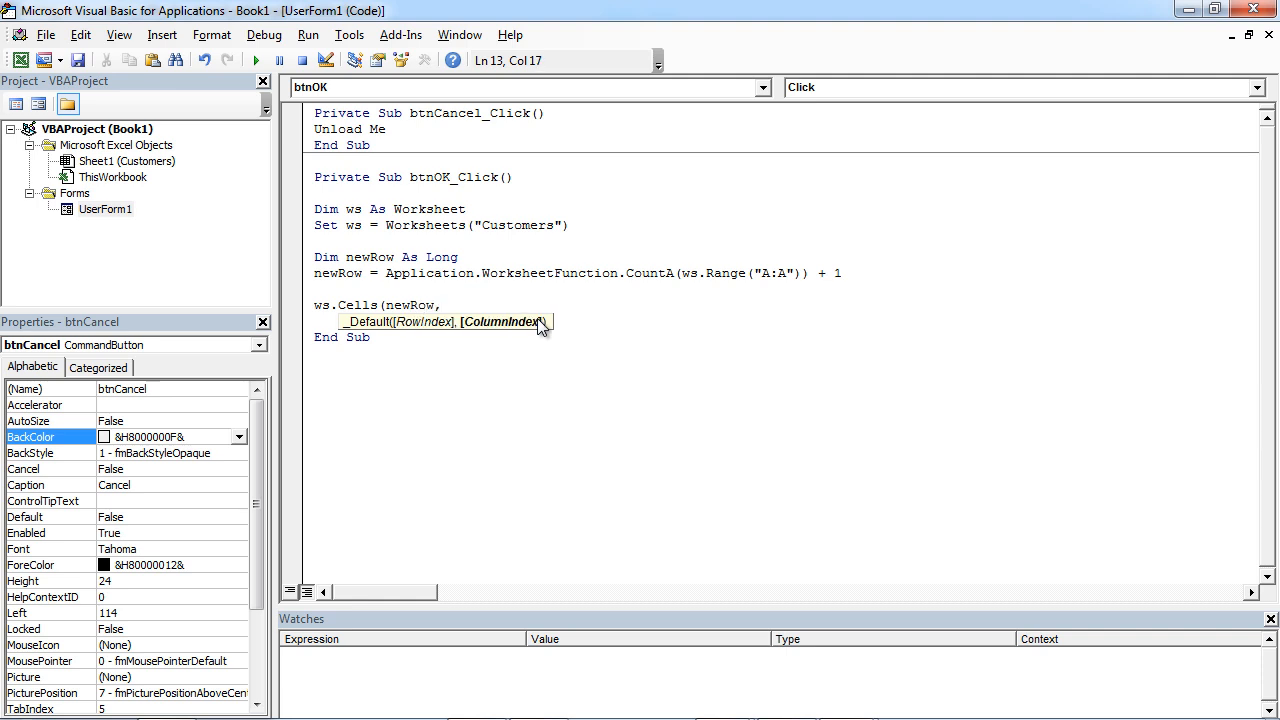
type("1")
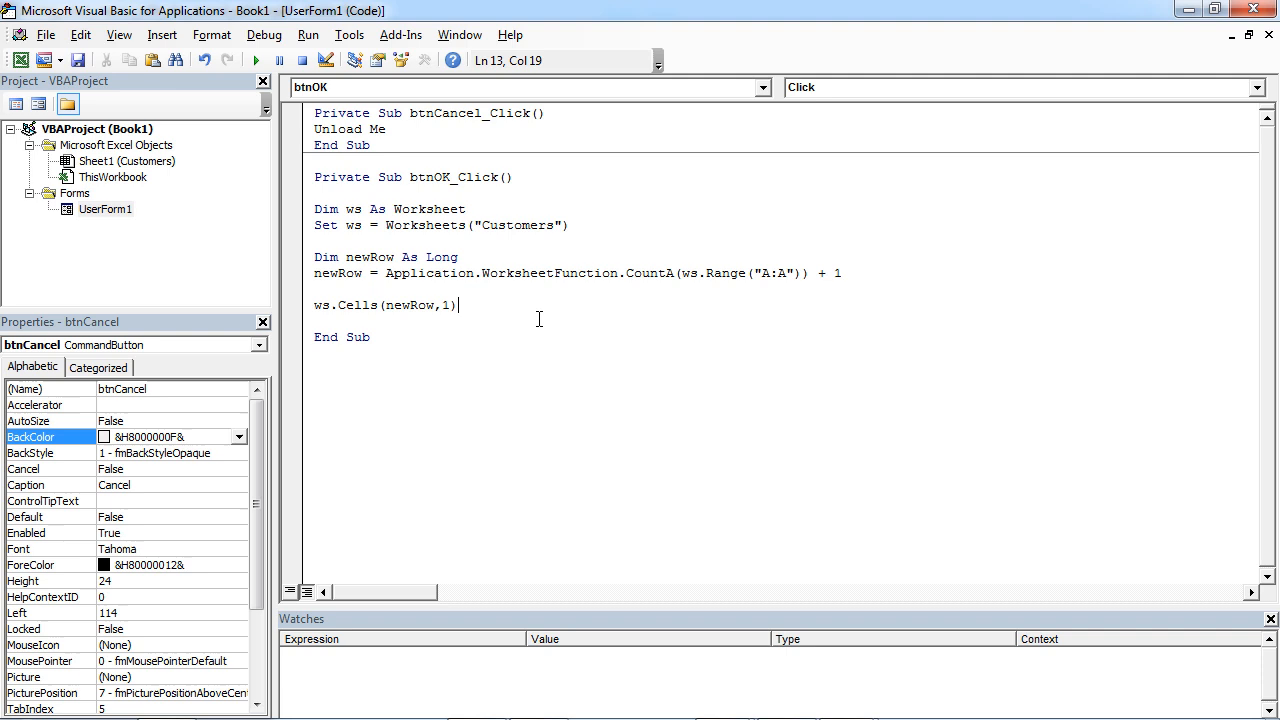
type(".")
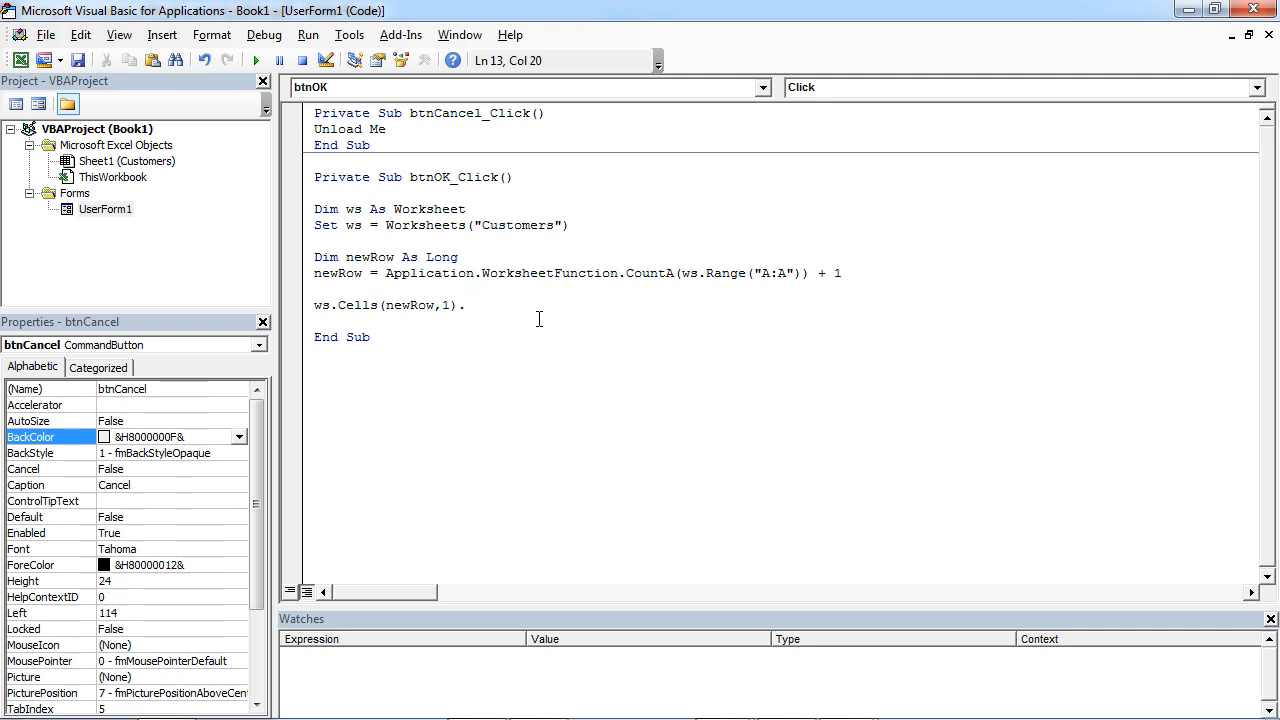
type("valu")
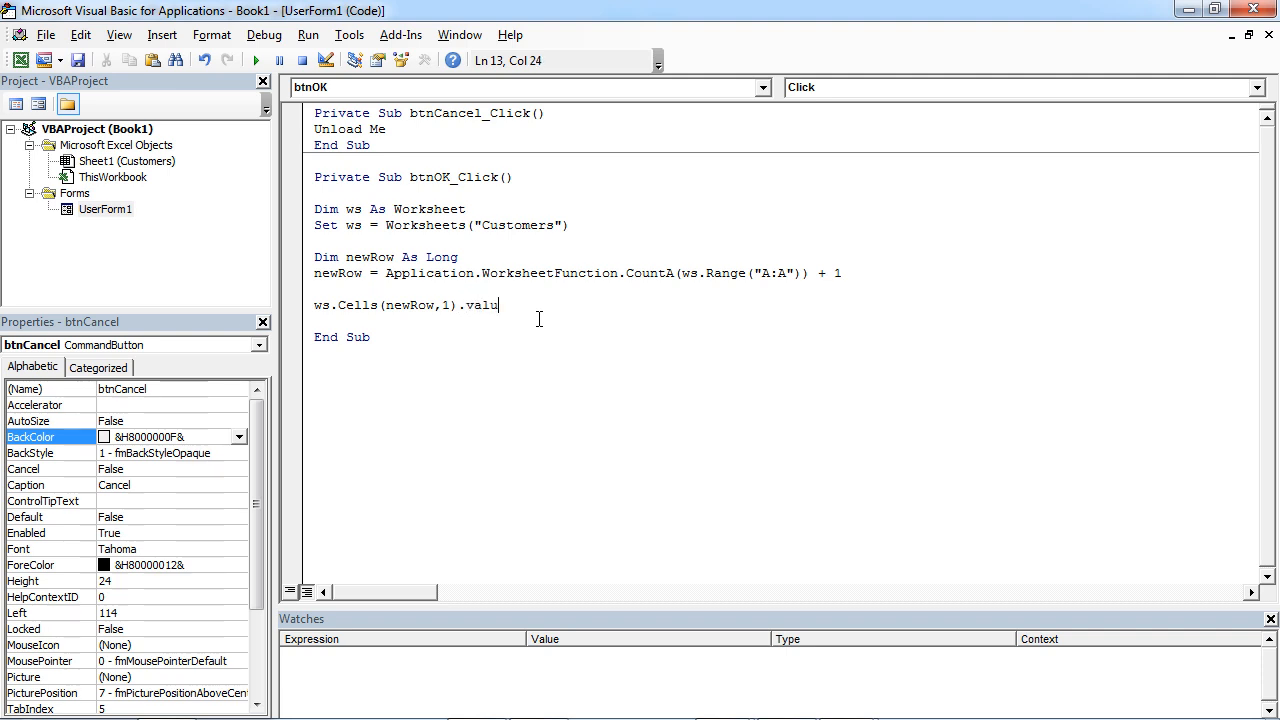
type("e=me")
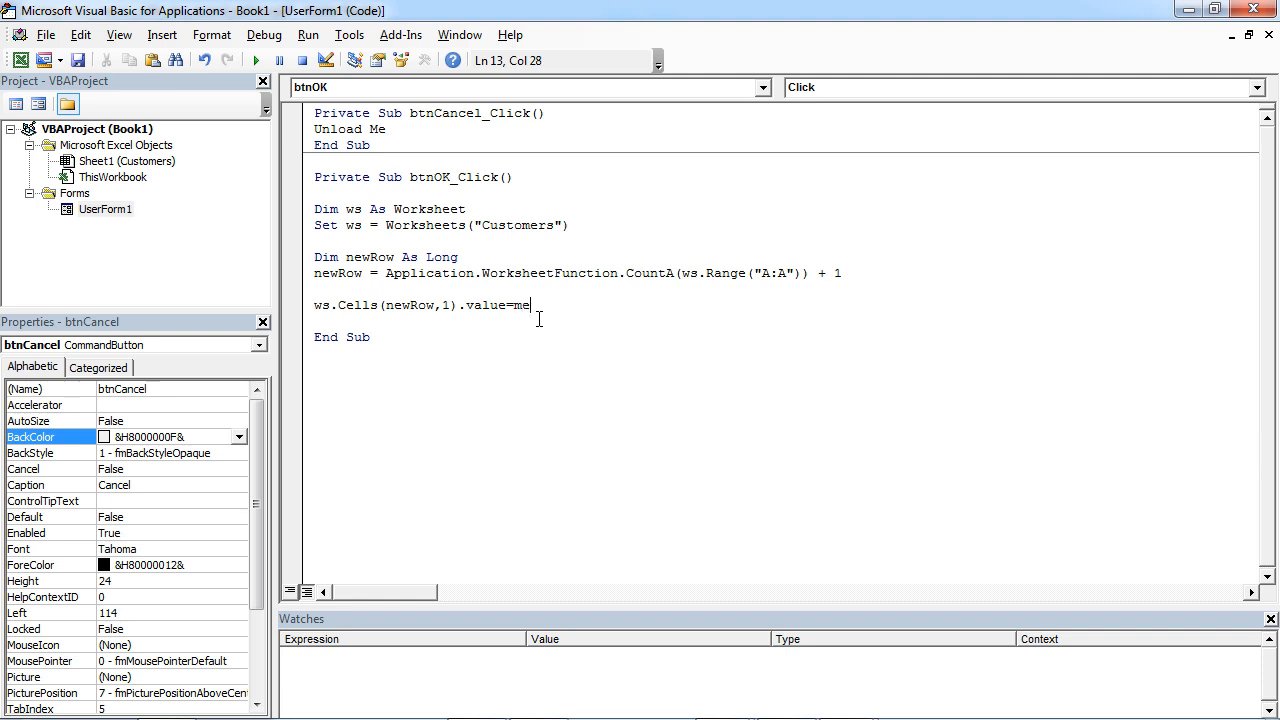
type(".tz")
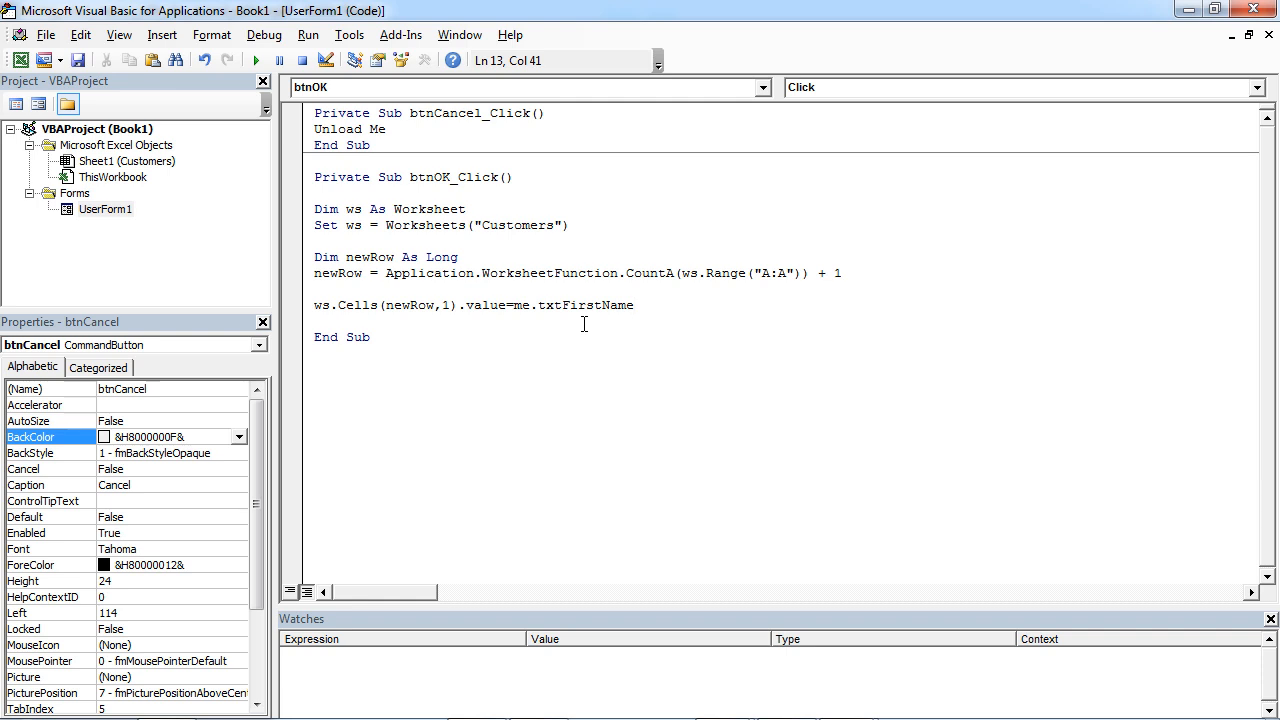
type(".v")
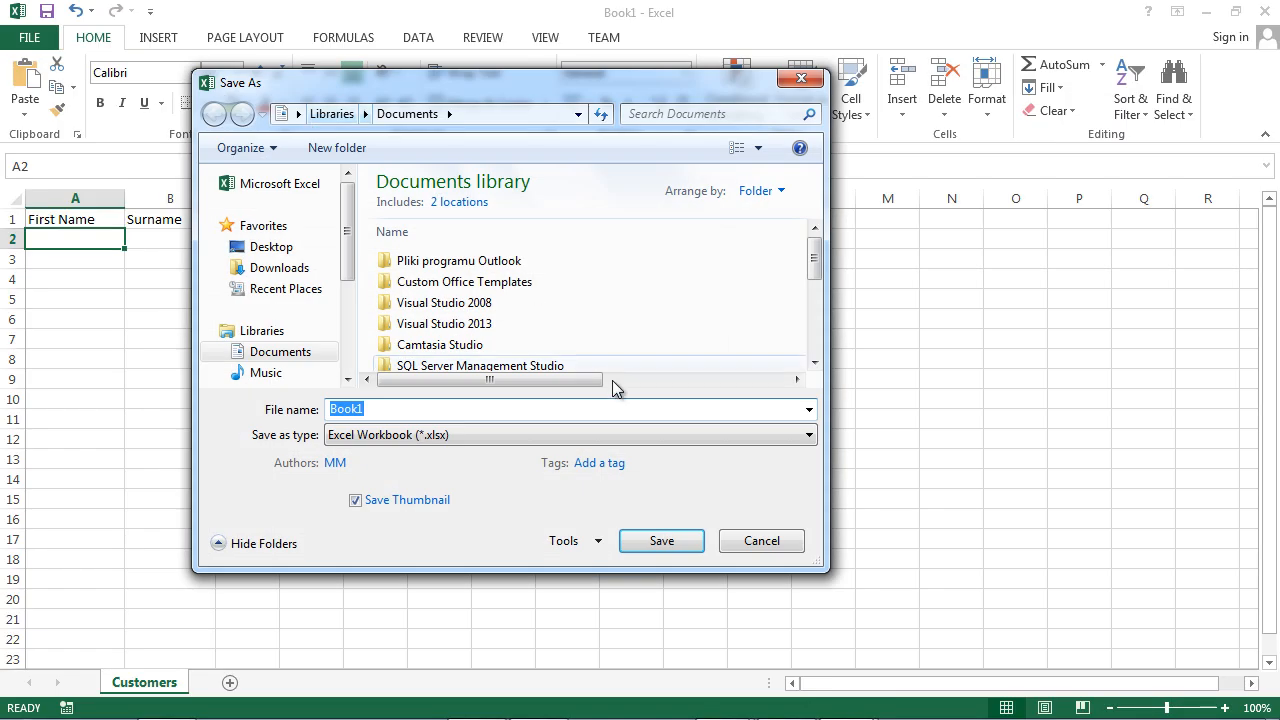
mouse_move(761, 540)
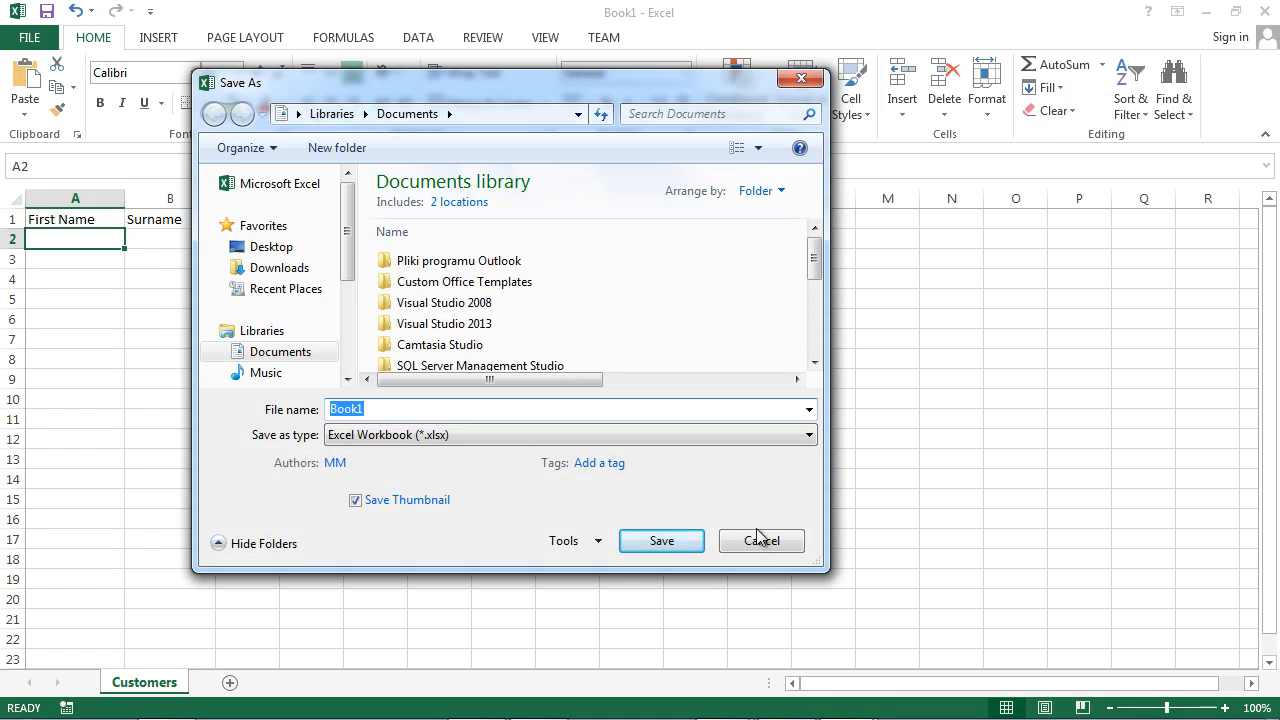
- Save as Excel Macro-Enabled Workbook named Customers, declining to replace Book1.xlsm
left_click(271, 246)
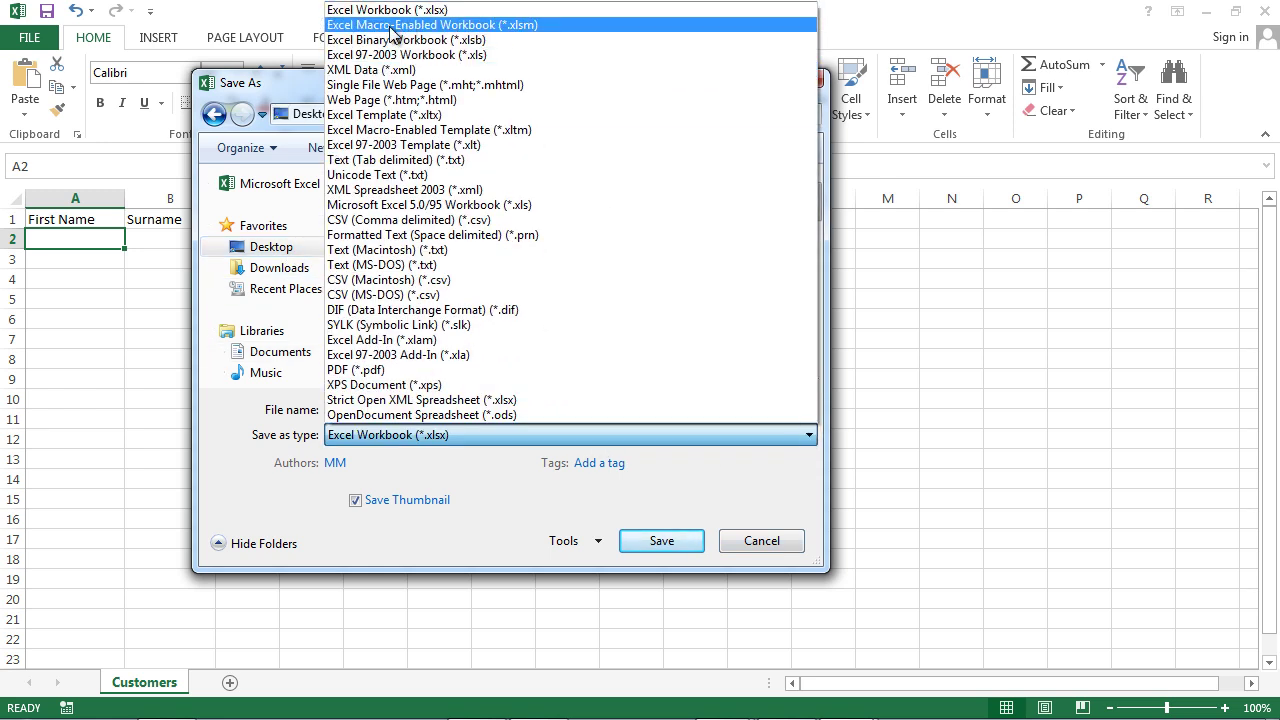
left_click(440, 23)
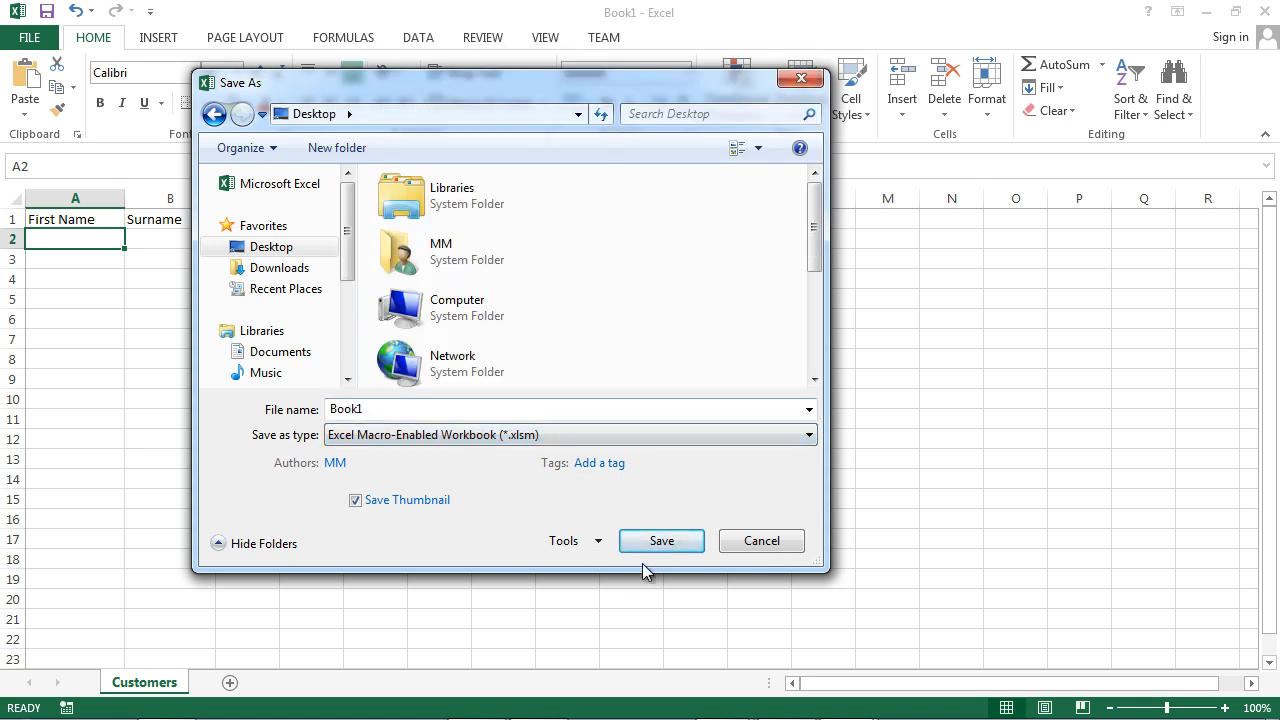
left_click(661, 540)
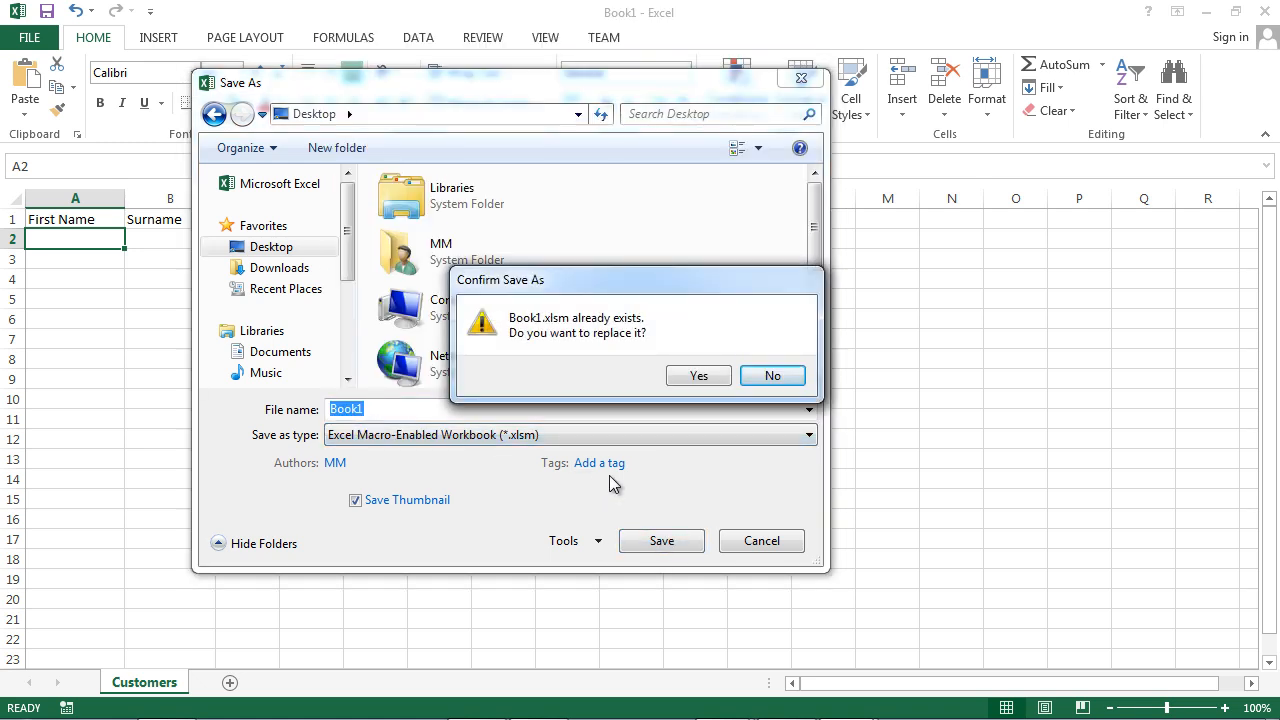
left_click(771, 375)
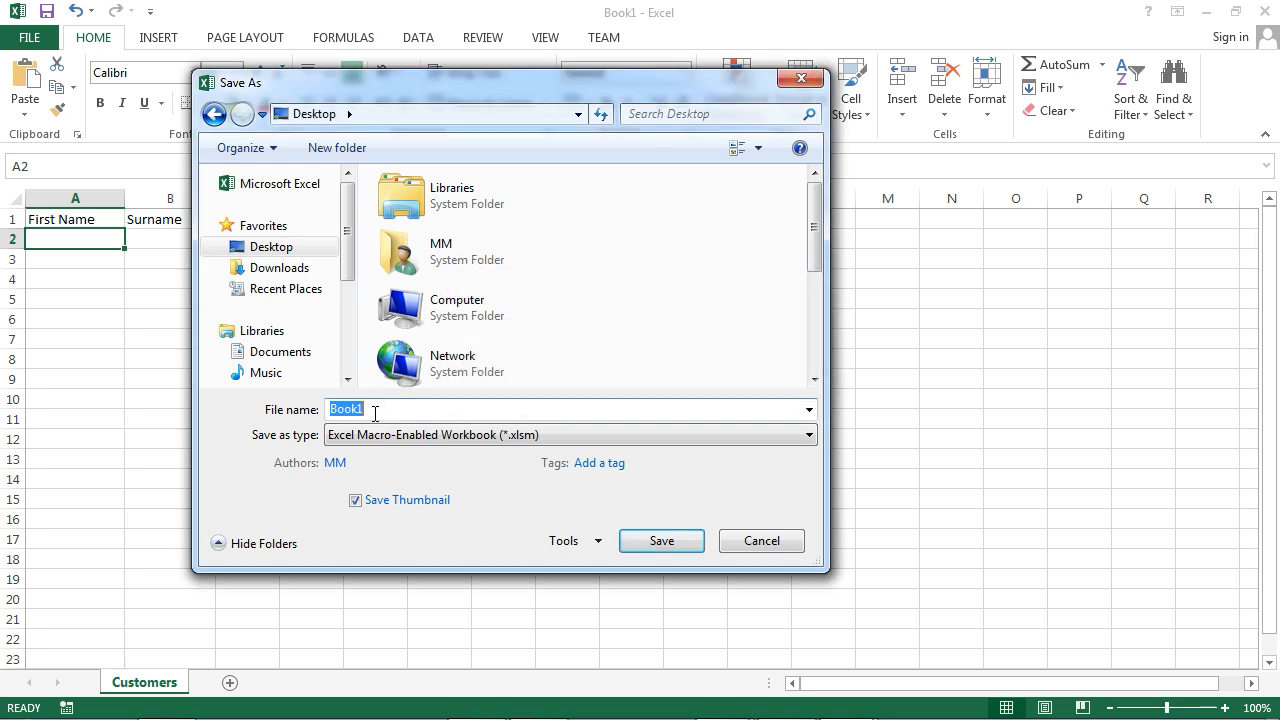
type("Cus")
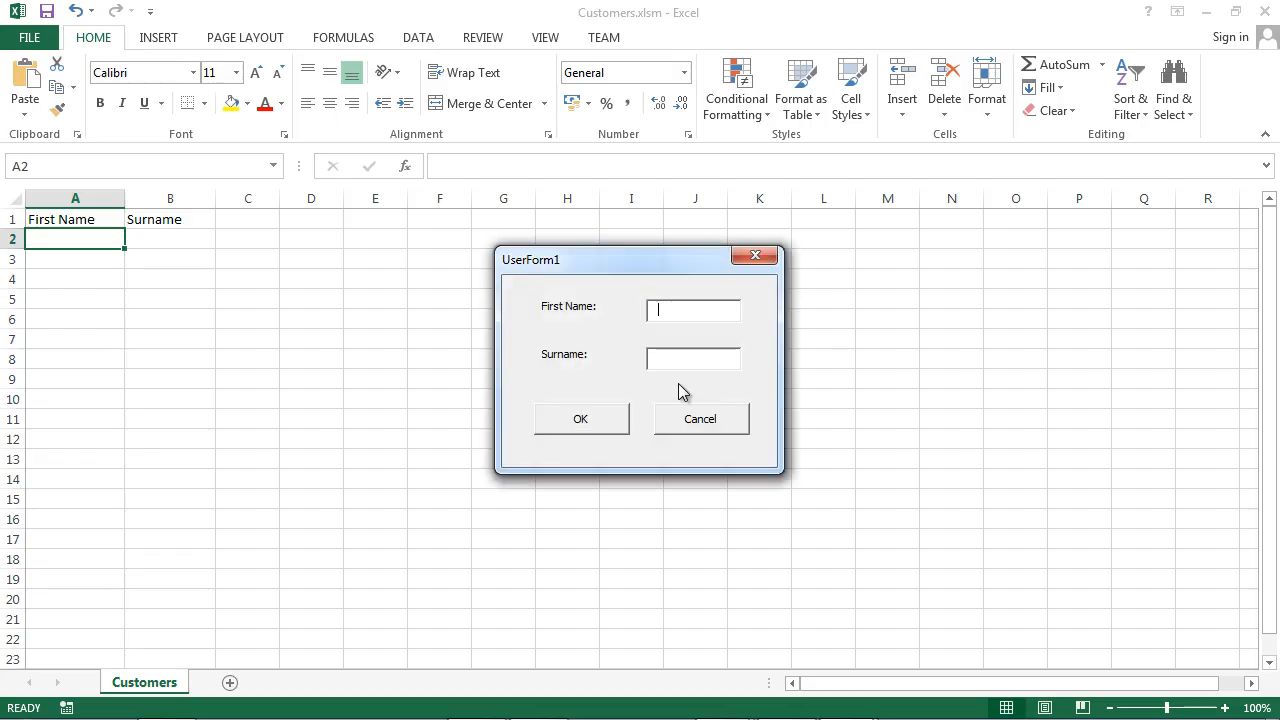
- Submit Mary White, John White and Alicia Wilson through UserForm1, clicking OK after each
type("Mary")
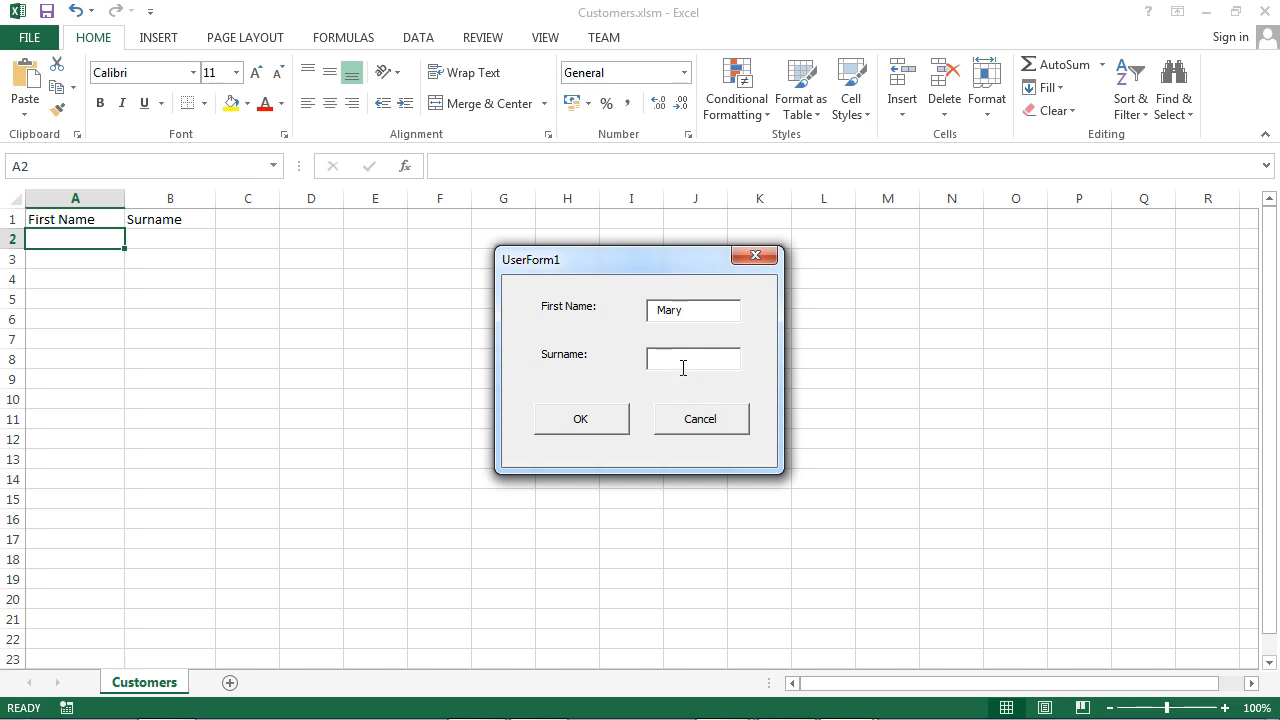
type("White")
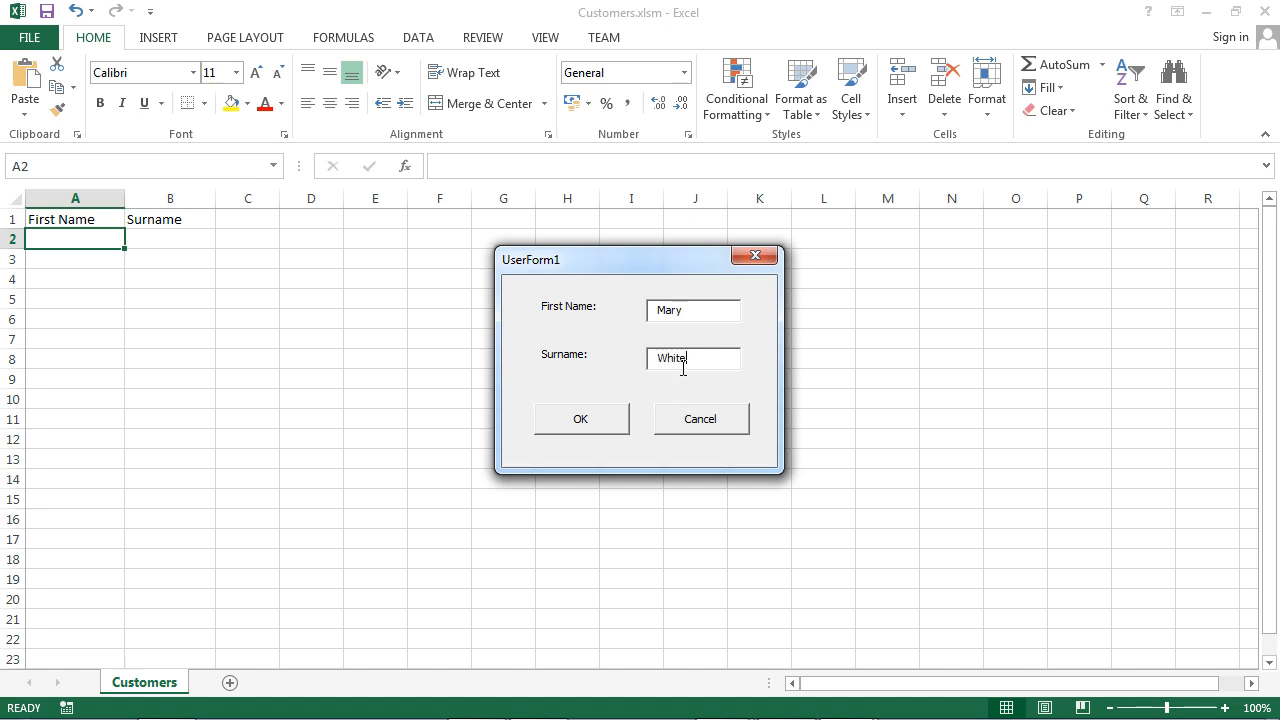
left_click(581, 418)
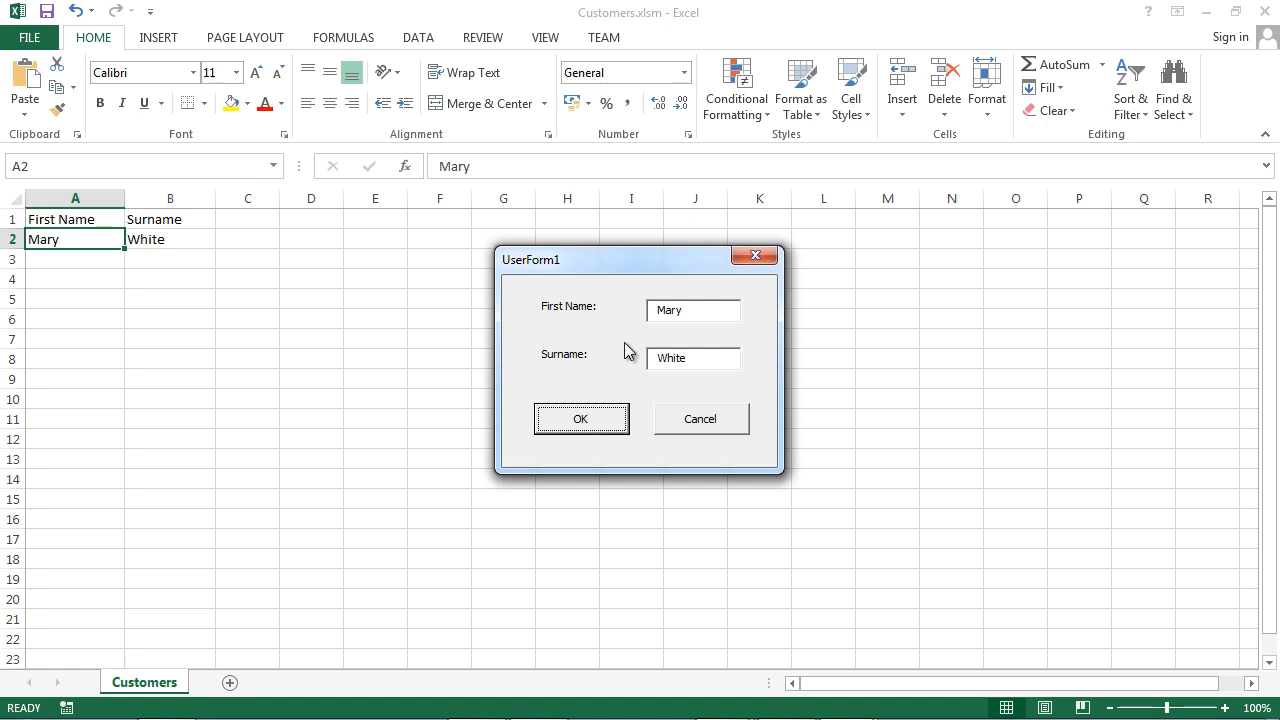
type("John")
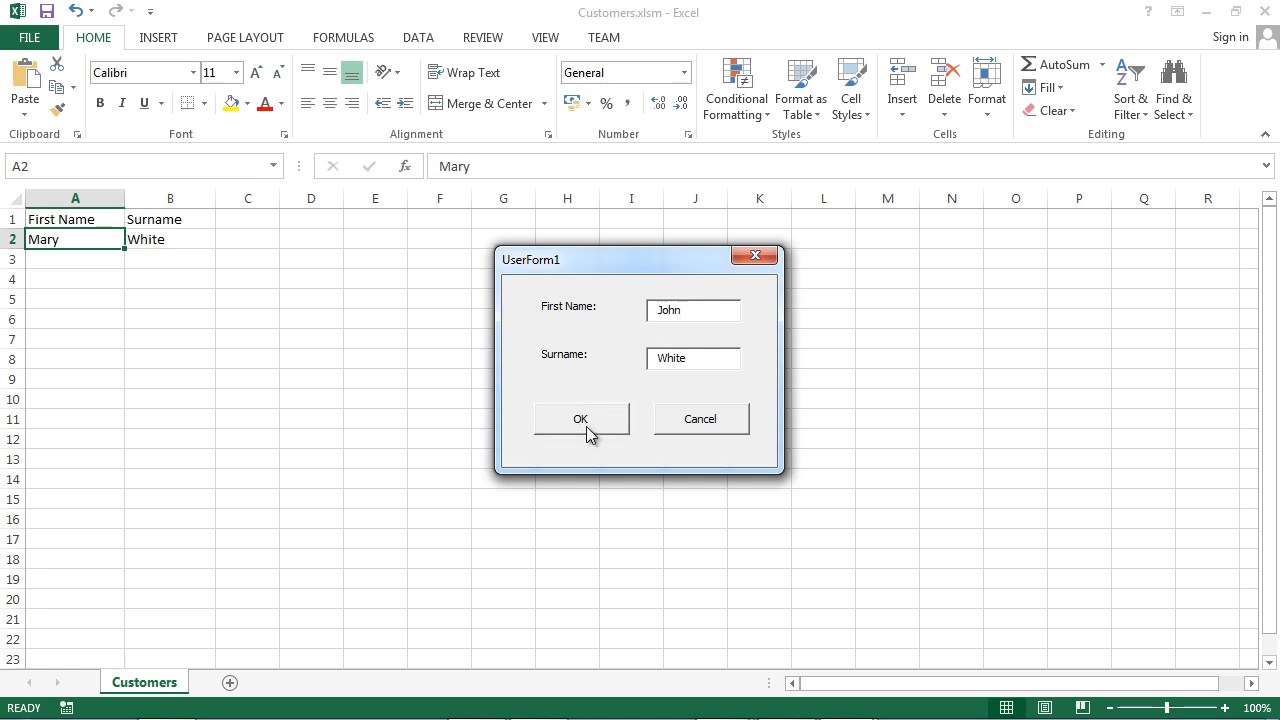
left_click(580, 418)
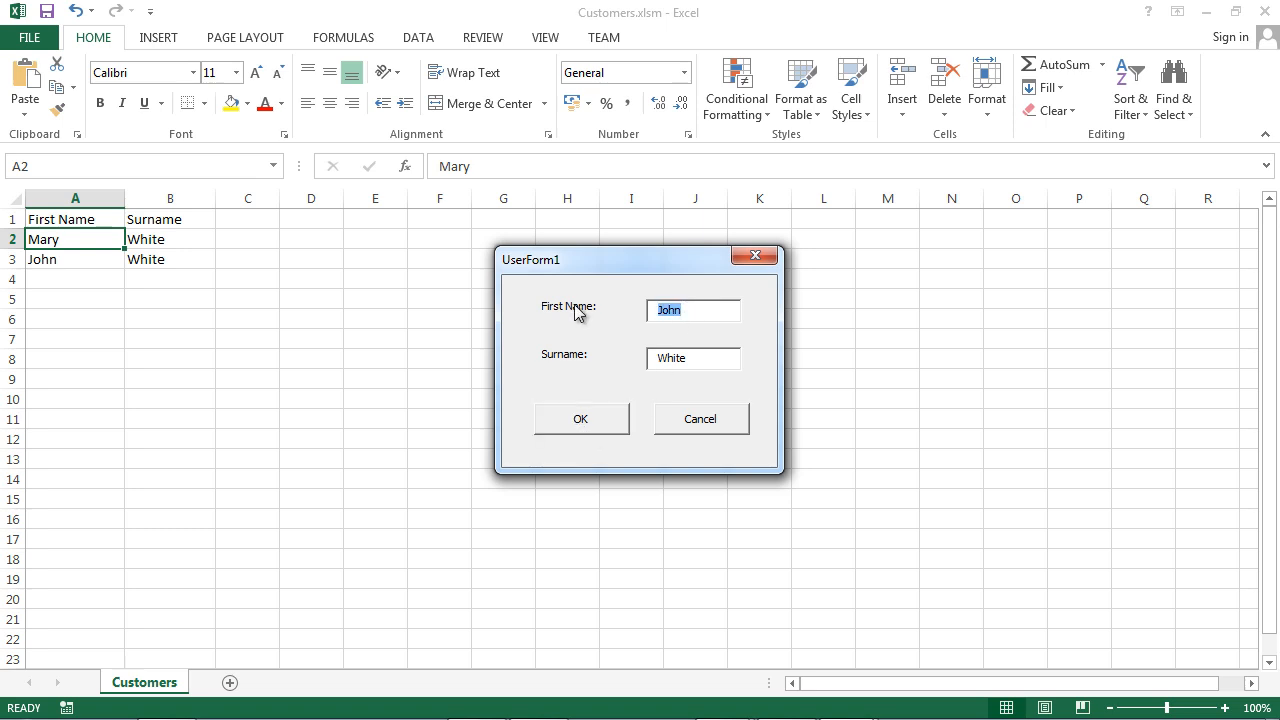
type("Alicia")
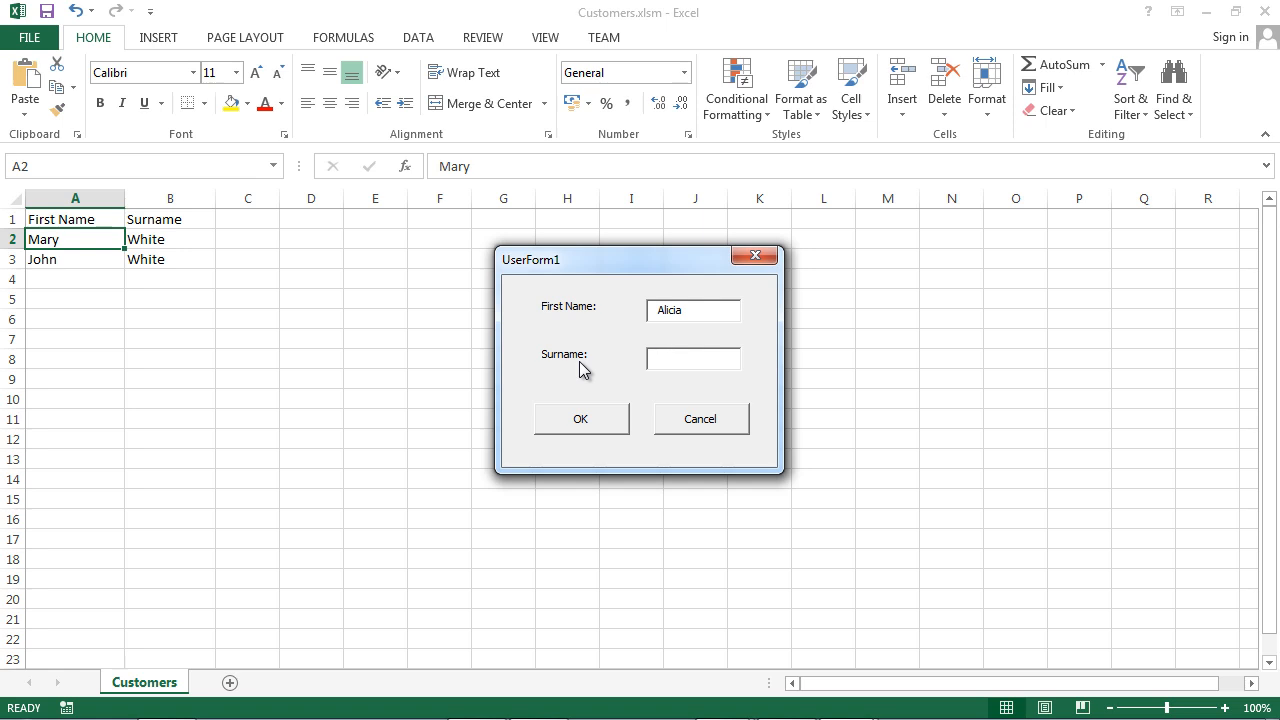
type("Wilson")
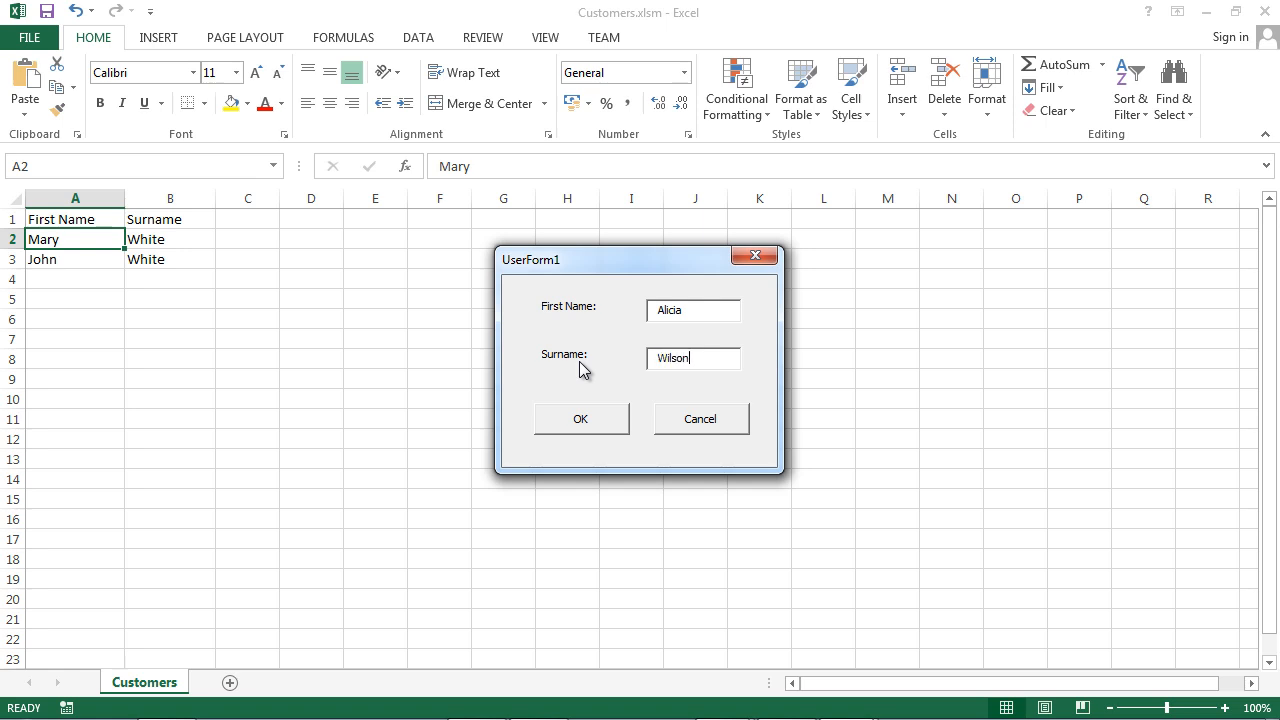
left_click(581, 418)
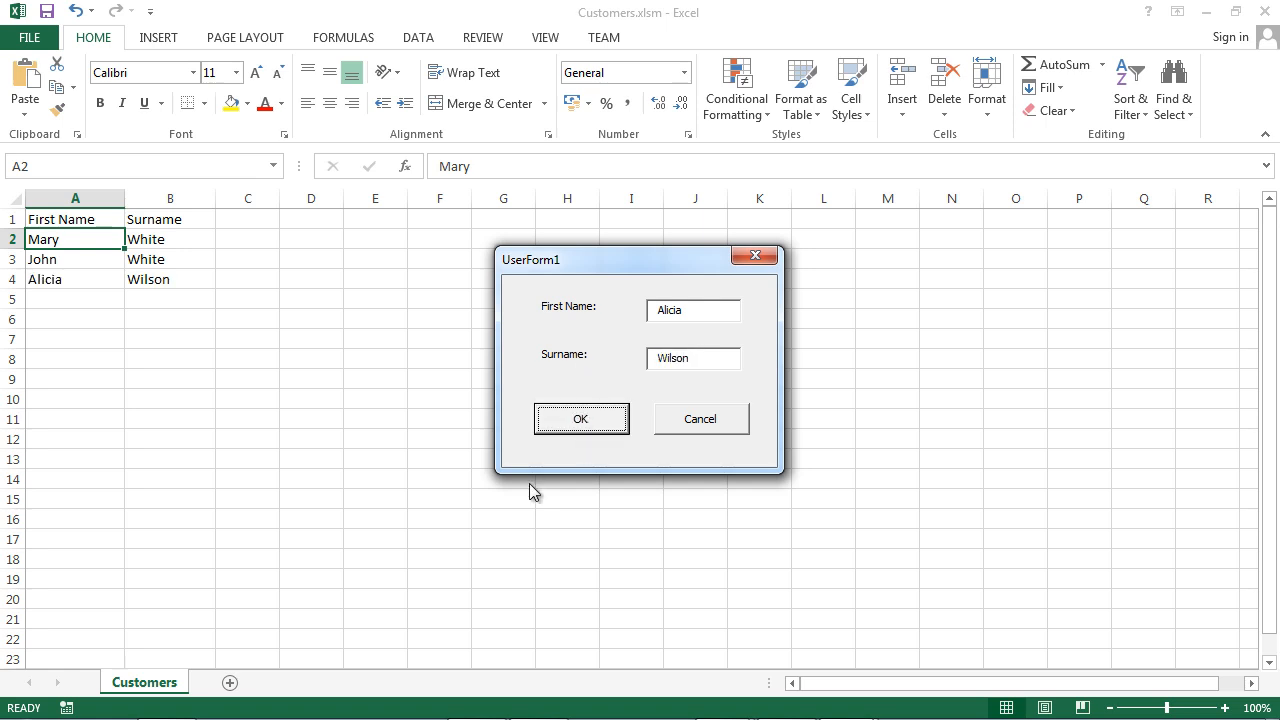